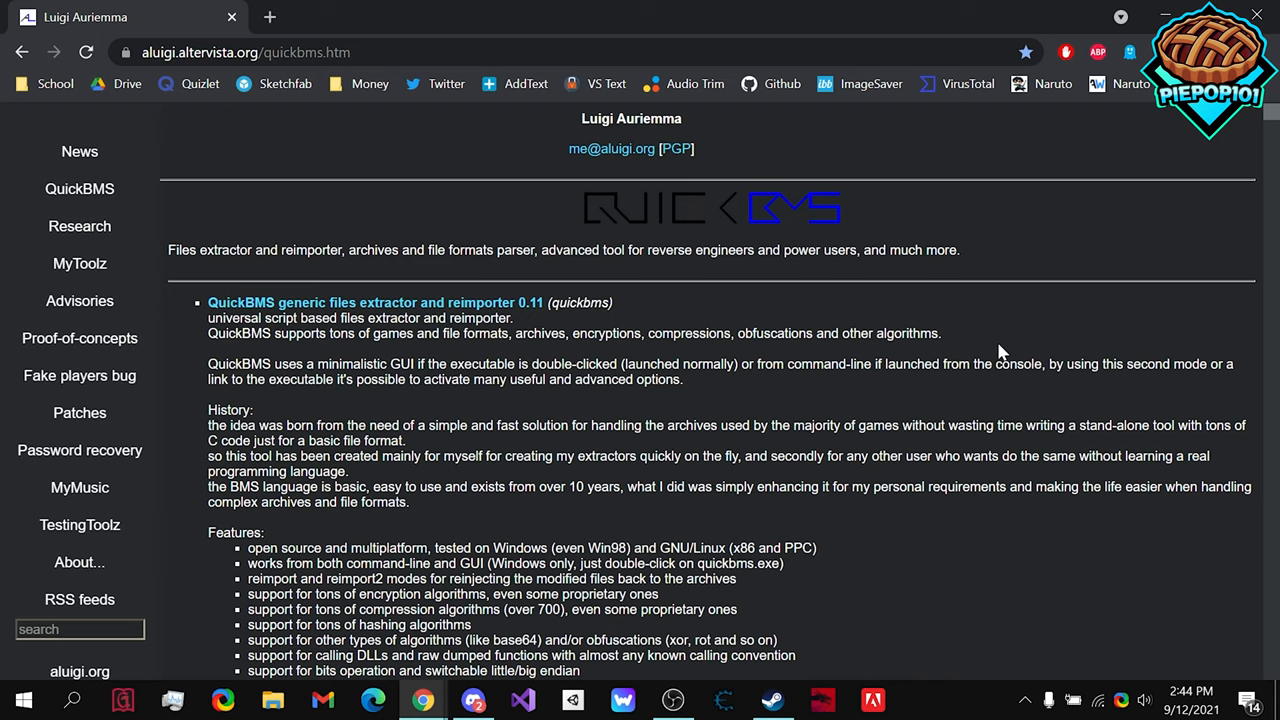
mouse_move(785, 355)
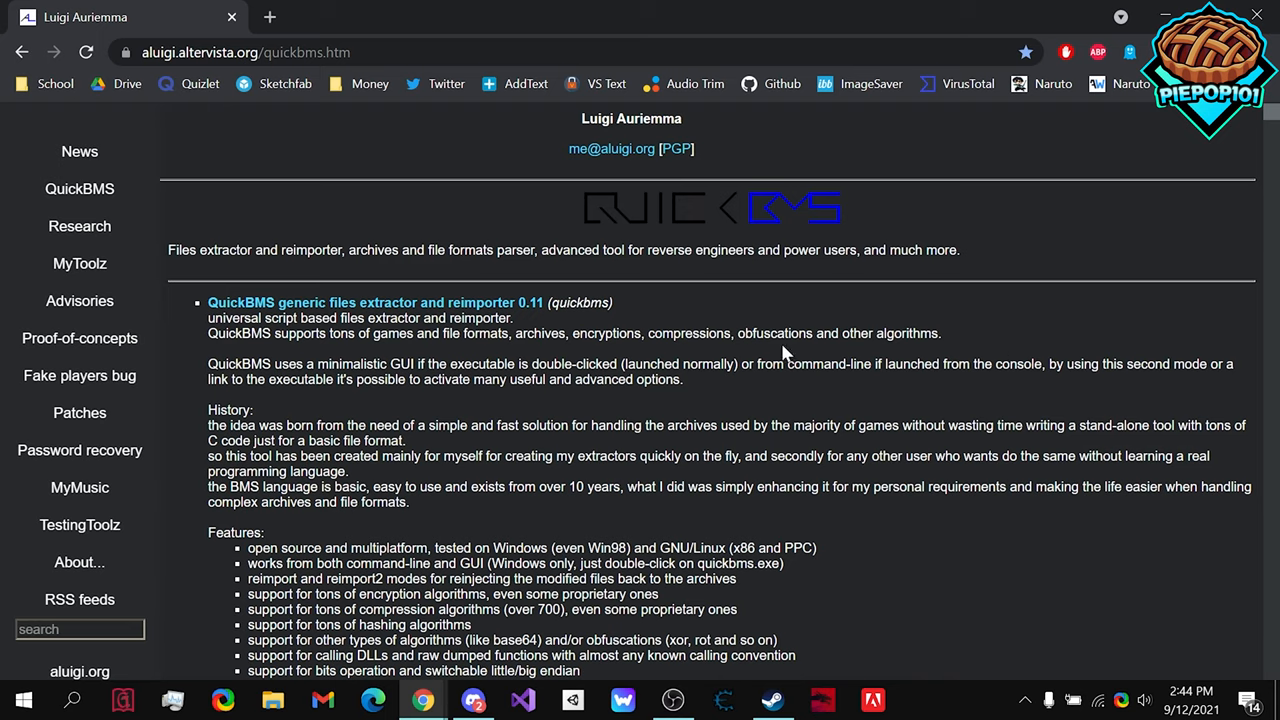
mouse_move(592, 352)
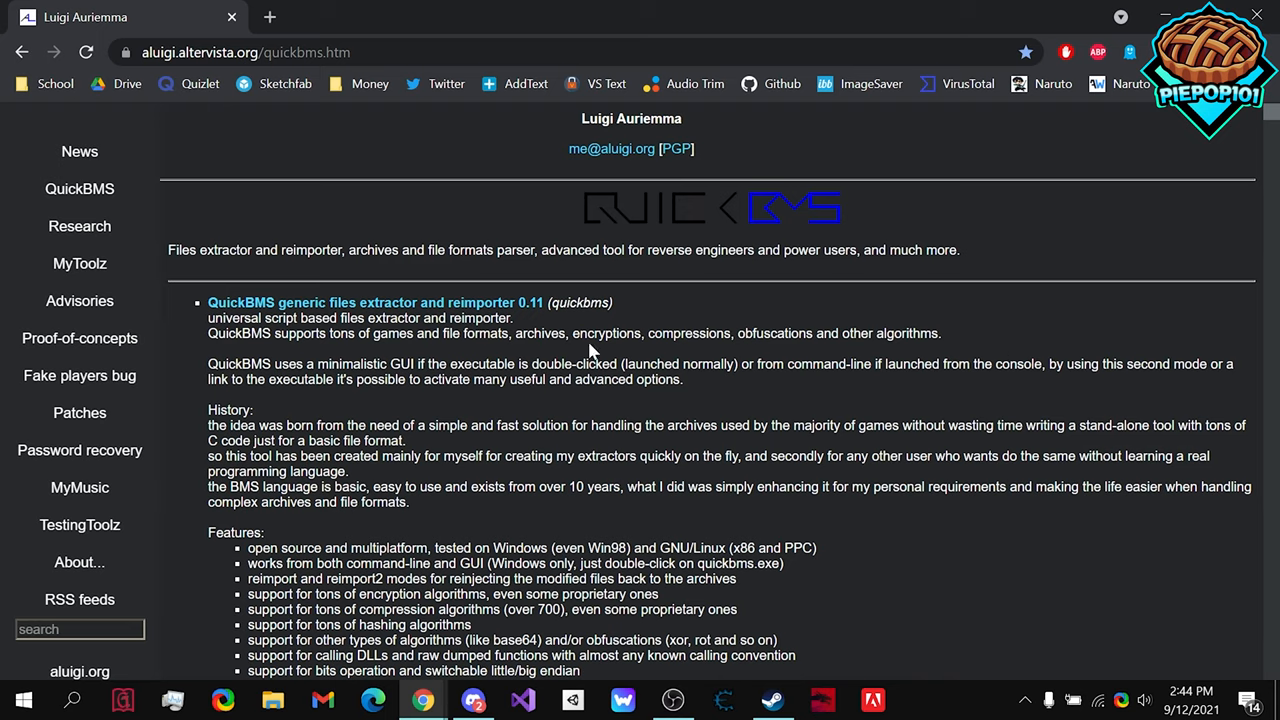
mouse_move(248, 316)
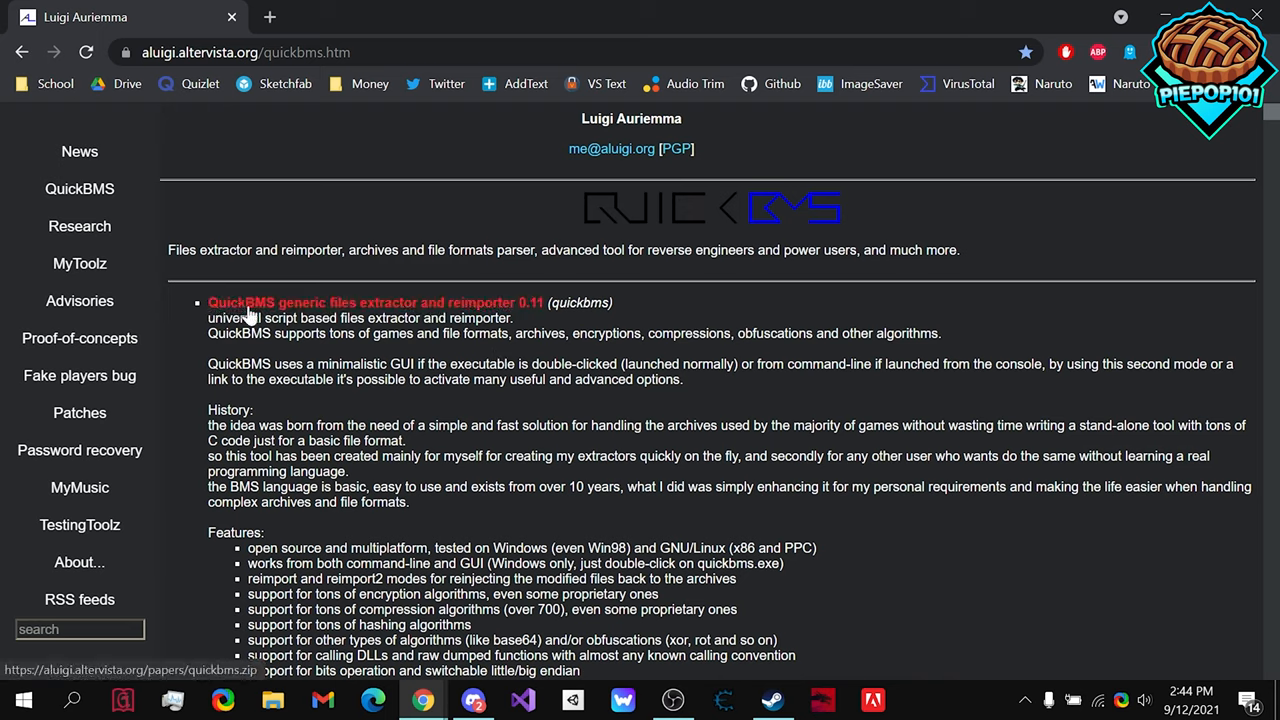
Step: Download quickbms.zip (QuickBMS generic files extractor 0.11) and open the archive
left_click(375, 302)
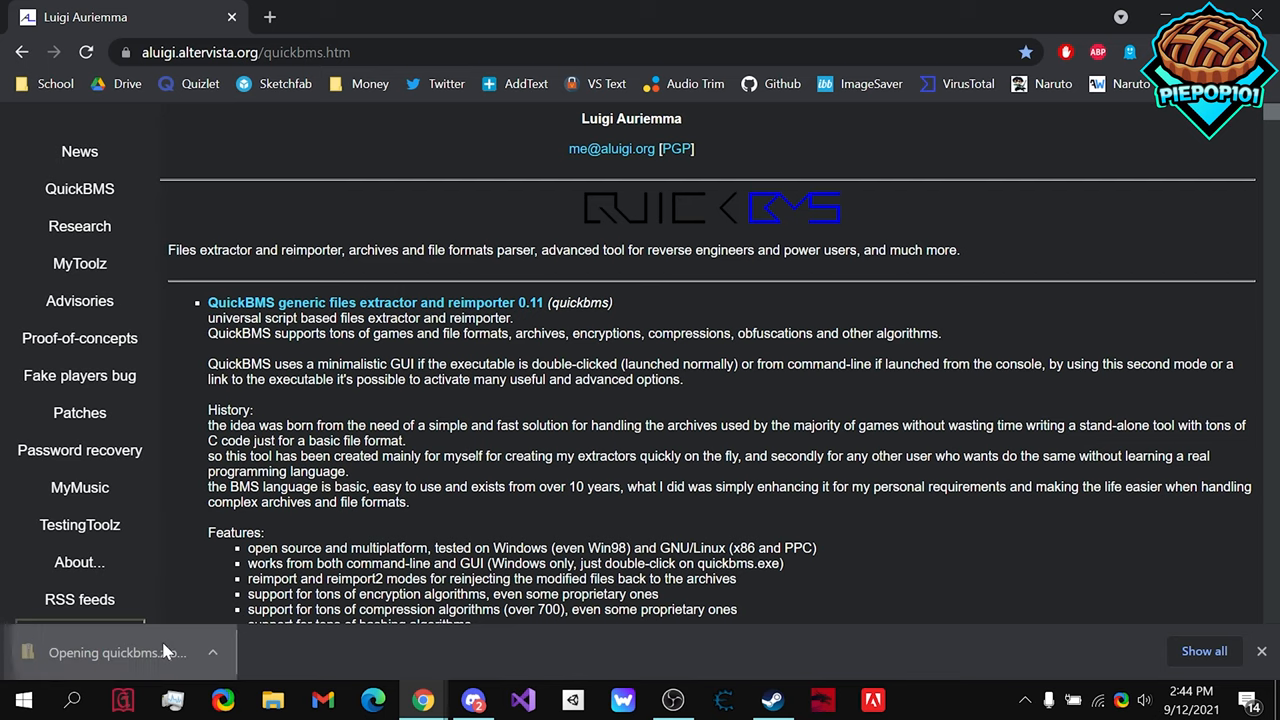
left_click(115, 652)
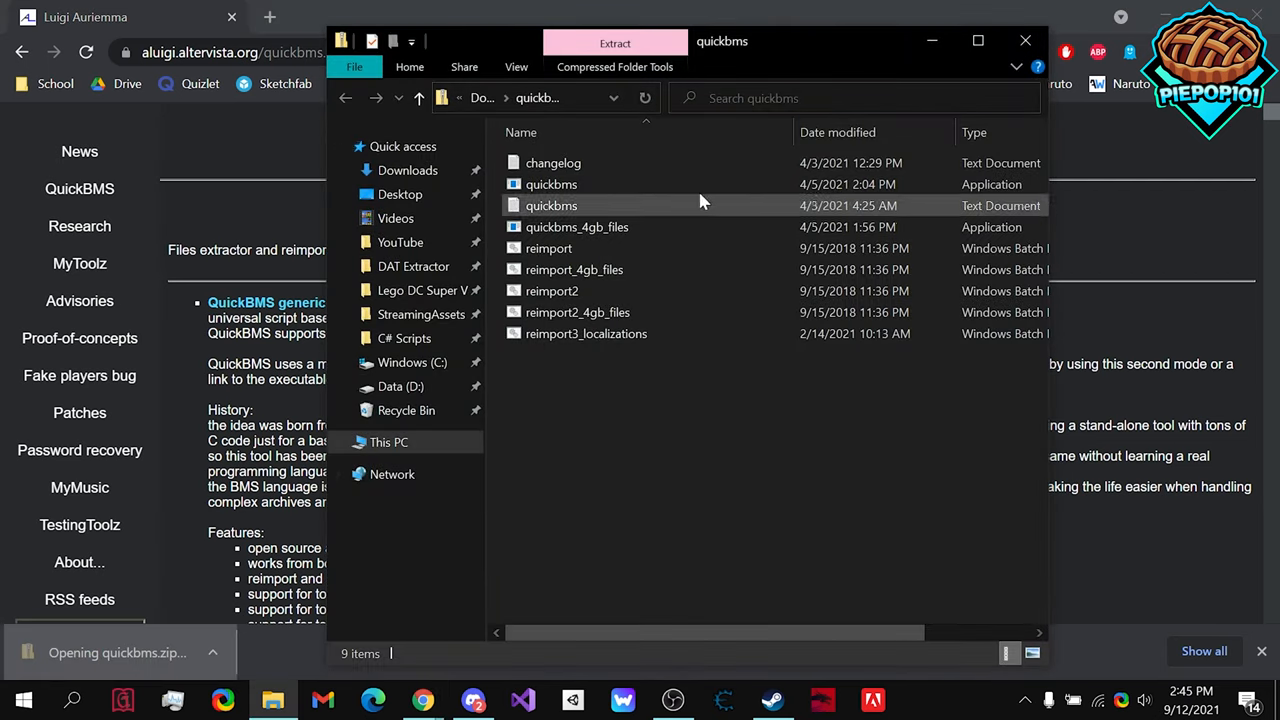
mouse_move(430, 290)
type("t")
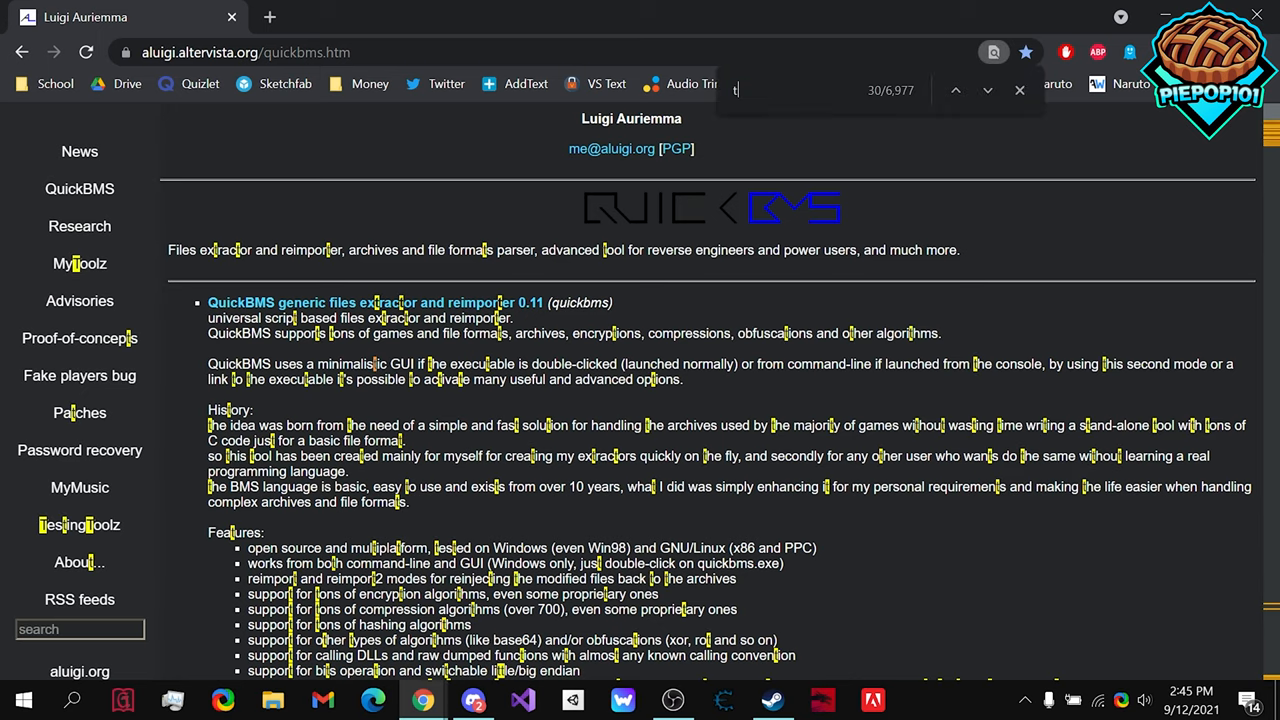
Step: Find 'trav' on the page and download the ttgames.bms Traveller's Tales DAT extractor
type("rav")
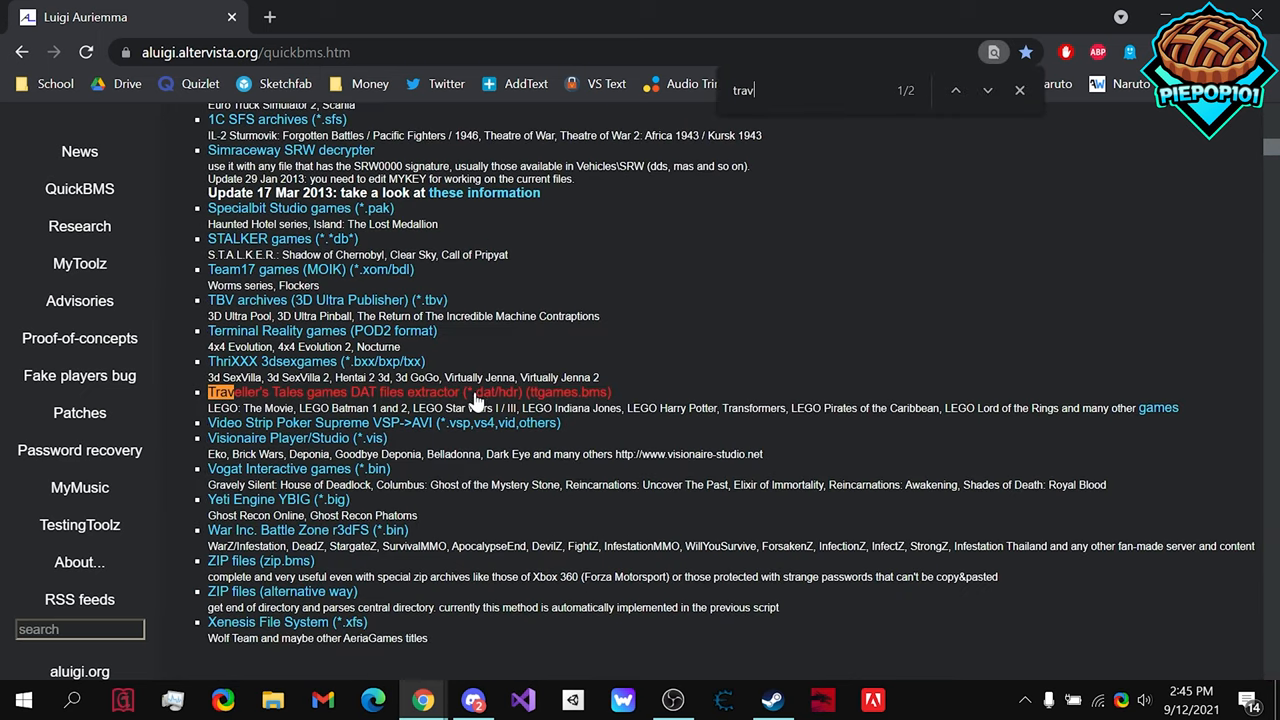
mouse_move(298, 410)
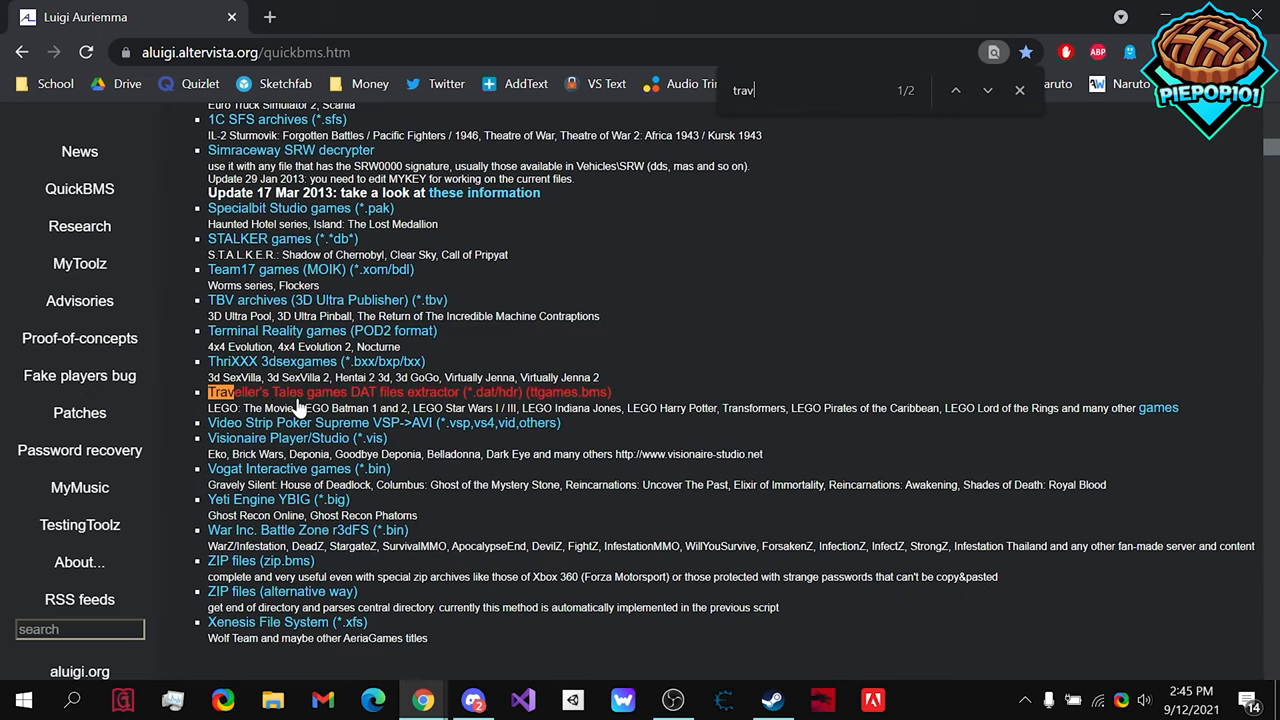
mouse_move(443, 403)
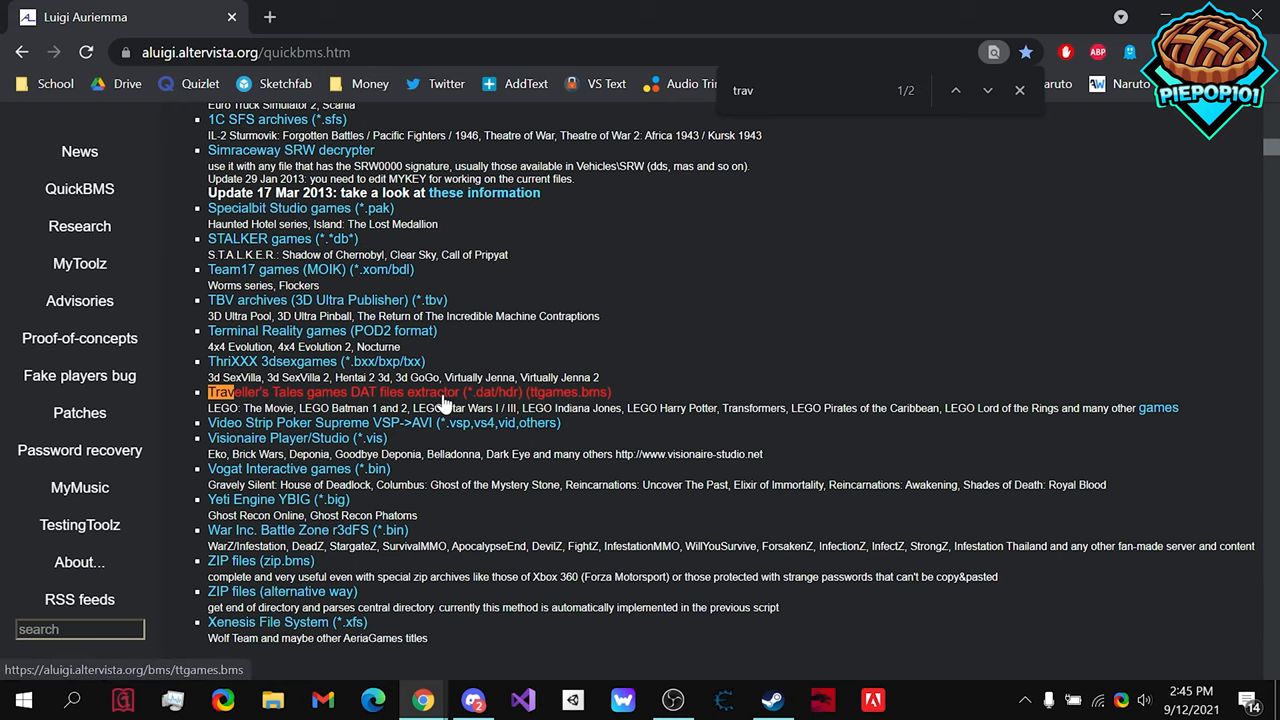
left_click(408, 391)
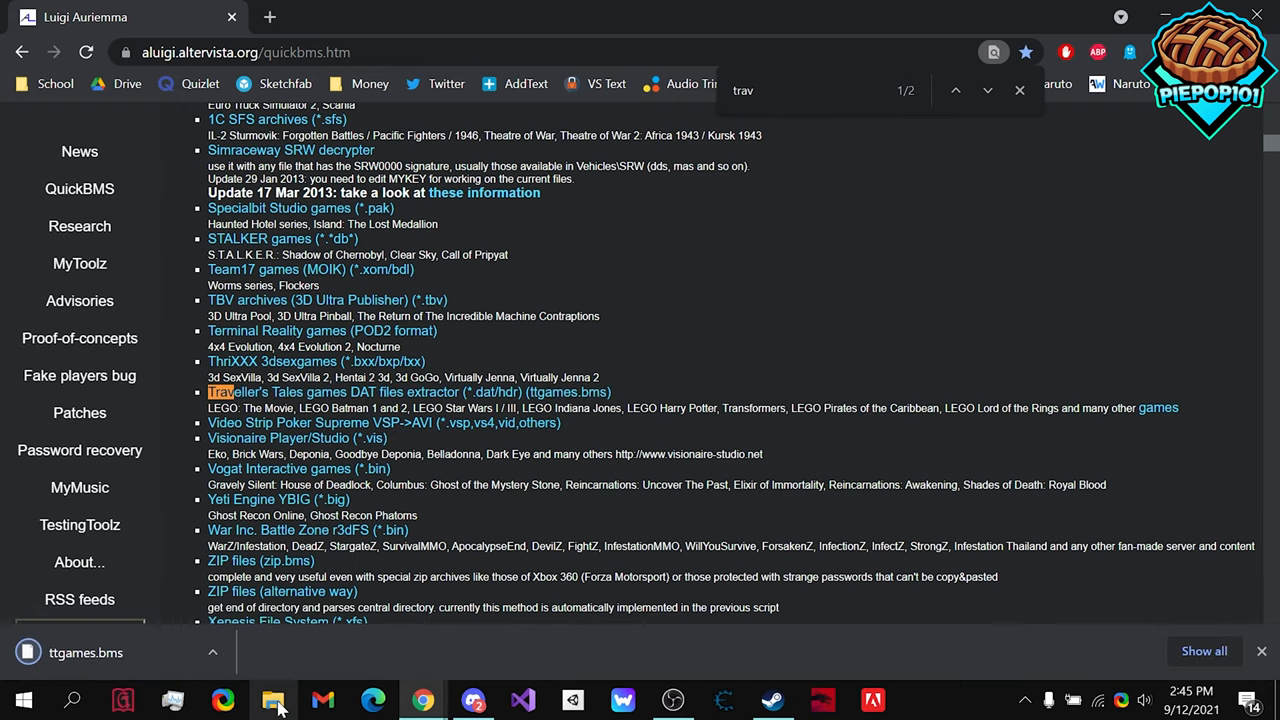
Step: View the DAT Extractor folder, then open the quickbms zip from Downloads
left_click(272, 699)
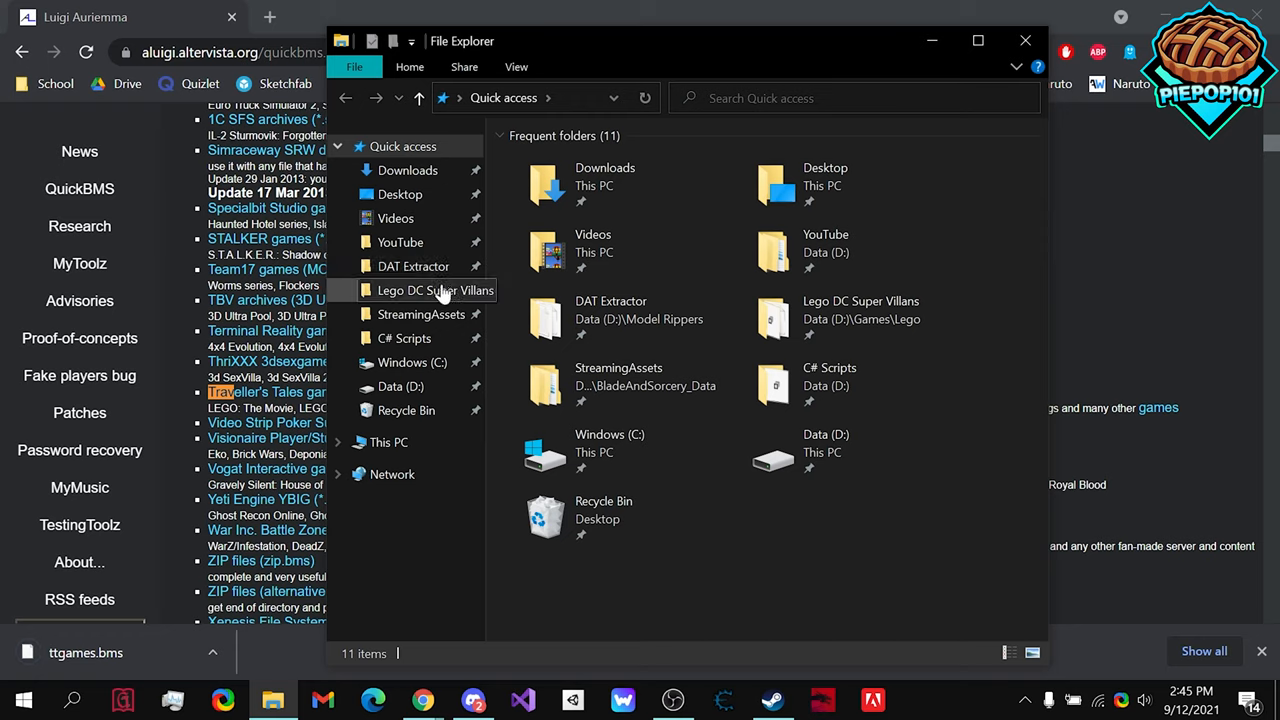
left_click(413, 266)
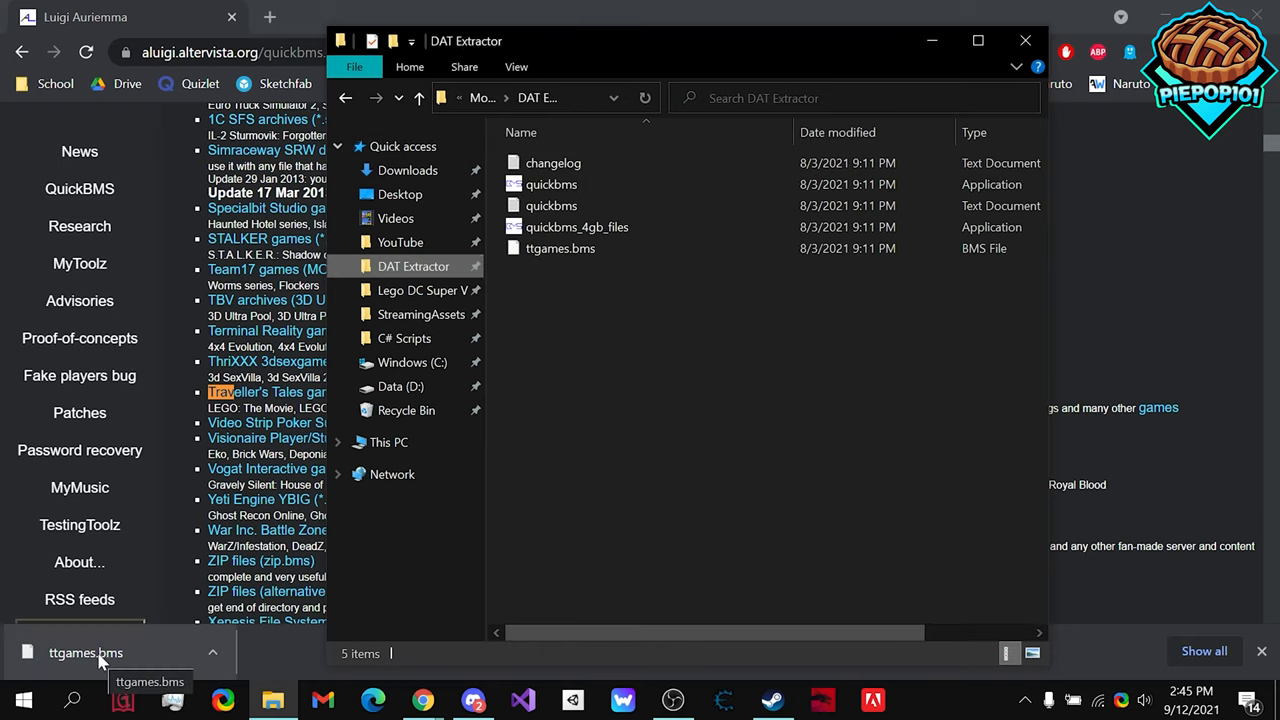
mouse_move(575, 265)
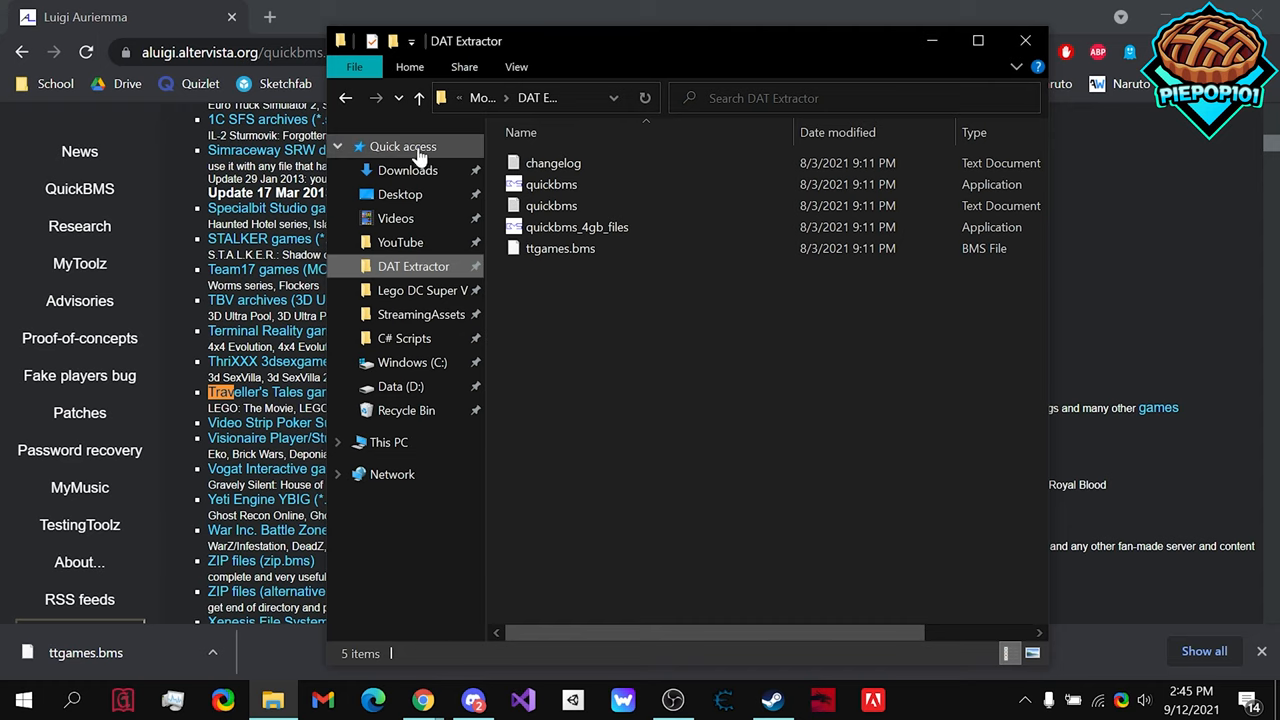
left_click(407, 169)
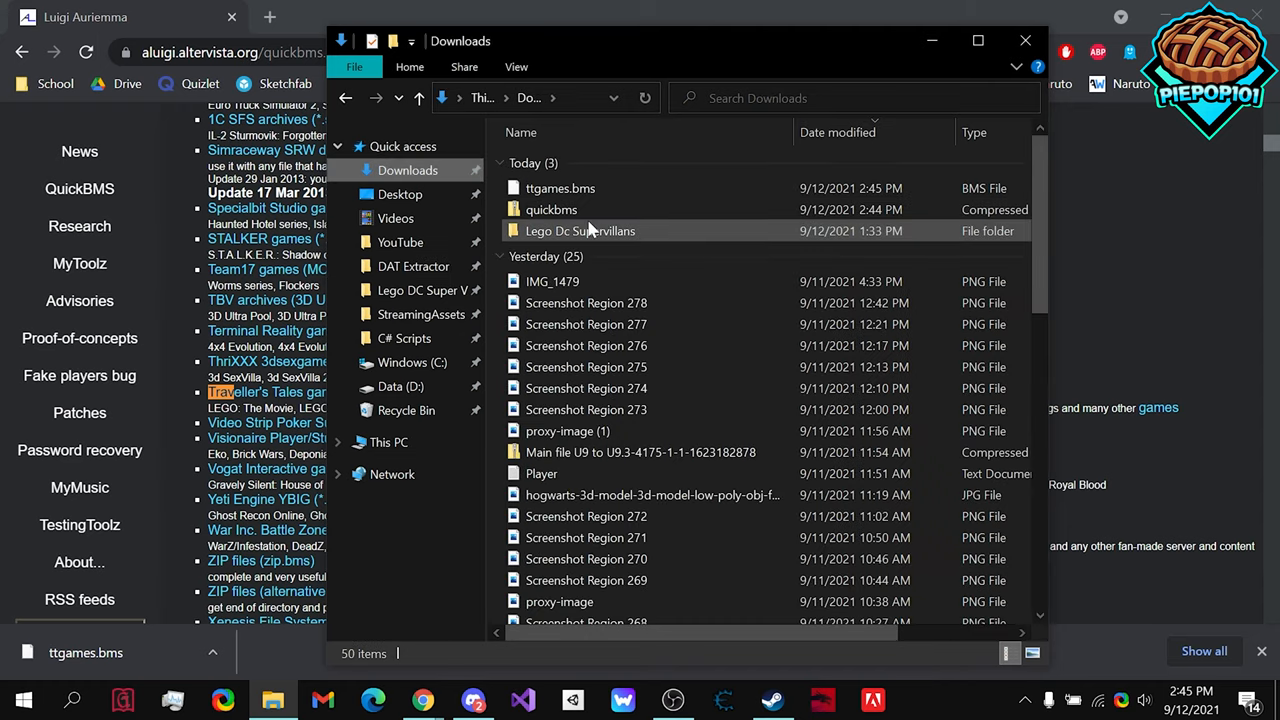
double_click(551, 209)
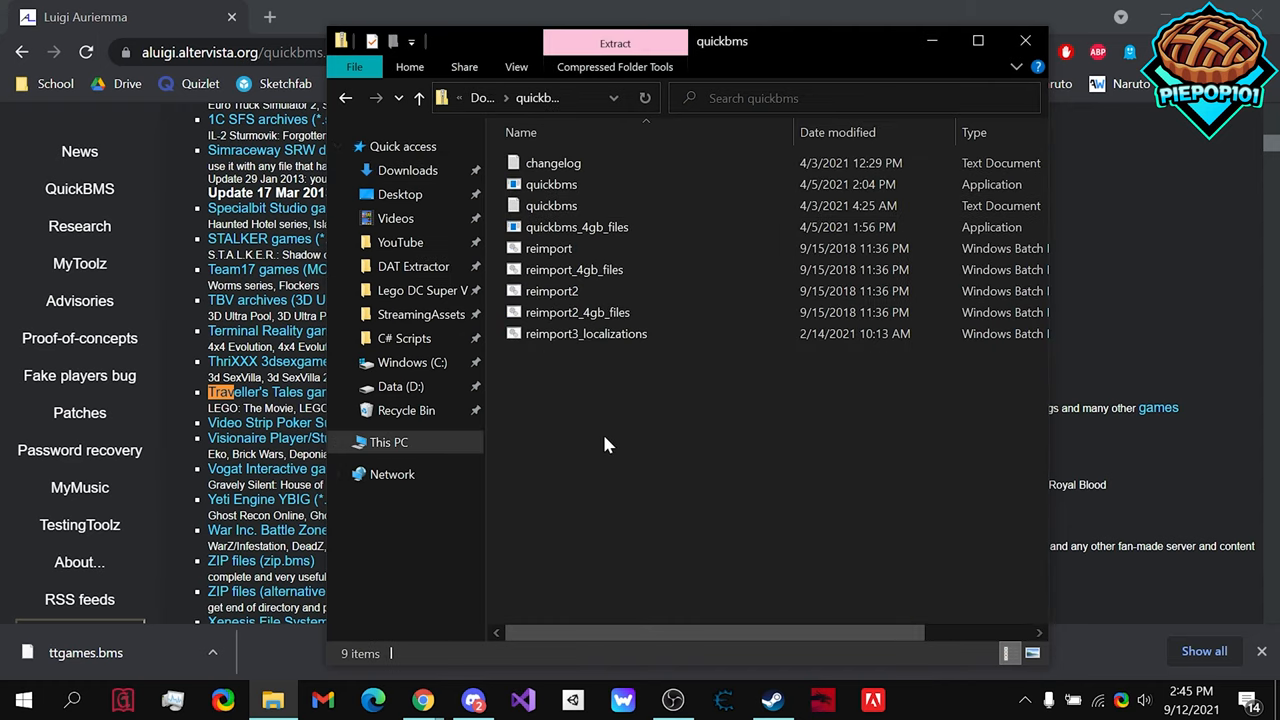
mouse_move(700, 460)
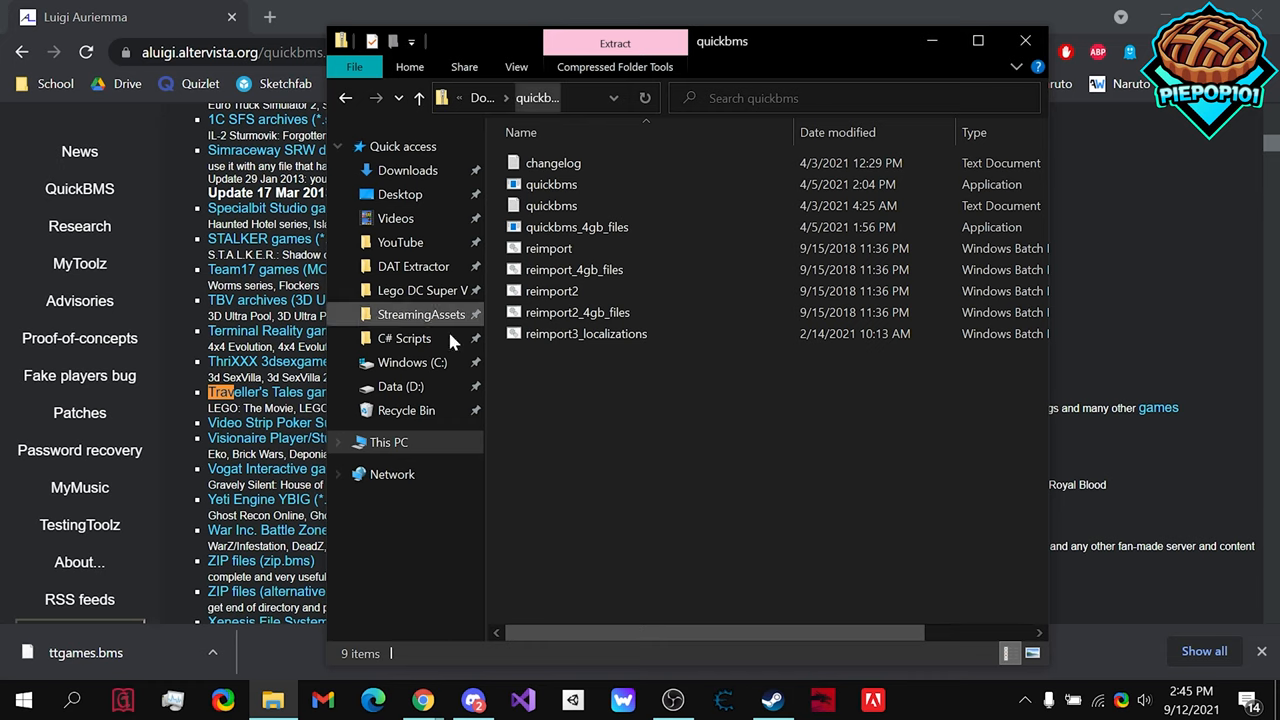
mouse_move(420, 290)
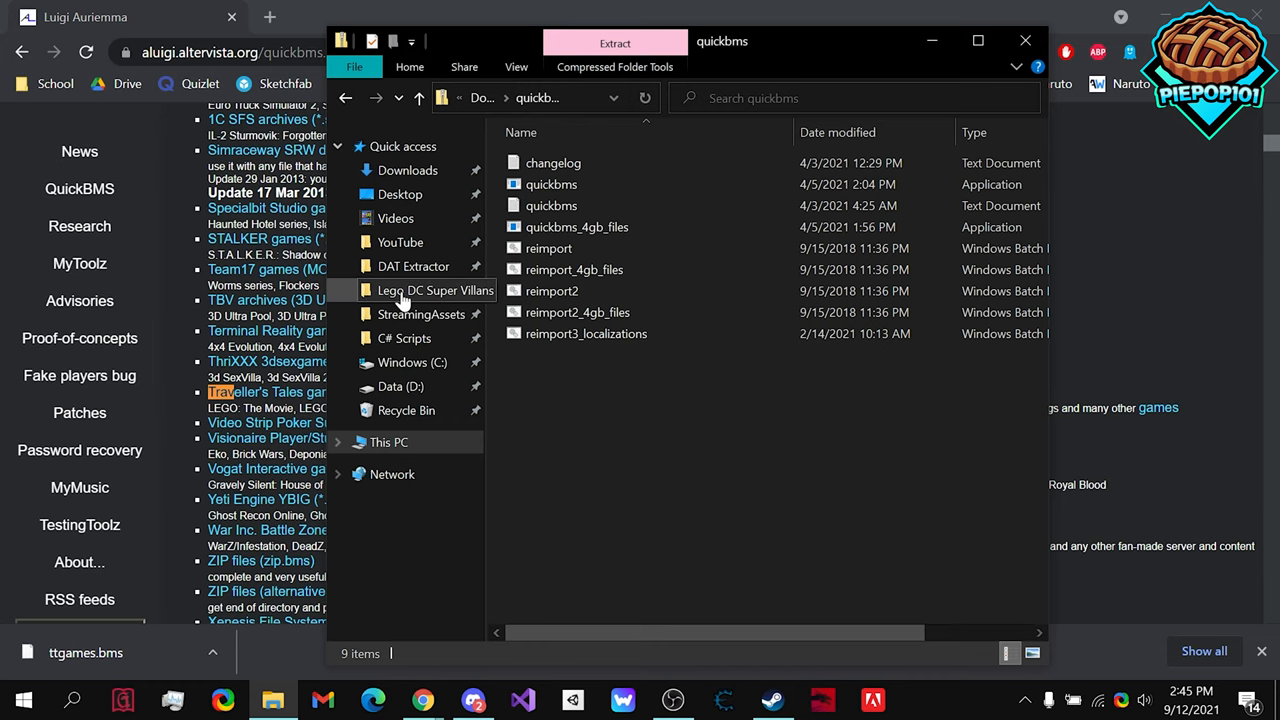
Step: Select two GAME DAT files in the Lego DC Super Villans folder to see their sizes
left_click(435, 290)
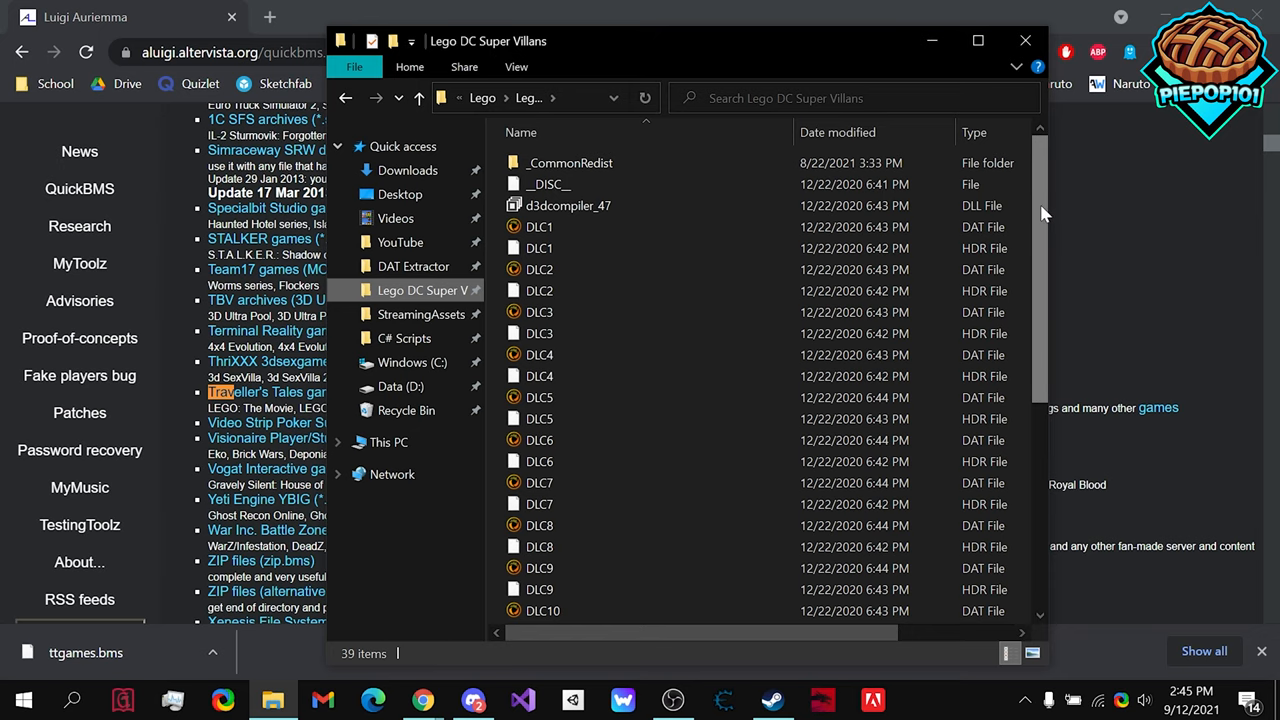
scroll("down", 3)
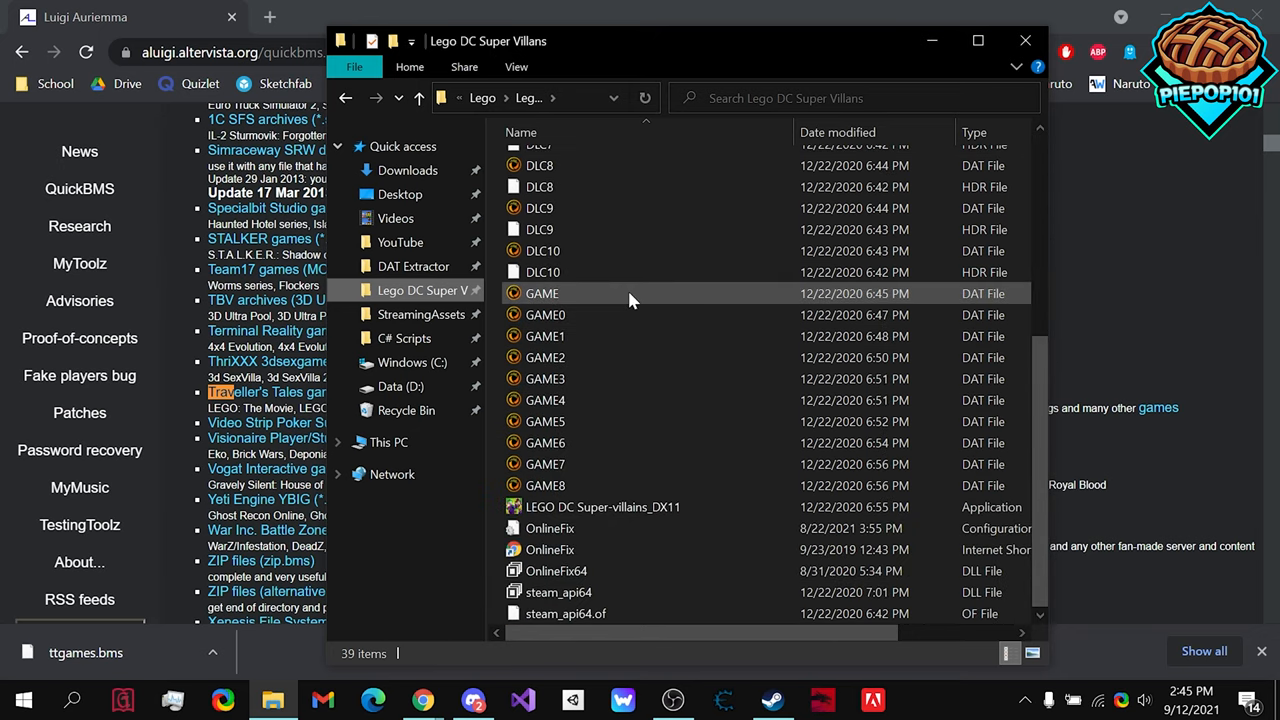
left_click(545, 357)
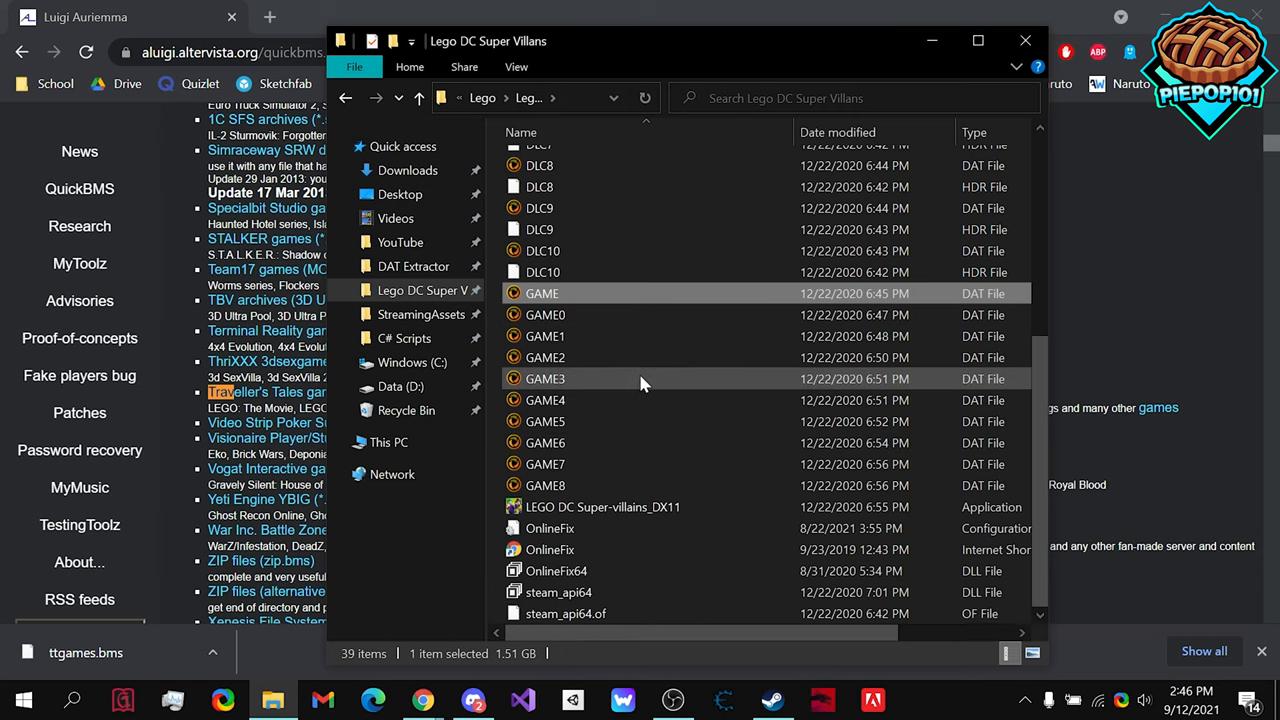
left_click(545, 378)
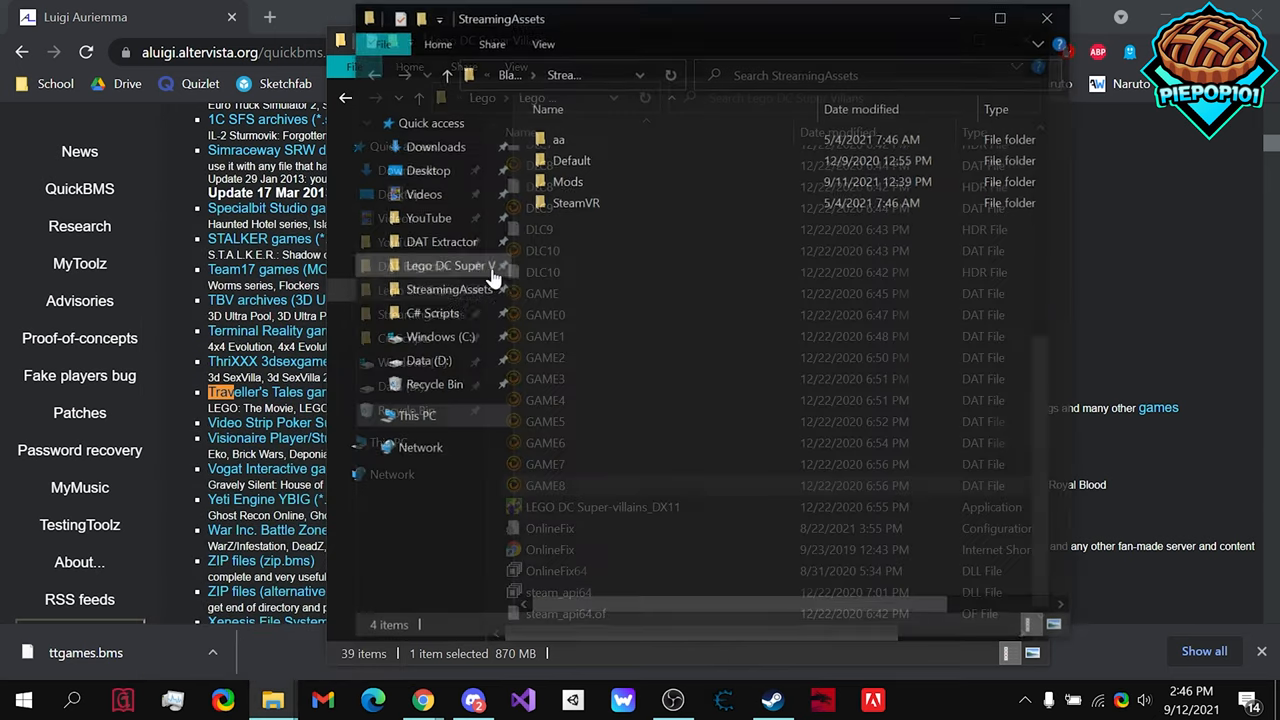
Step: Open DAT Extractor in another window and launch quickbms_4gb_files
left_click(438, 241)
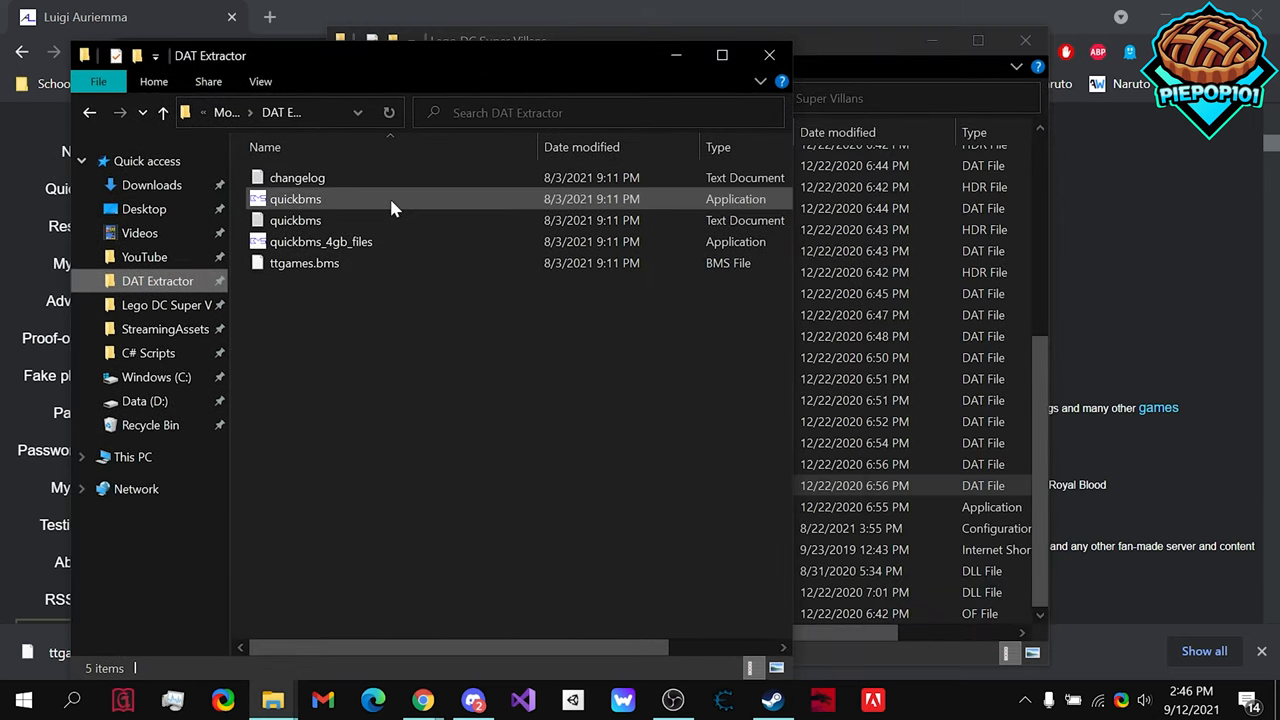
mouse_move(405, 199)
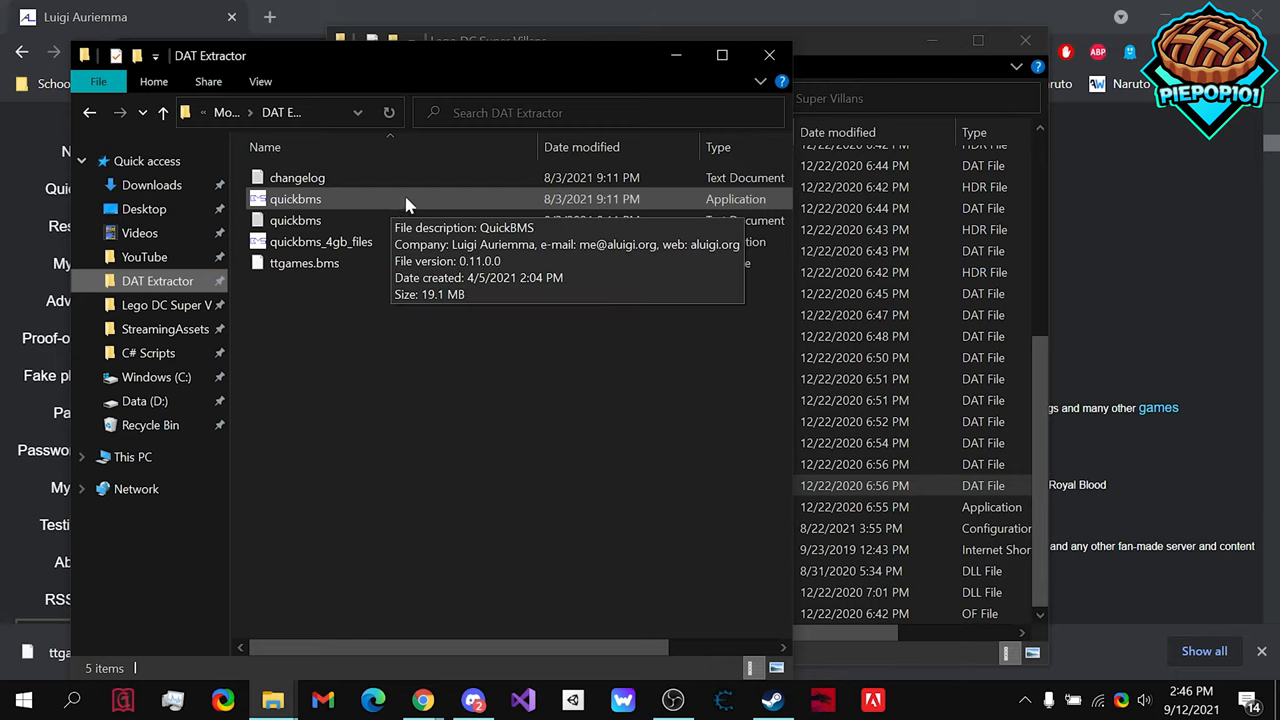
mouse_move(330, 199)
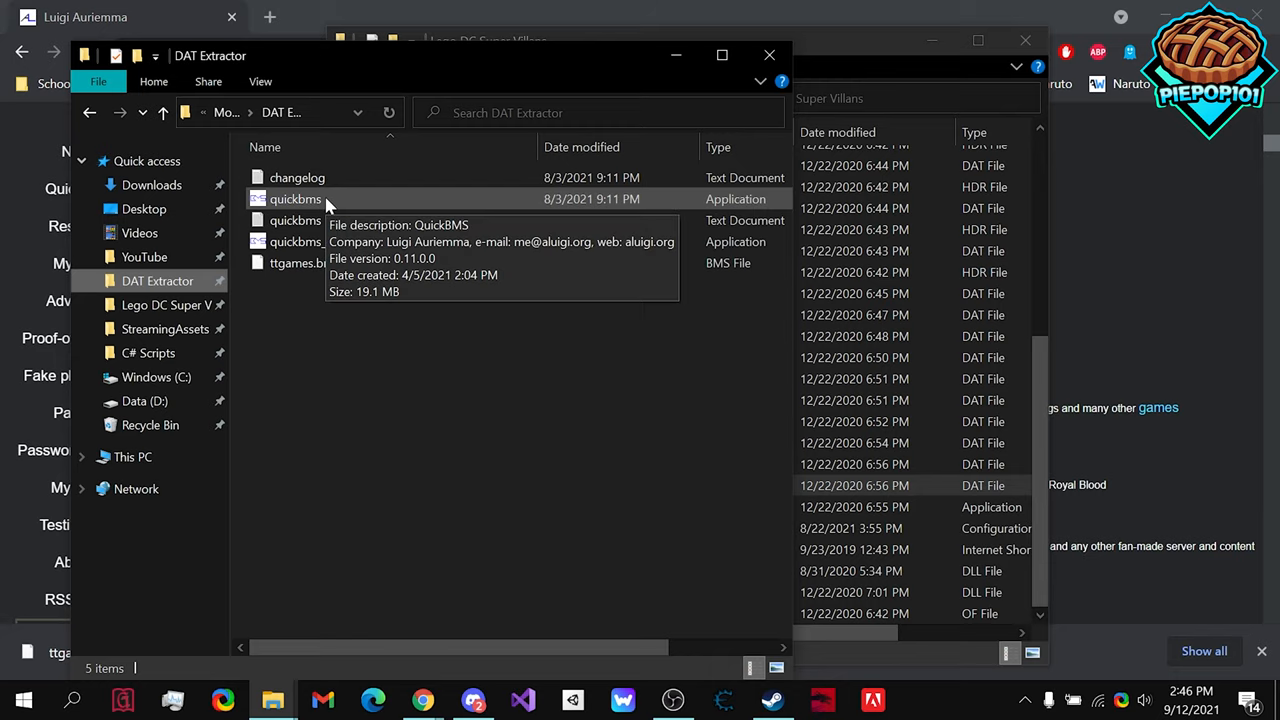
mouse_move(400, 241)
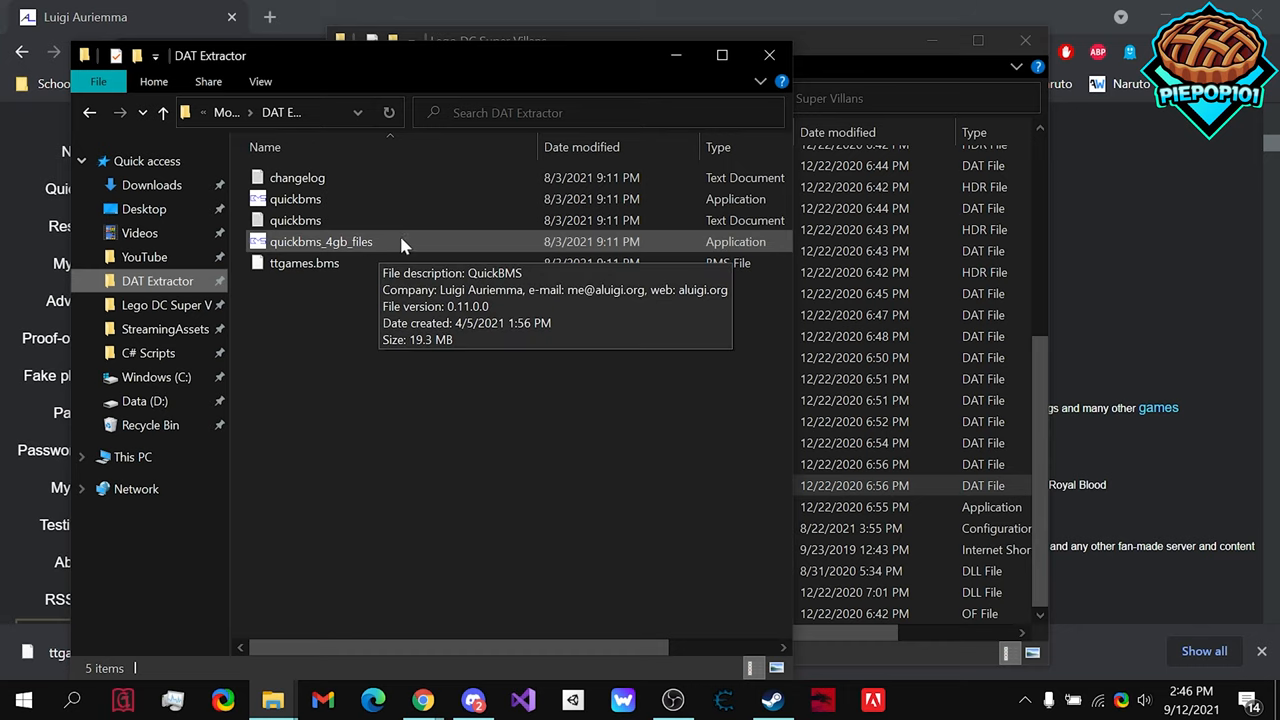
mouse_move(347, 243)
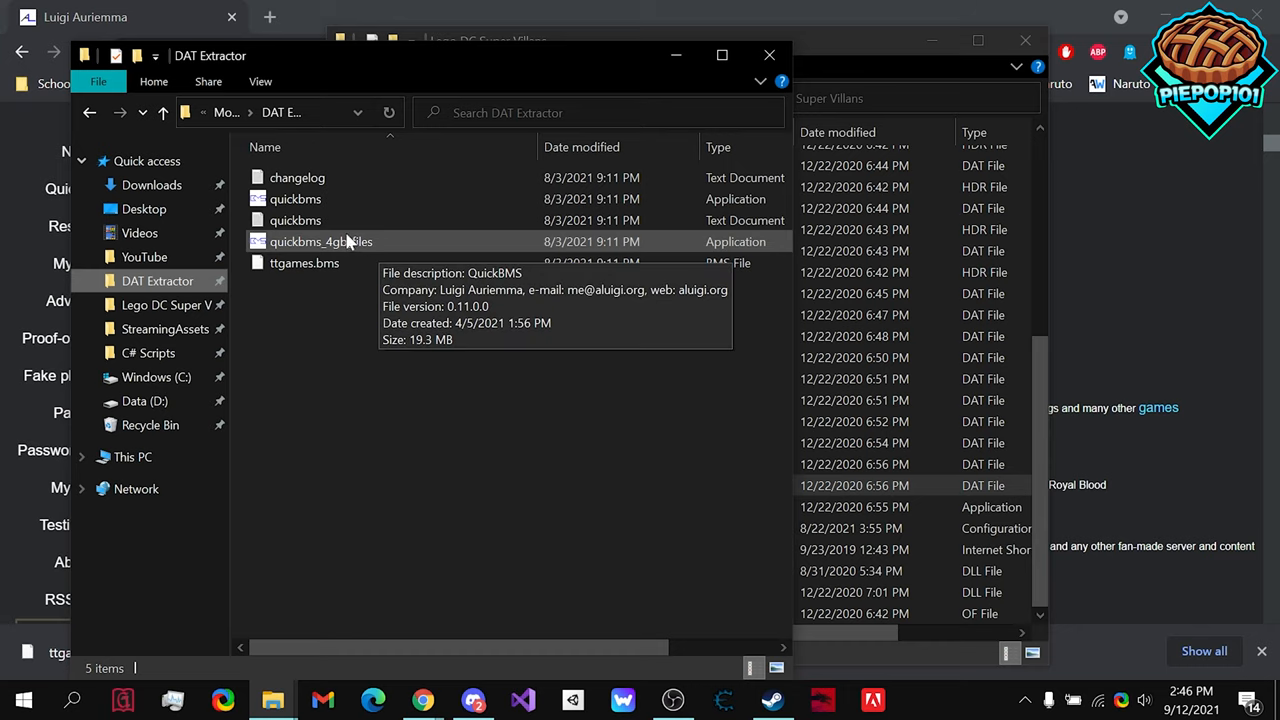
left_click(320, 241)
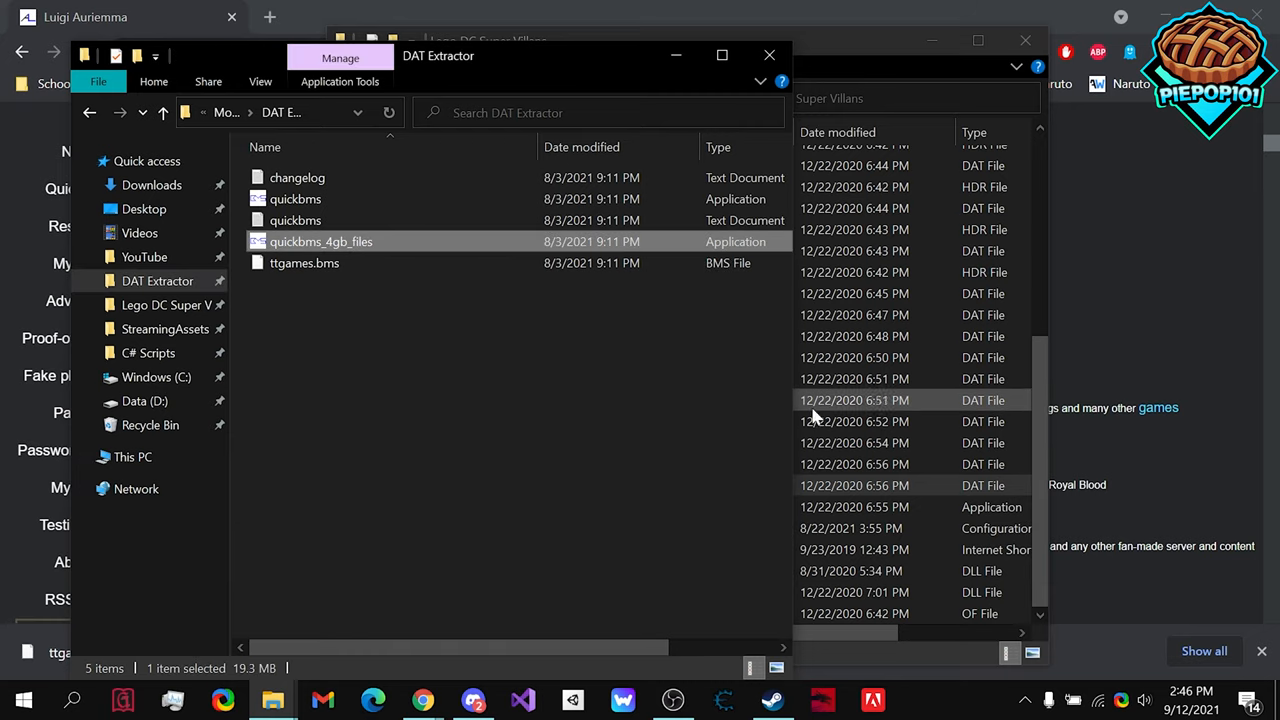
mouse_move(320, 241)
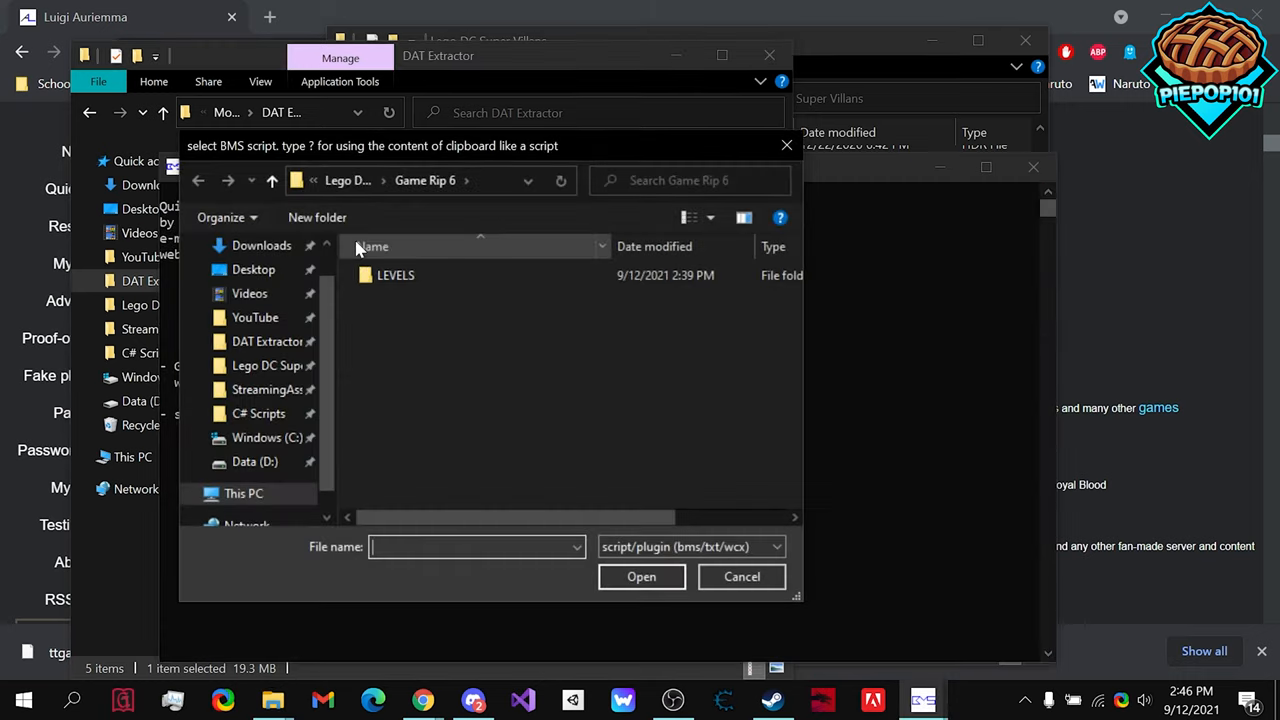
mouse_move(342, 166)
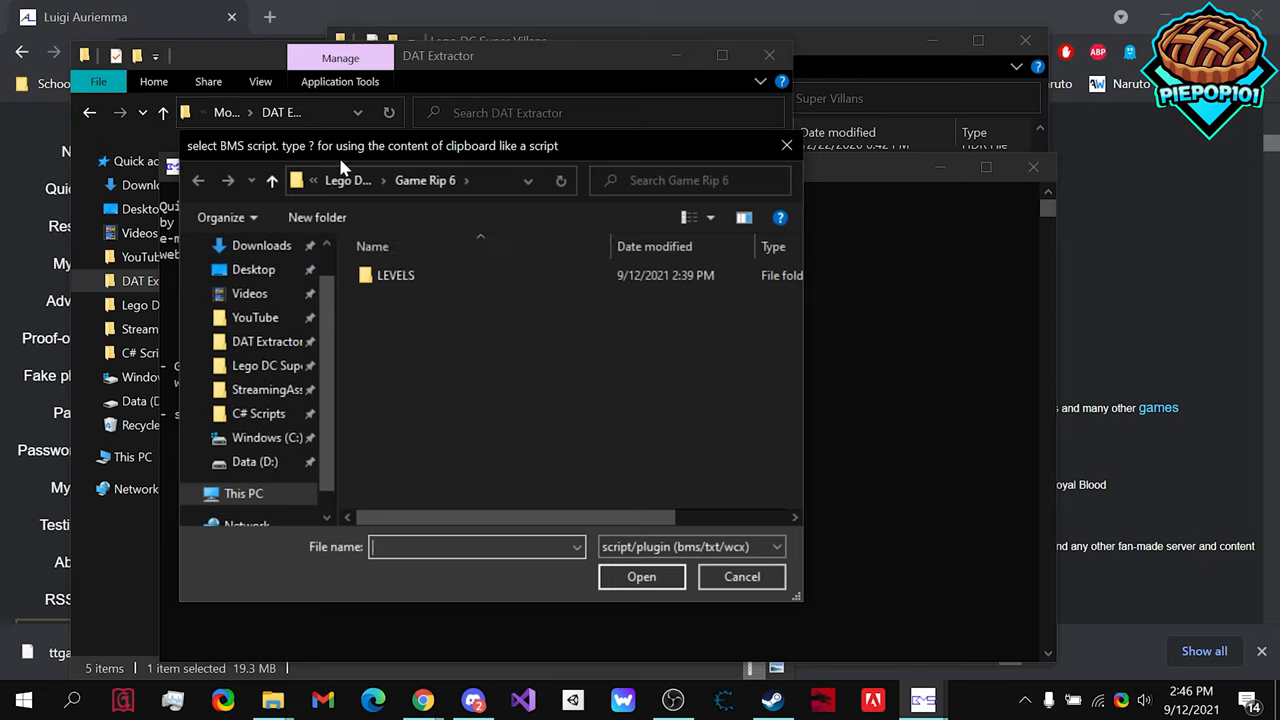
Step: Load ttgames.bms from DAT Extractor, then browse to the Lego DC Super Villains folder
left_click(268, 341)
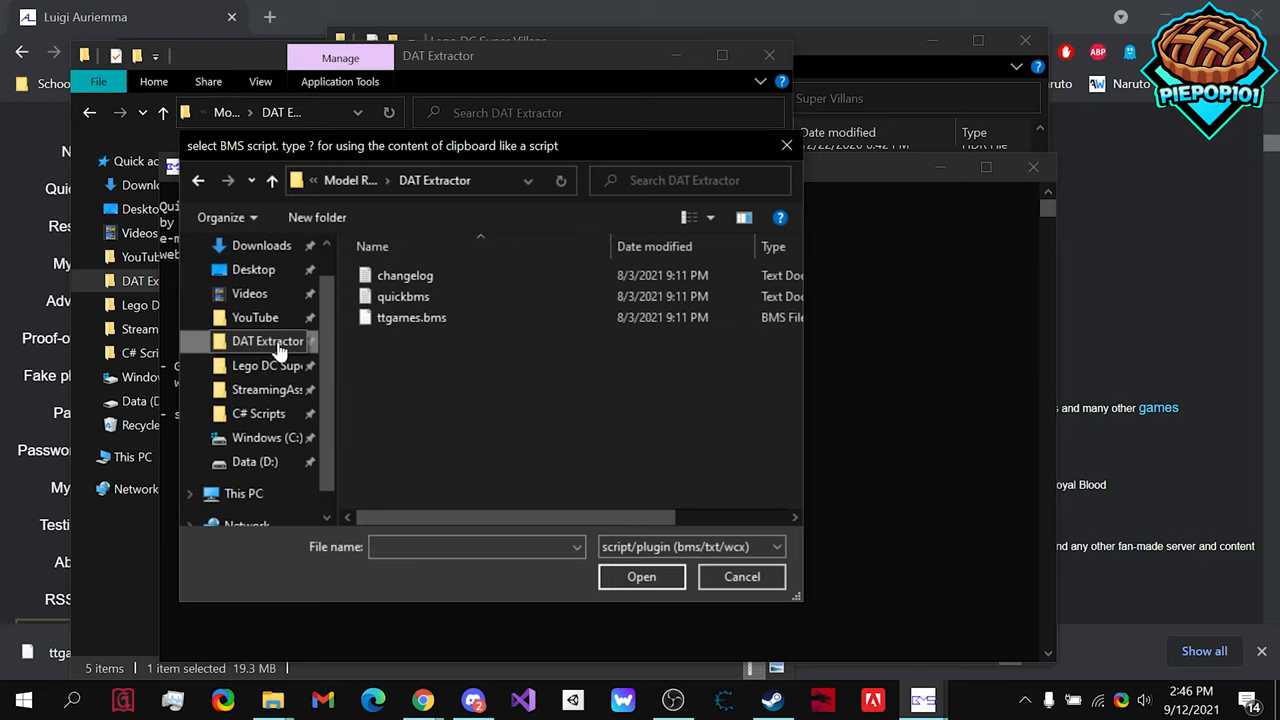
left_click(411, 317)
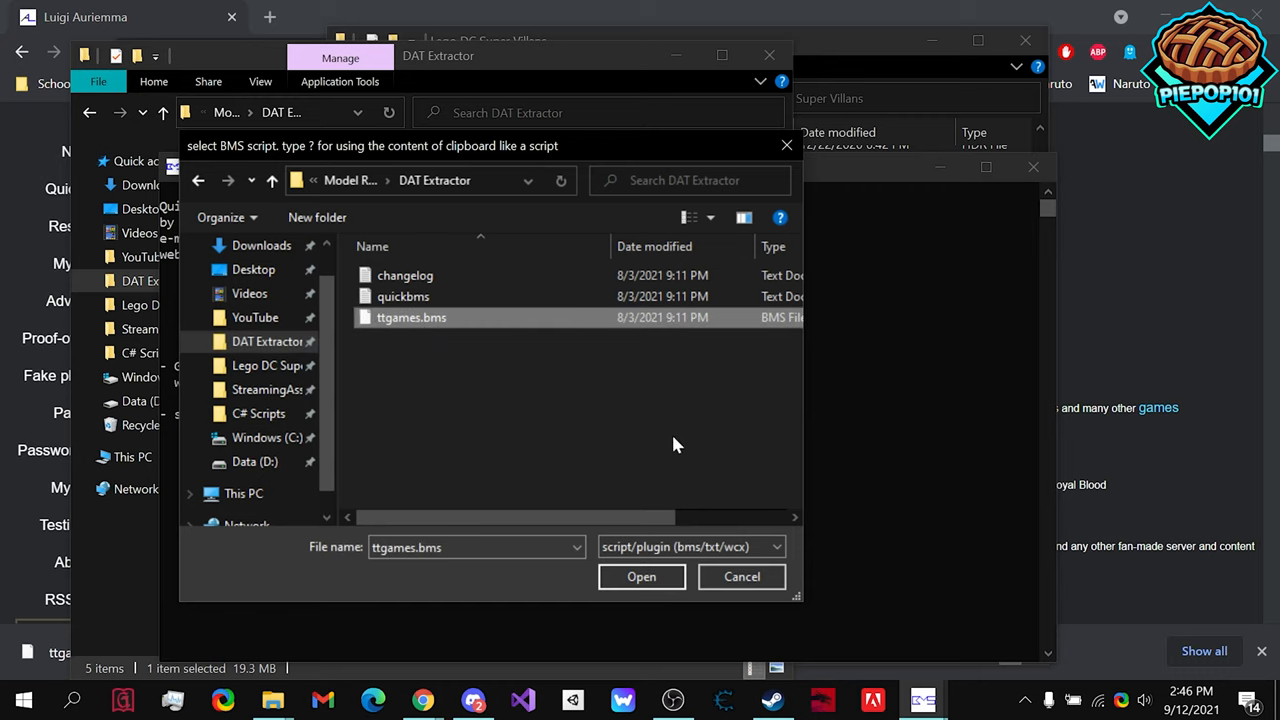
left_click(641, 576)
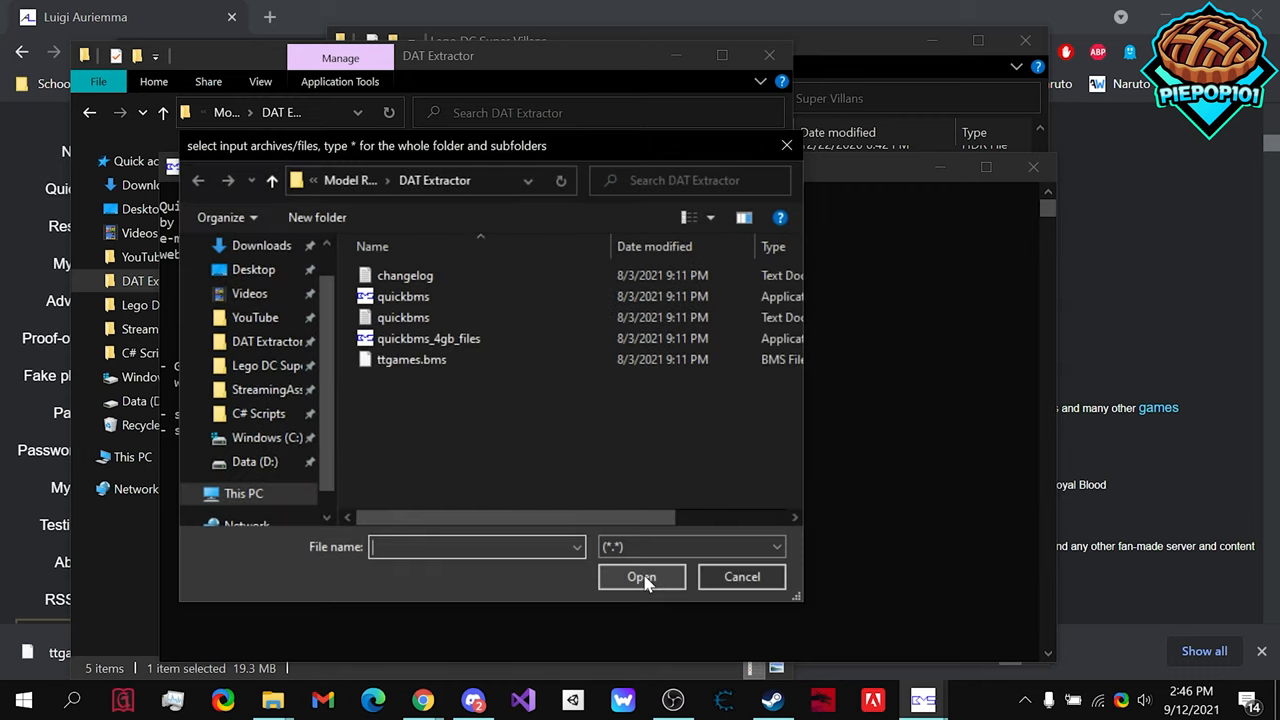
left_click(289, 365)
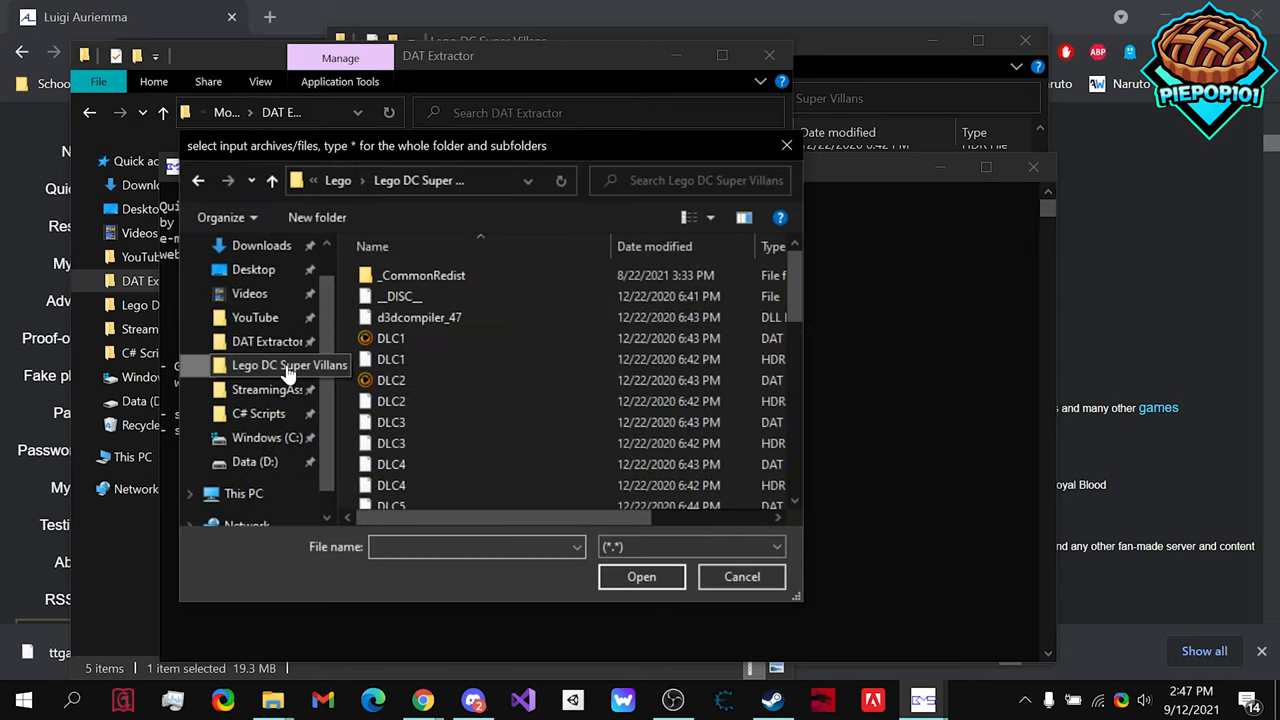
scroll("down", 3)
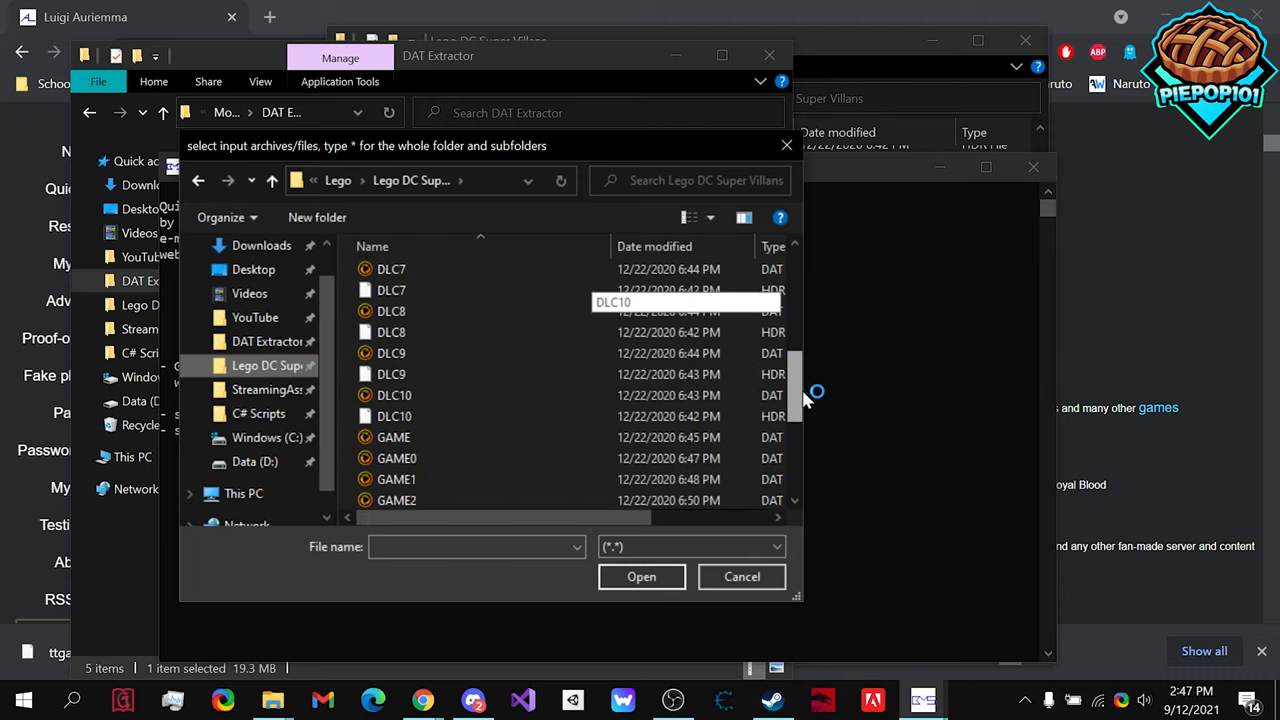
Step: Choose GAME7 as input and save the output into Game Rip 7
scroll("down", 3)
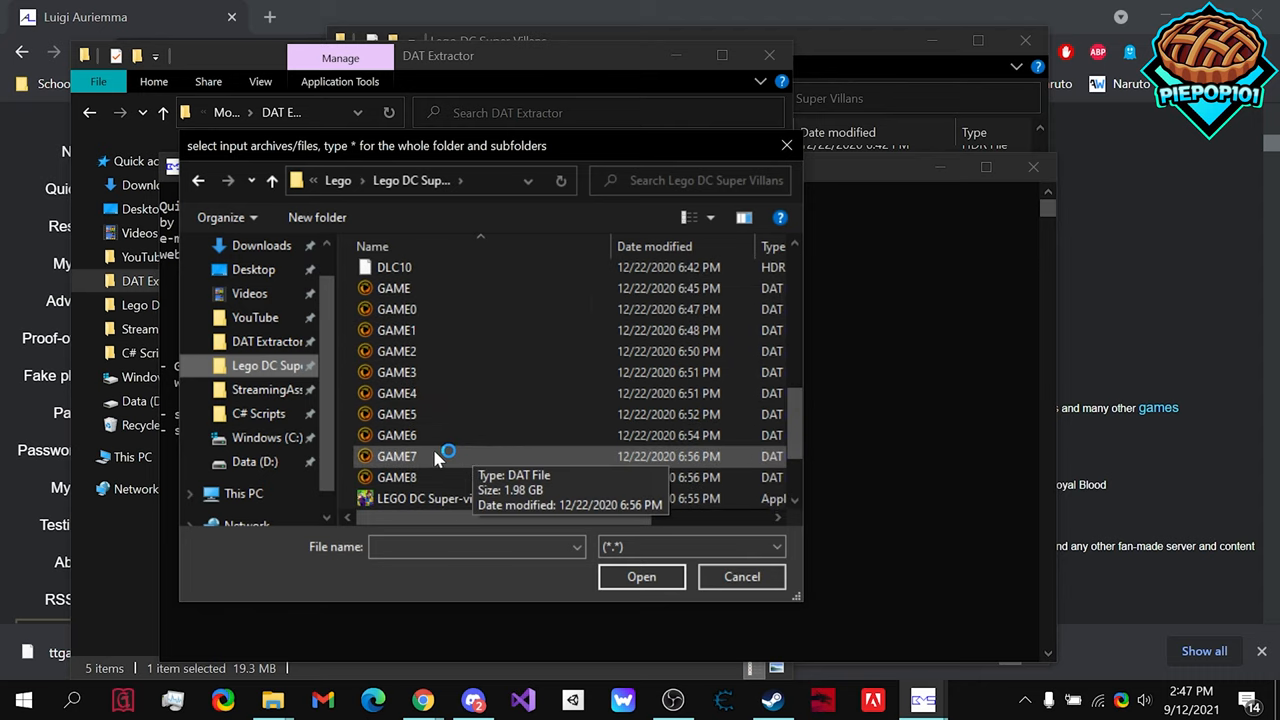
left_click(397, 456)
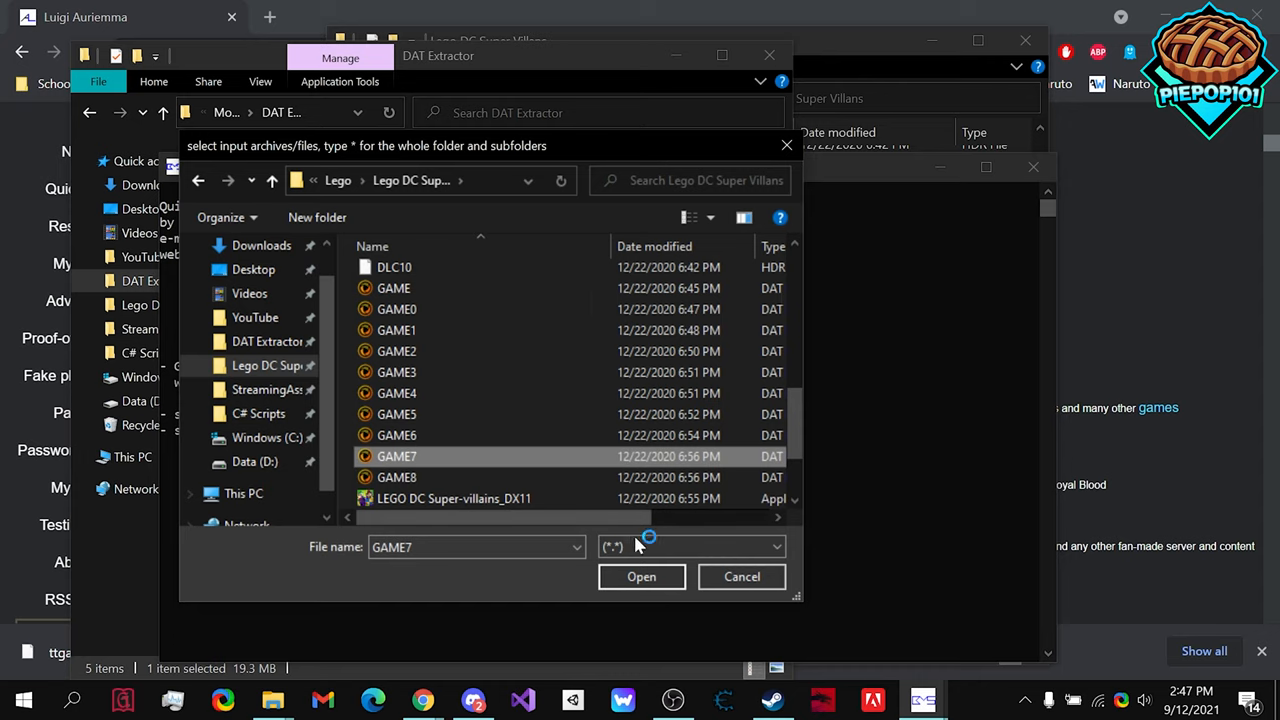
left_click(641, 576)
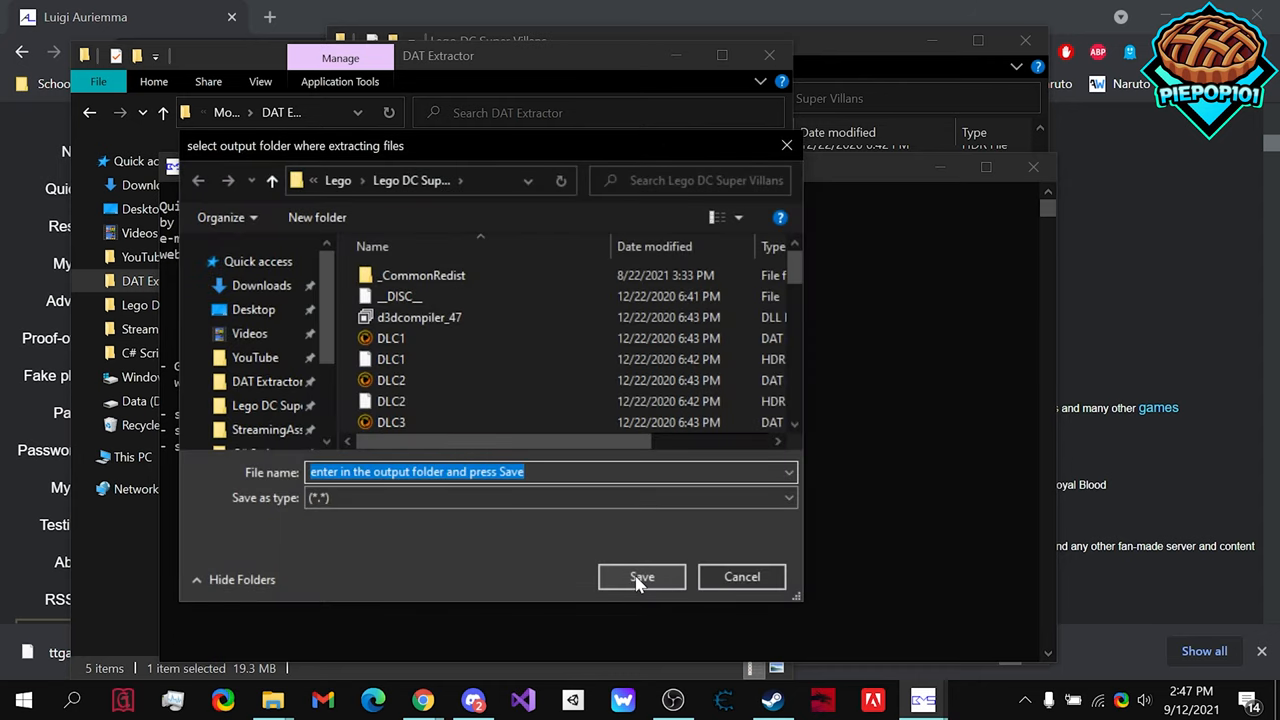
mouse_move(261, 285)
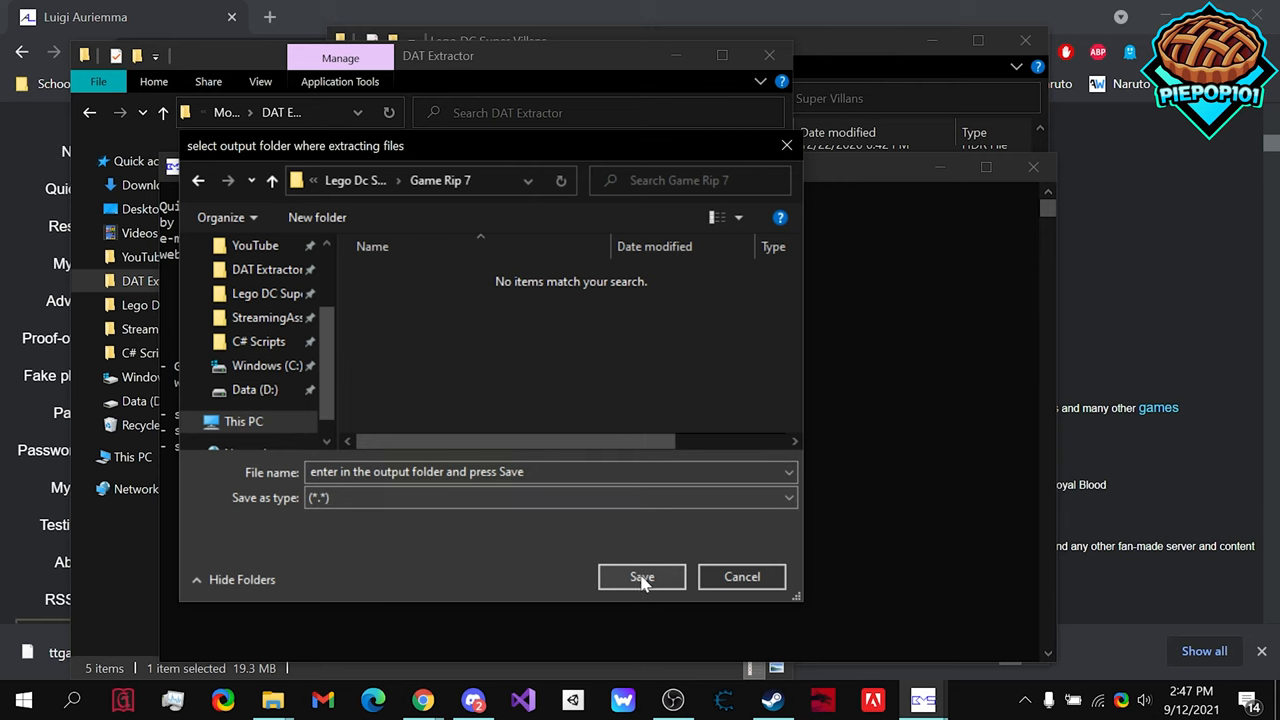
left_click(641, 577)
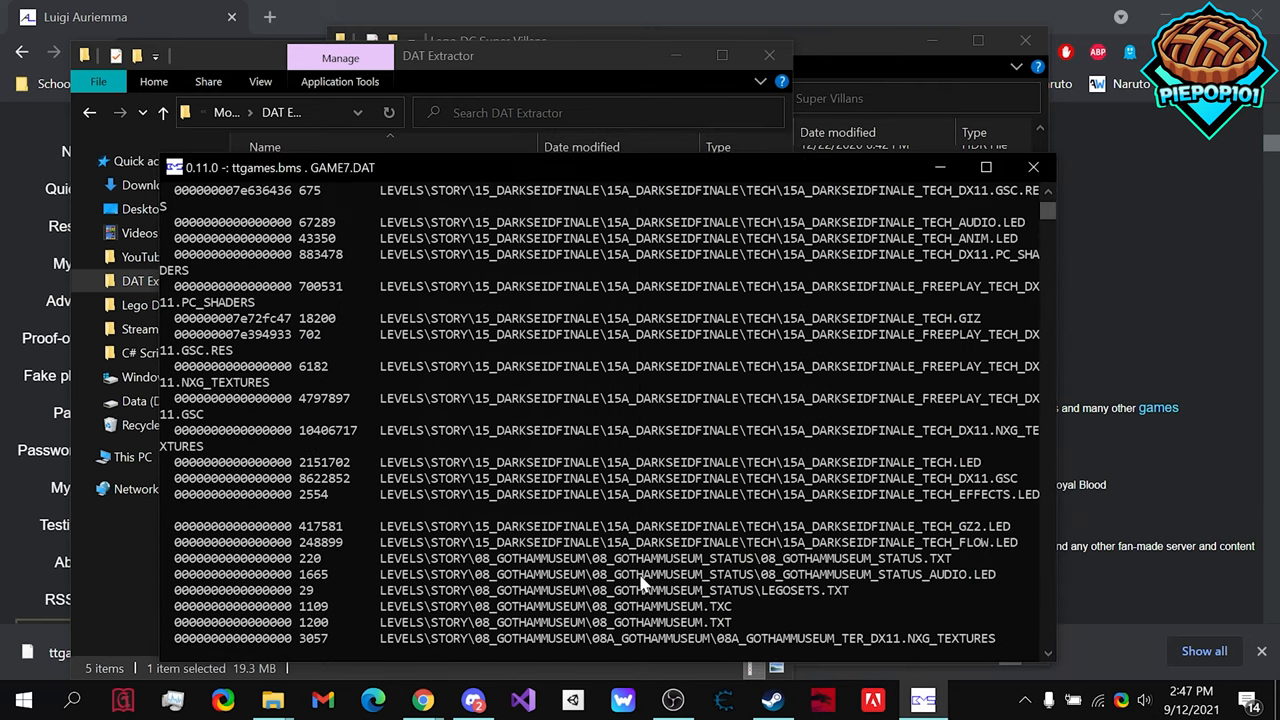
Step: Scroll through the console until 1158 files are reported, then close QuickBMS
scroll("down", 3)
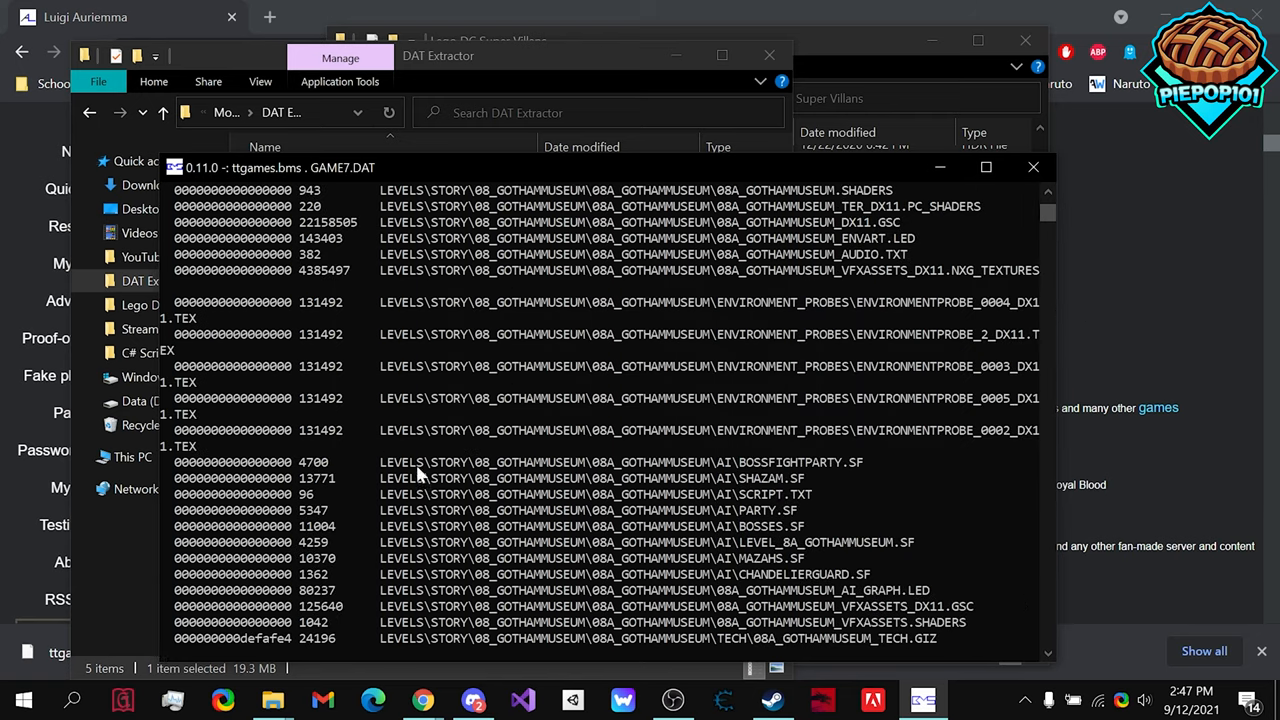
scroll("down", 3)
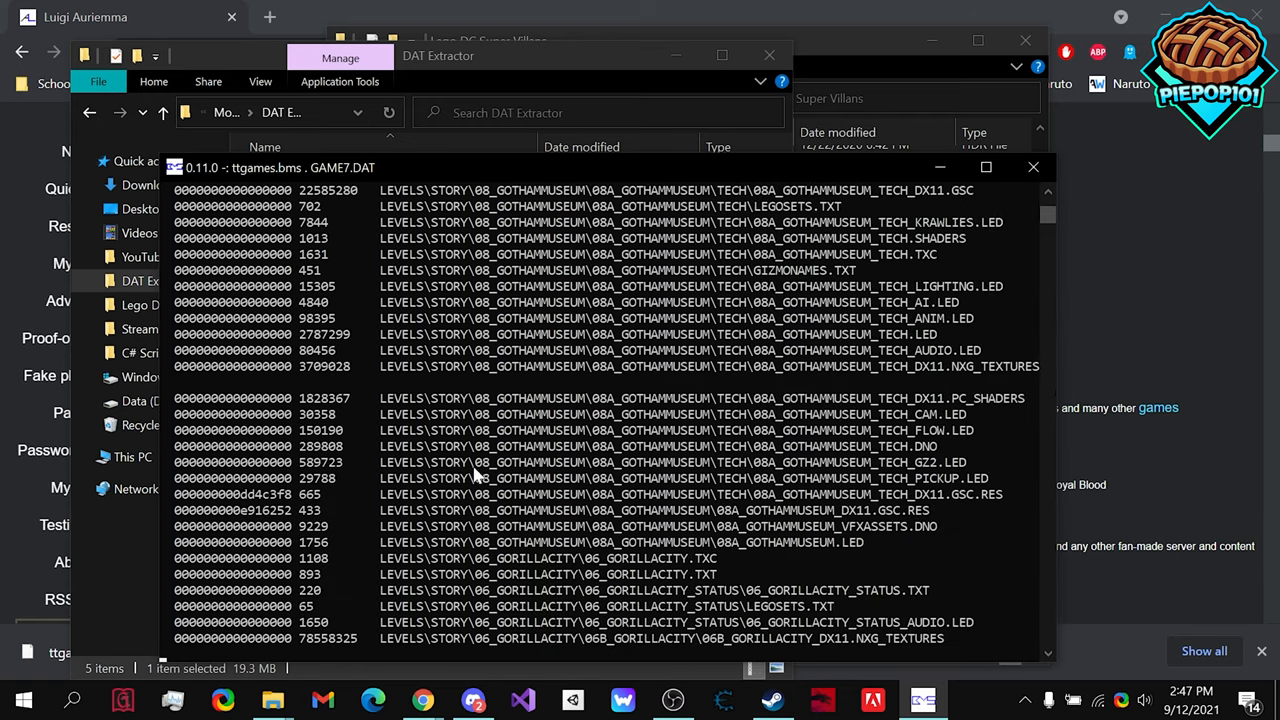
scroll("down", 3)
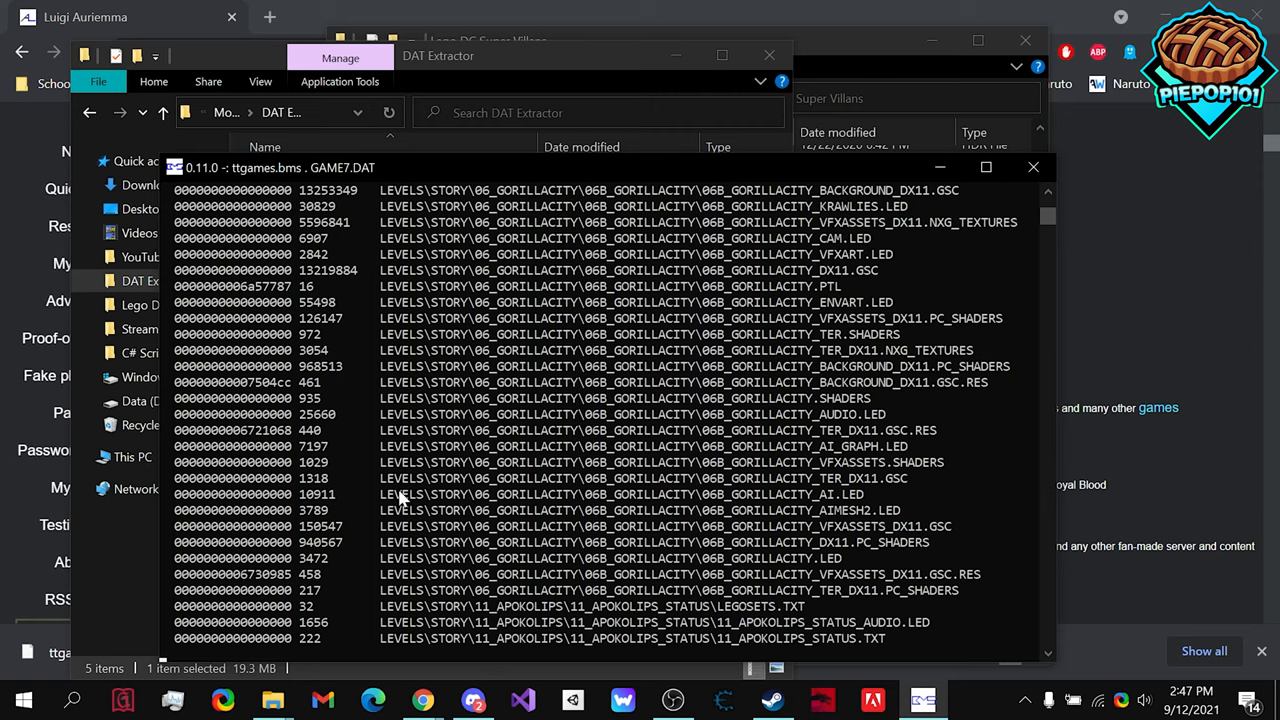
mouse_move(460, 535)
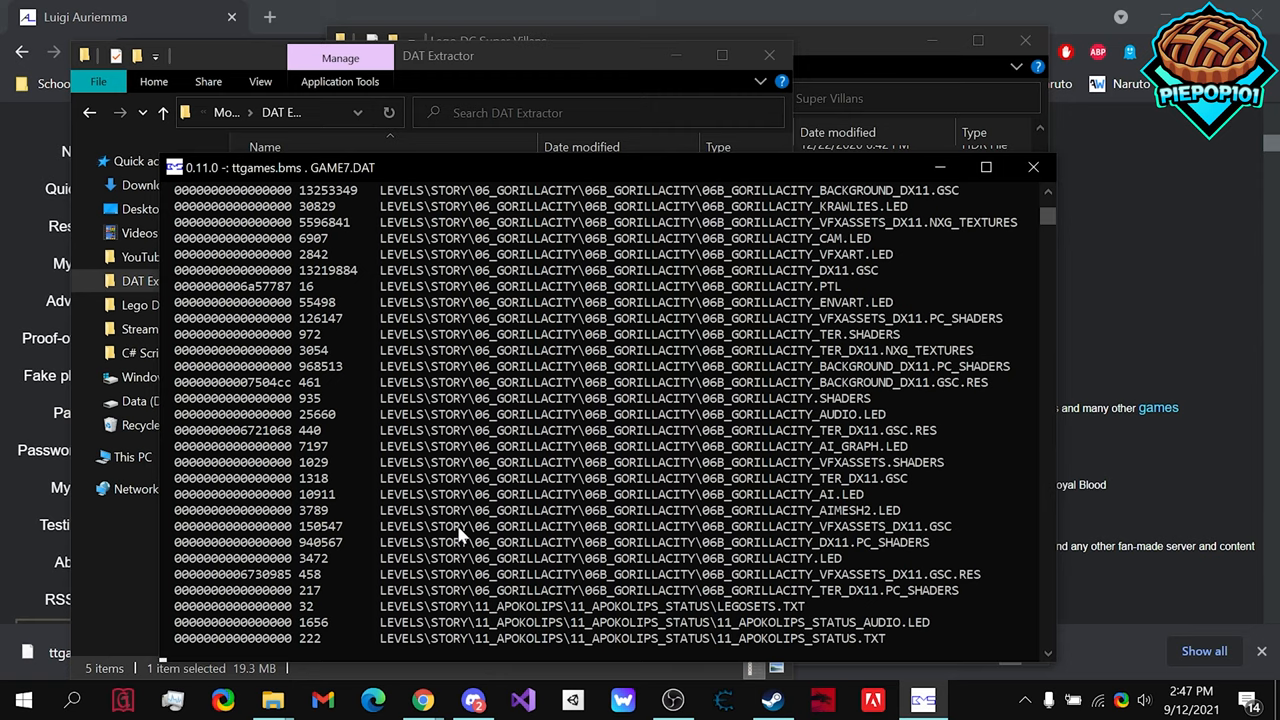
scroll("down", 3)
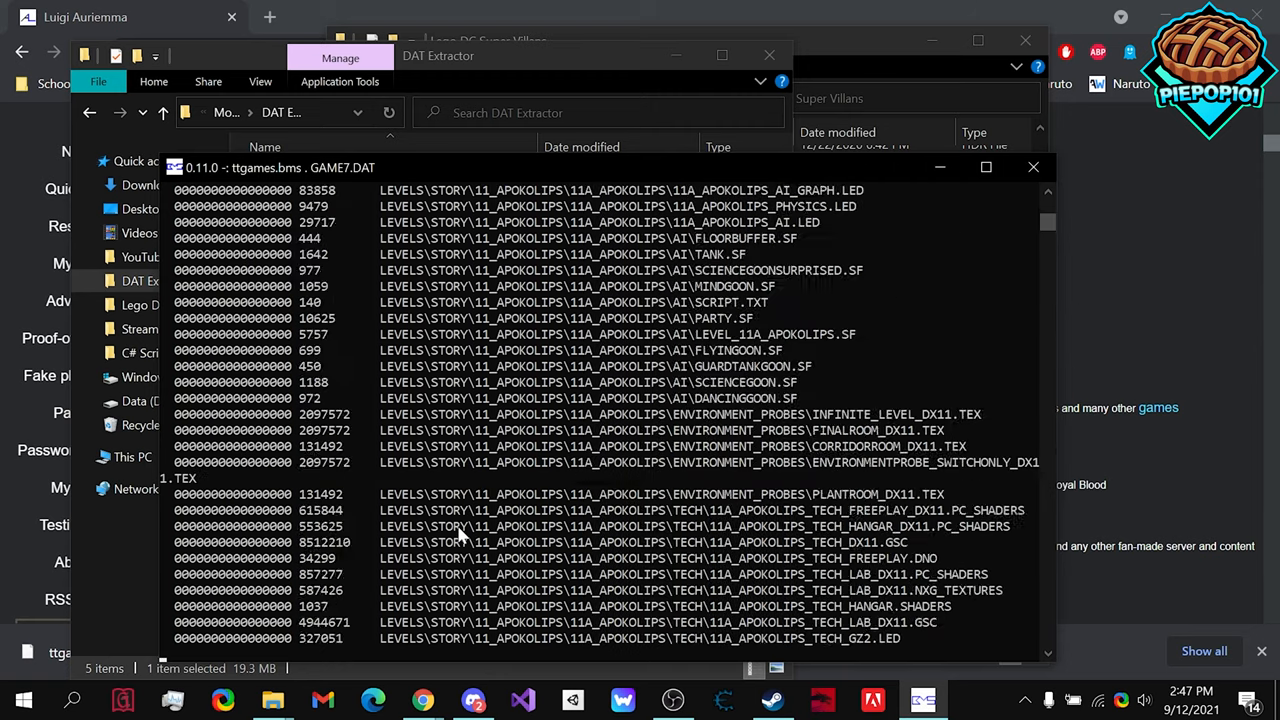
scroll("down", 3)
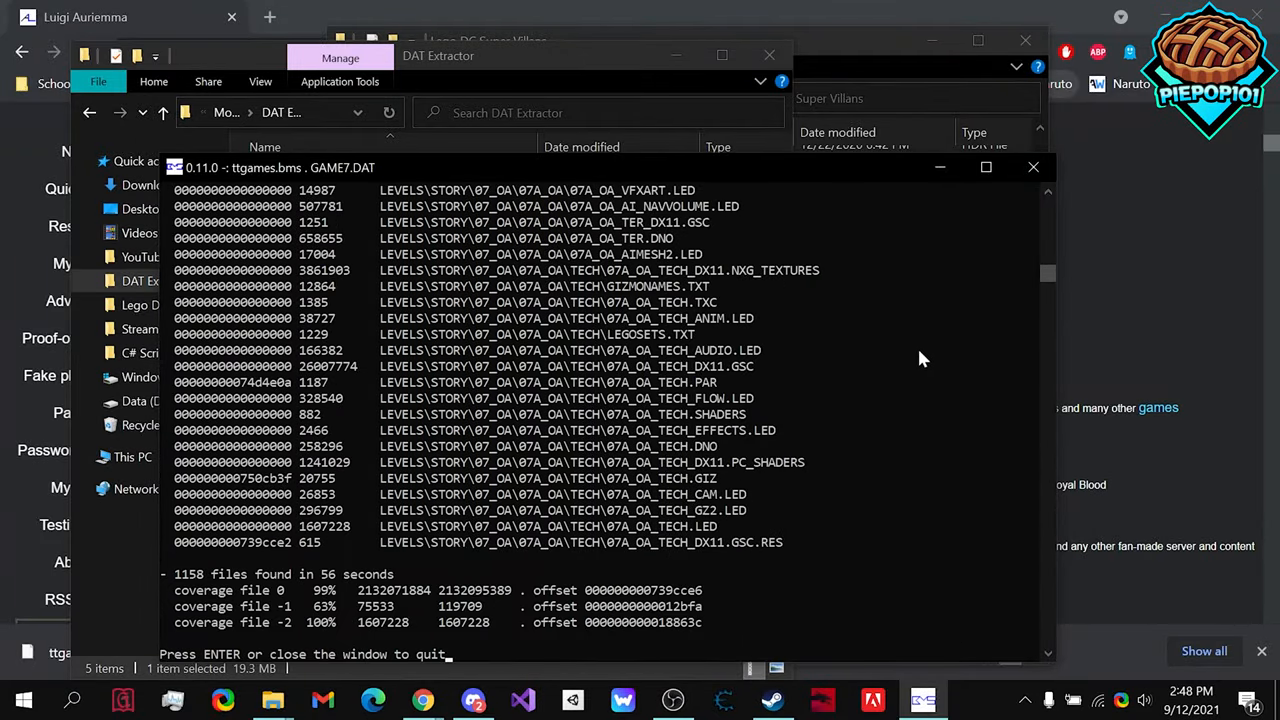
mouse_move(967, 408)
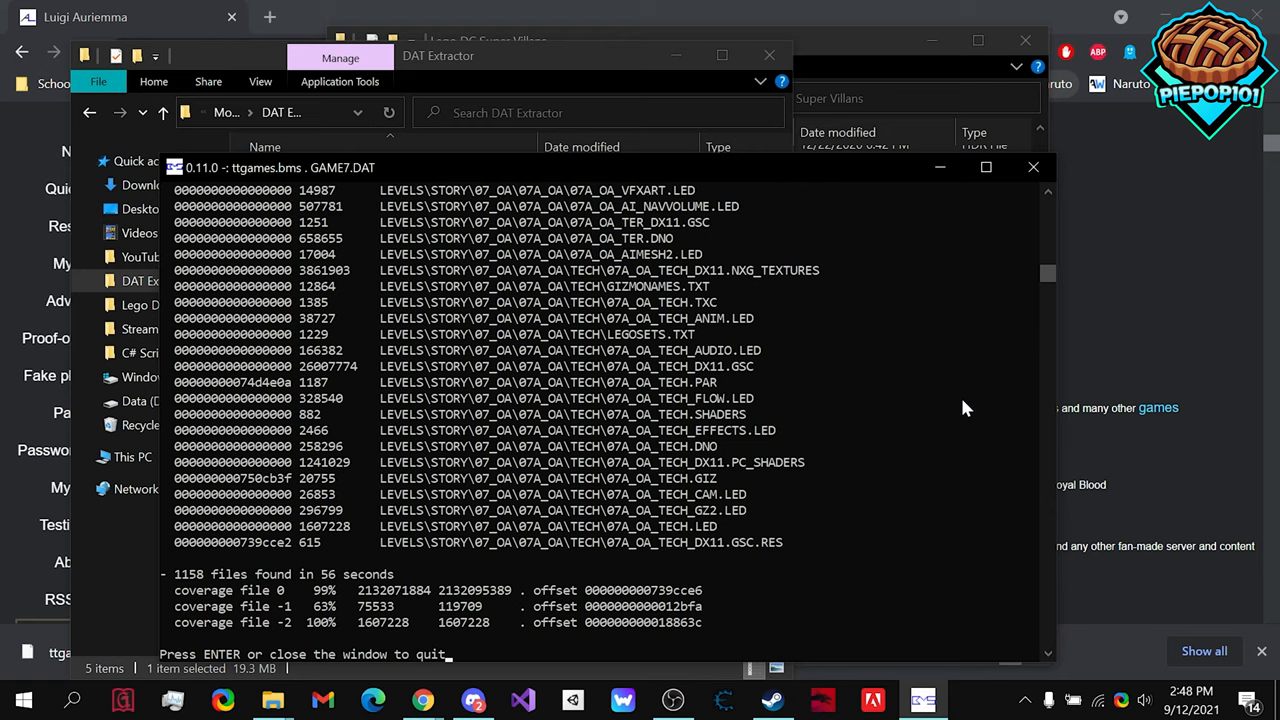
left_click(1033, 167)
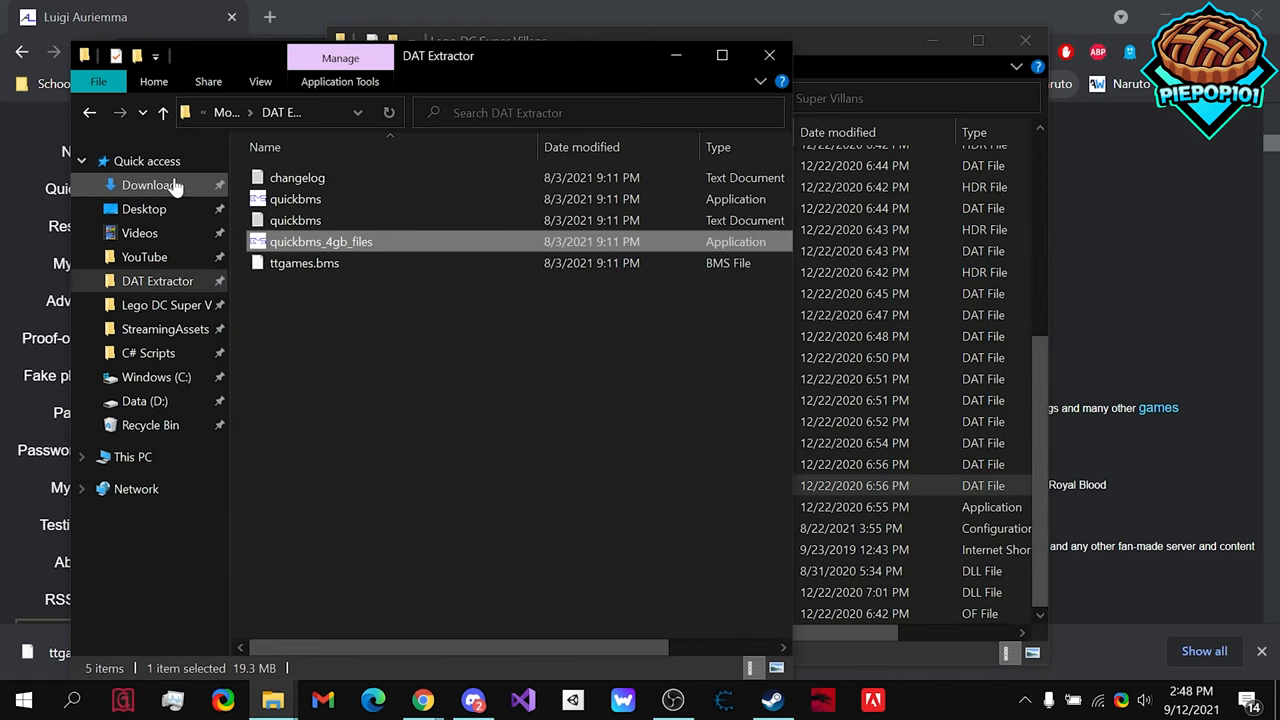
Step: Go through Downloads and Lego Dc Supervillains into Game Rip 7's LEVELS folder
left_click(151, 185)
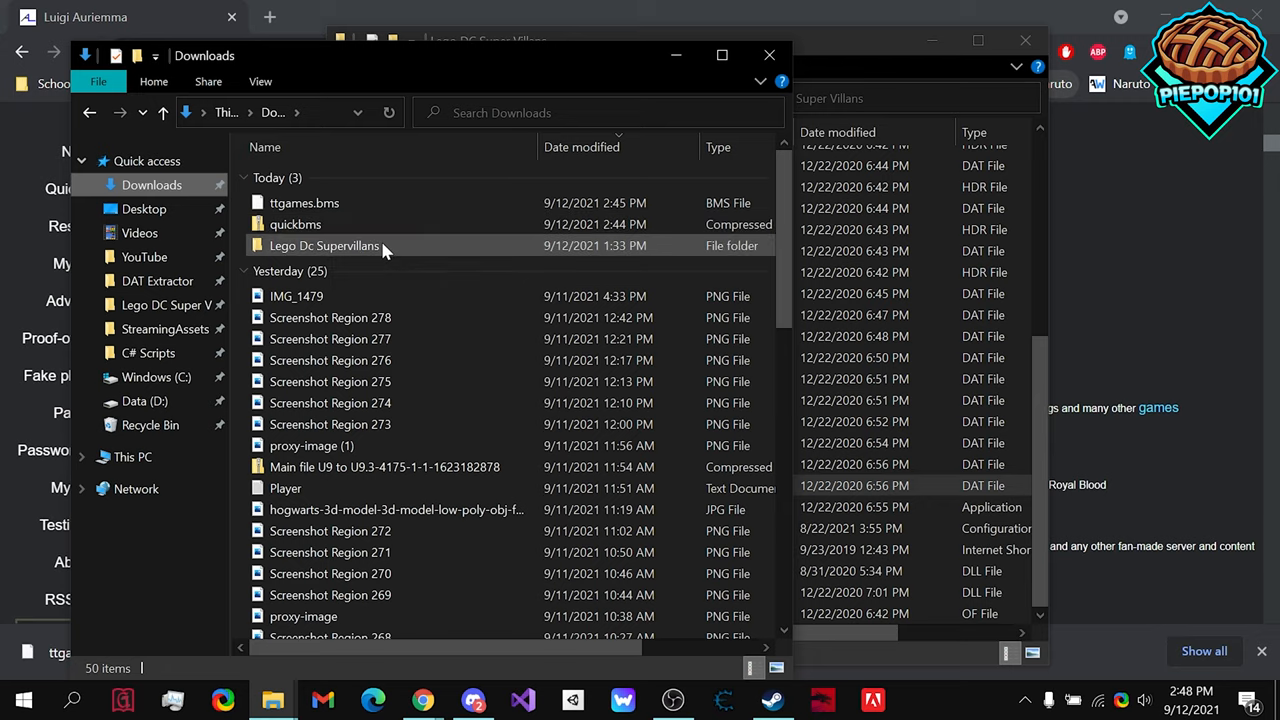
double_click(324, 245)
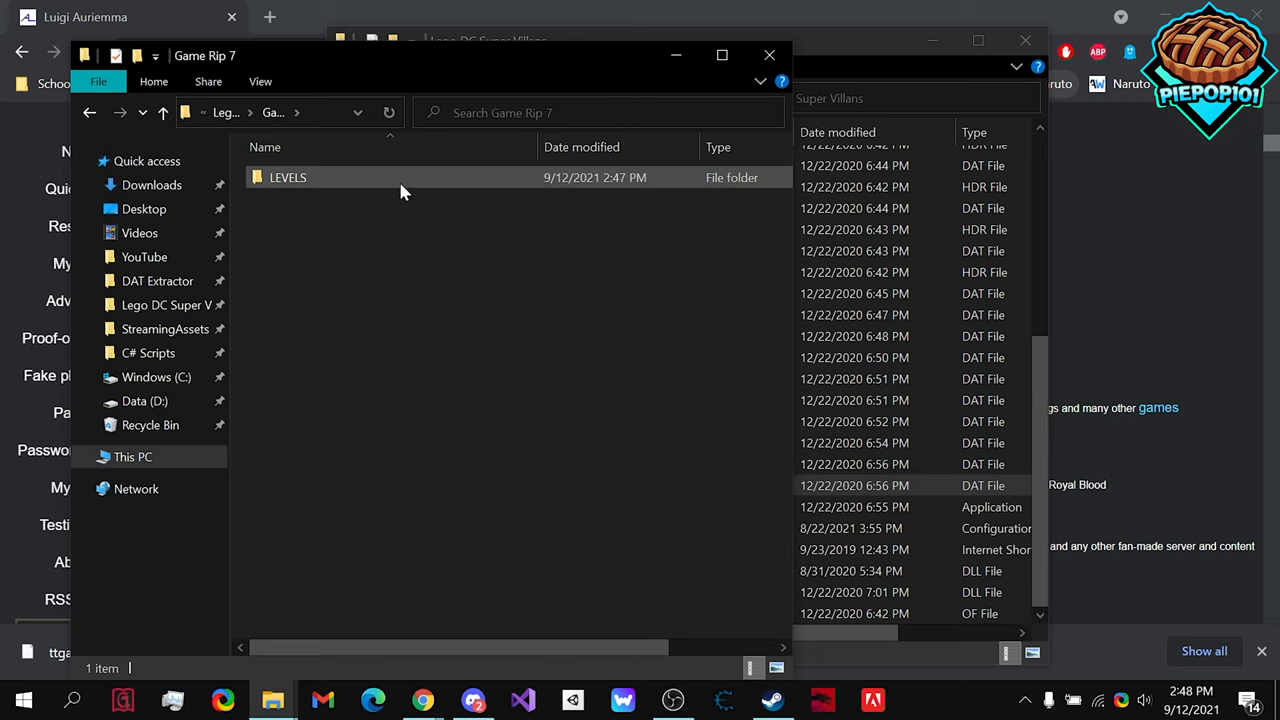
double_click(288, 177)
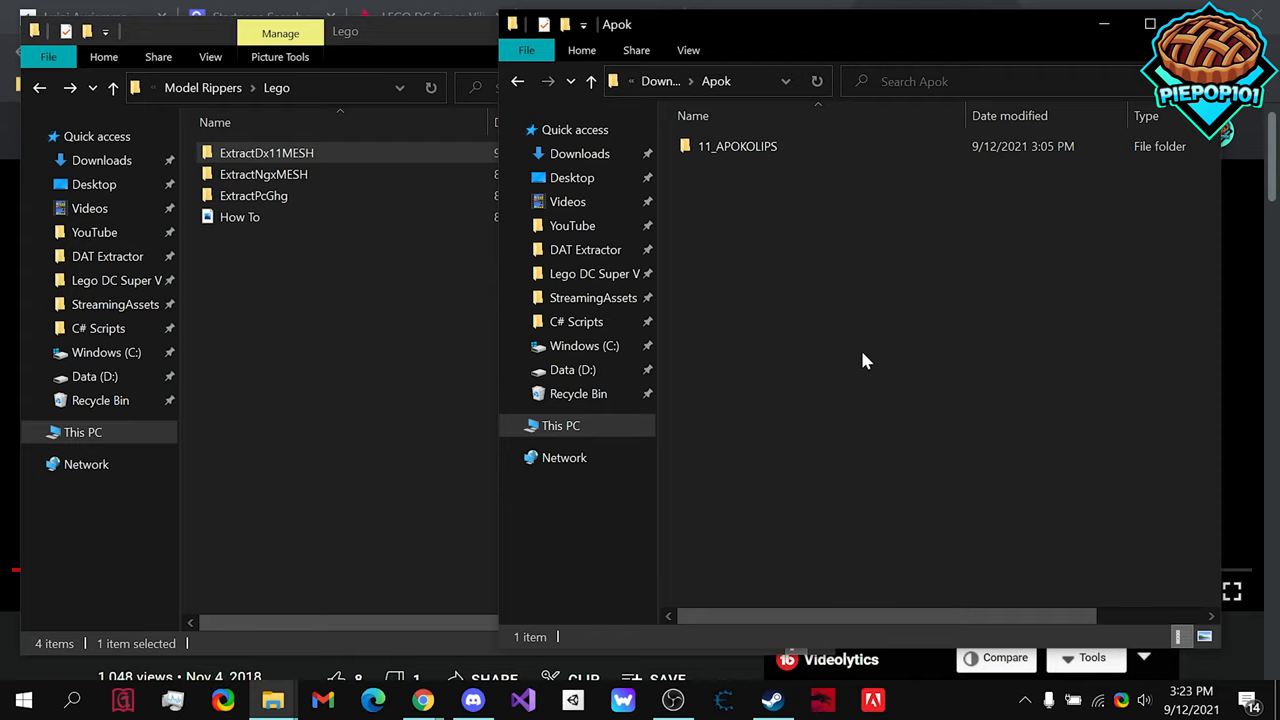
mouse_move(781, 178)
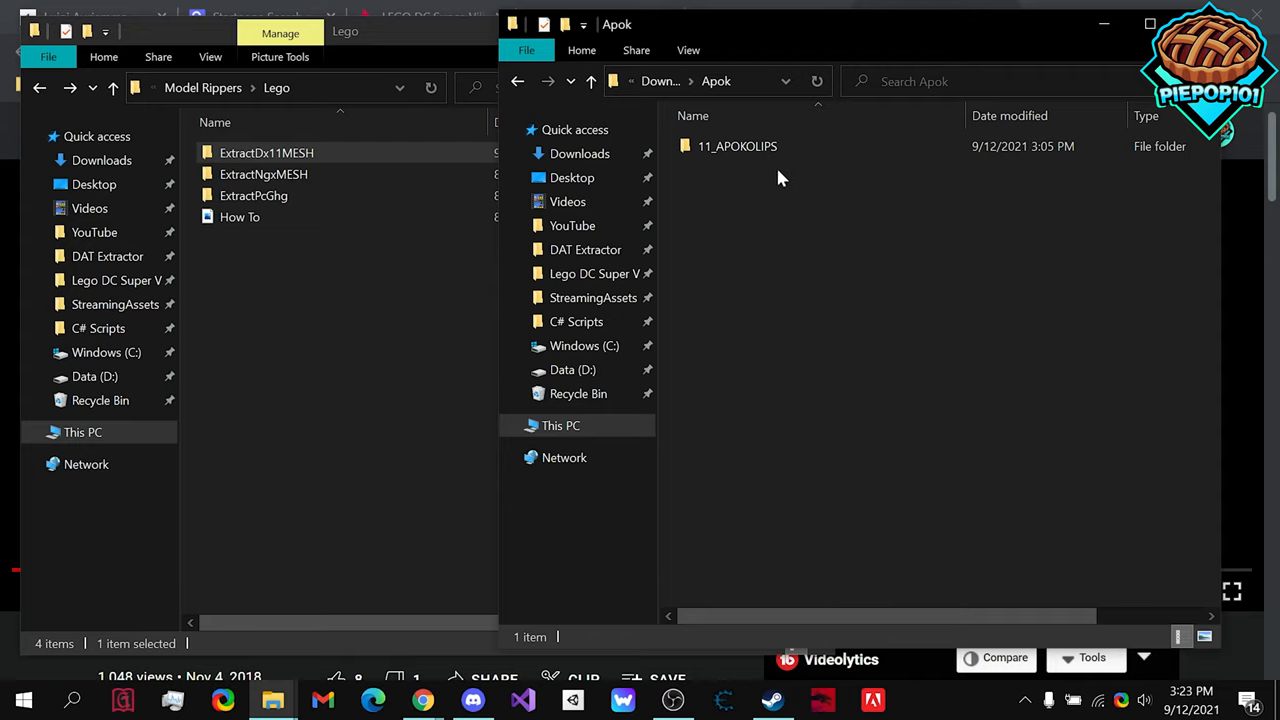
double_click(737, 146)
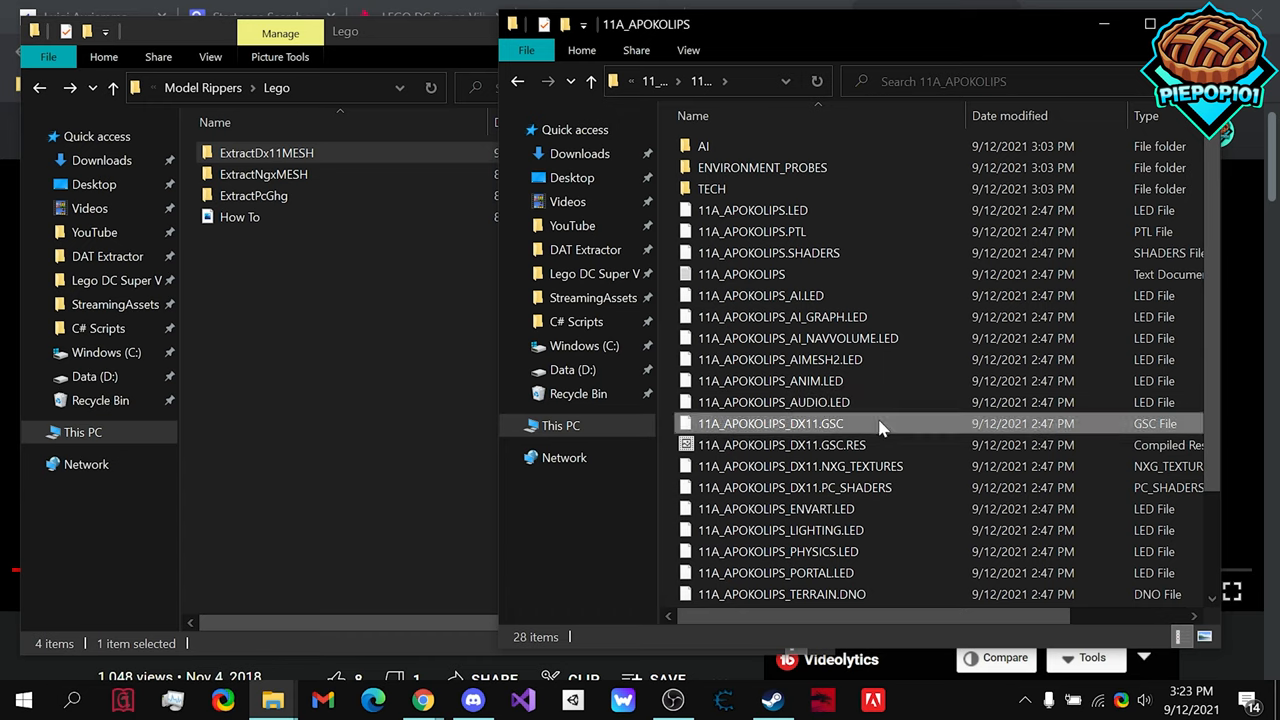
mouse_move(860, 423)
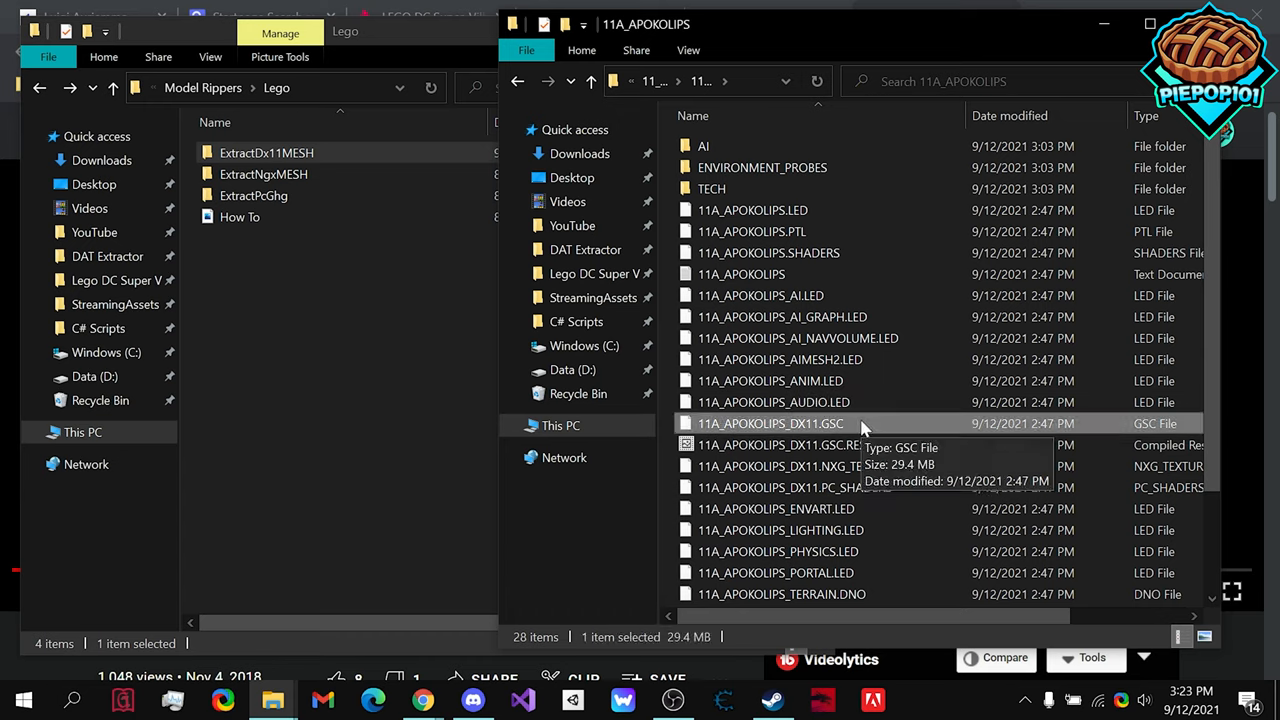
mouse_move(975, 440)
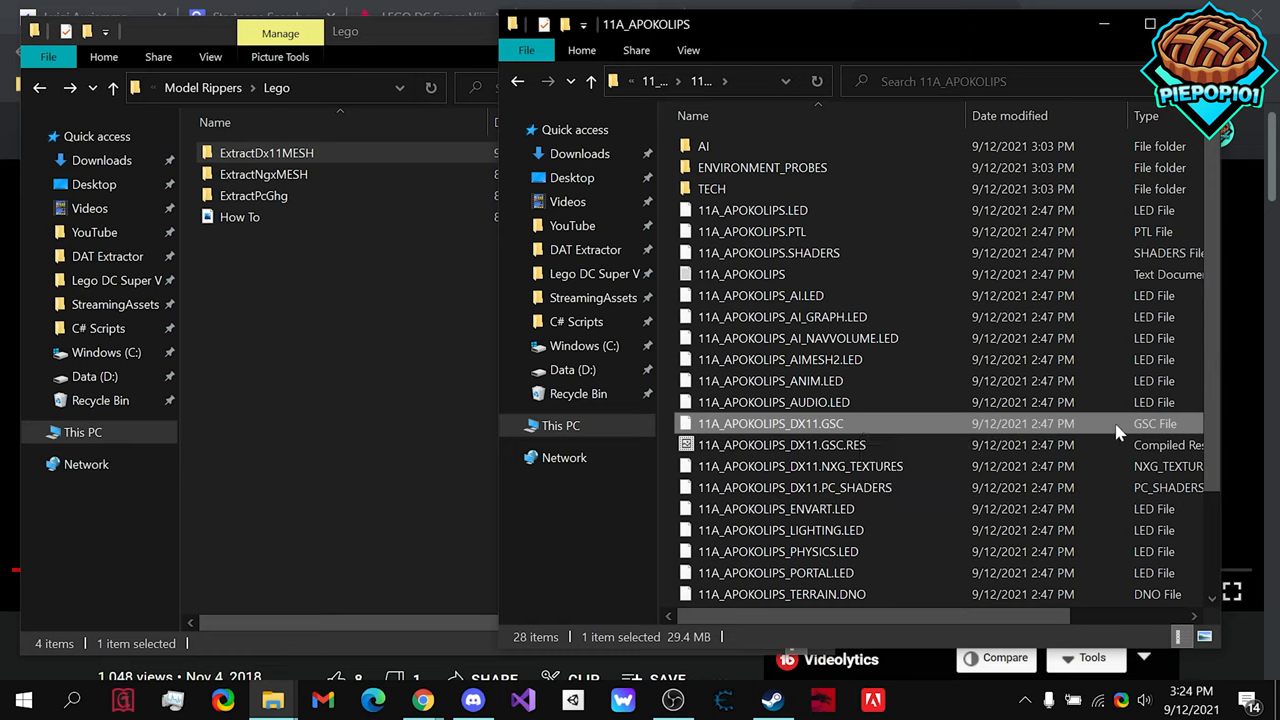
mouse_move(1095, 430)
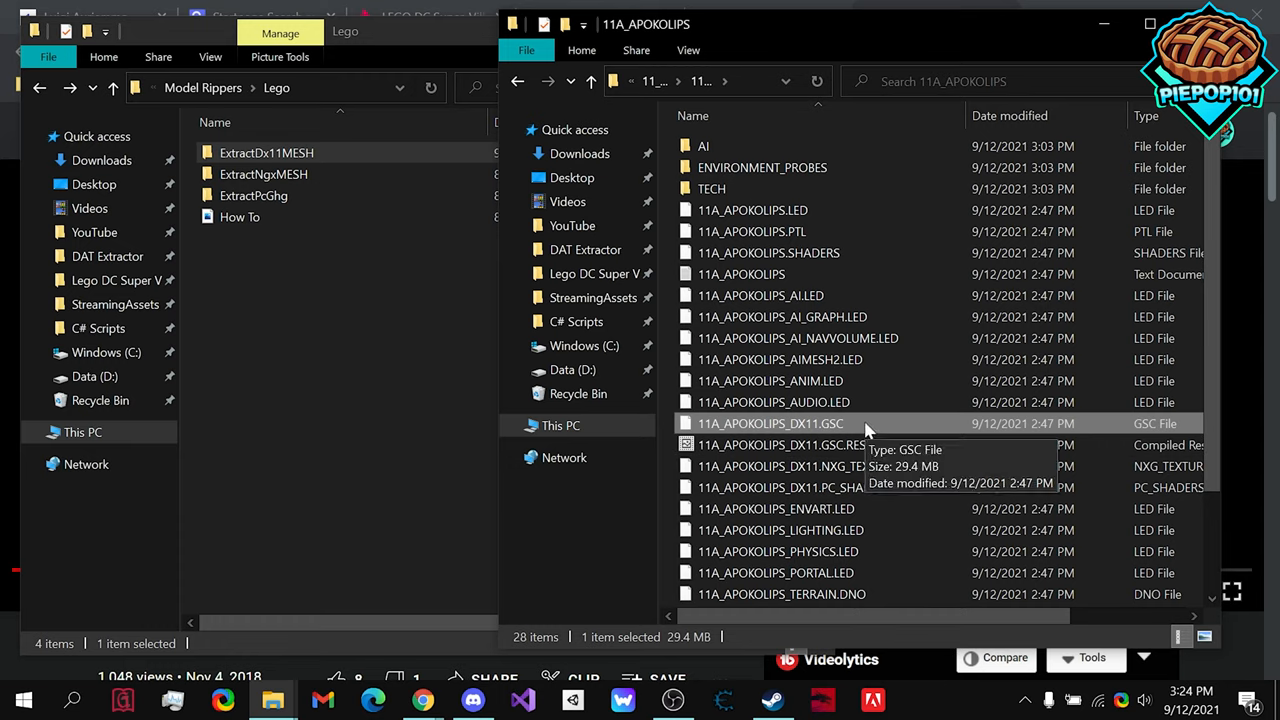
mouse_move(1123, 469)
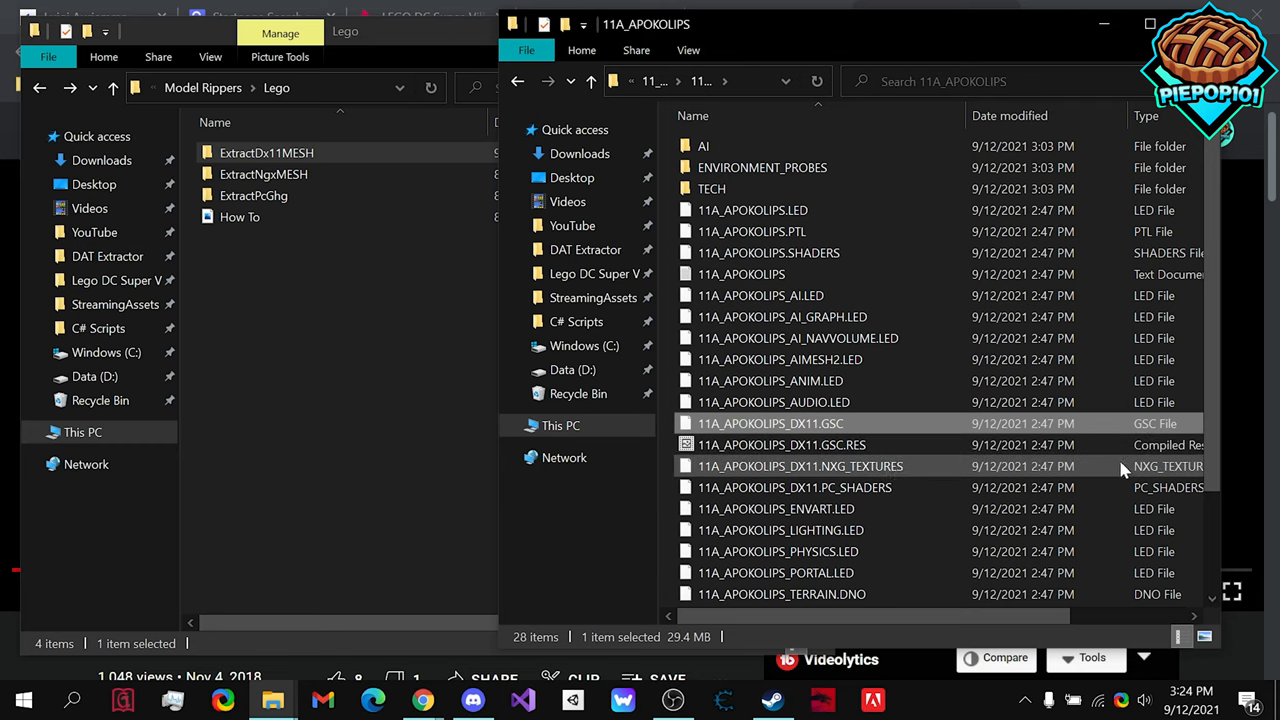
mouse_move(1135, 430)
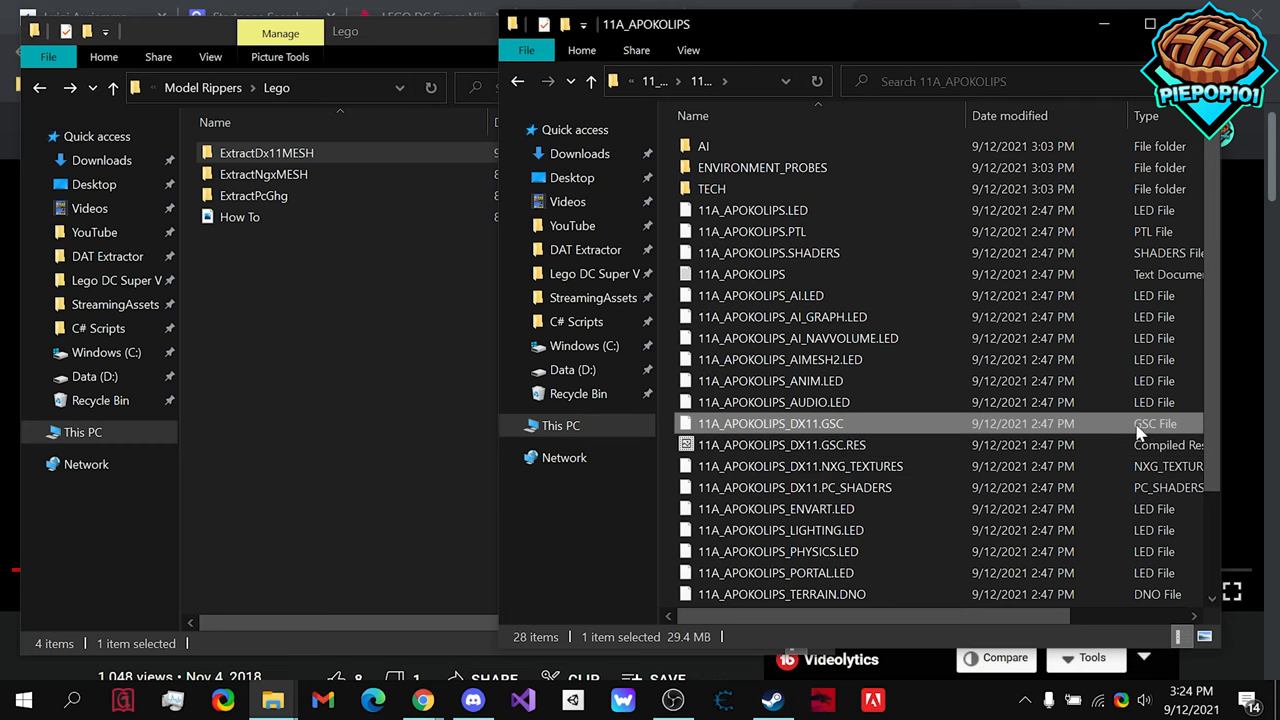
scroll("down", 3)
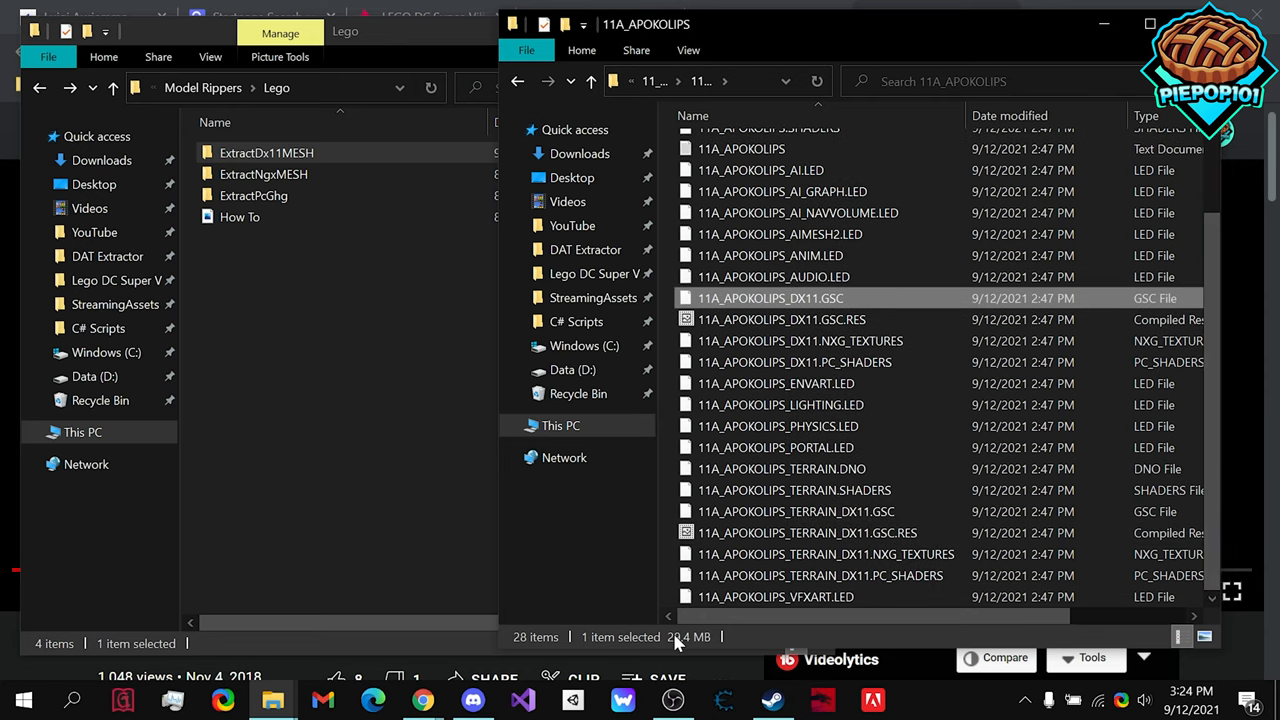
left_click(800, 319)
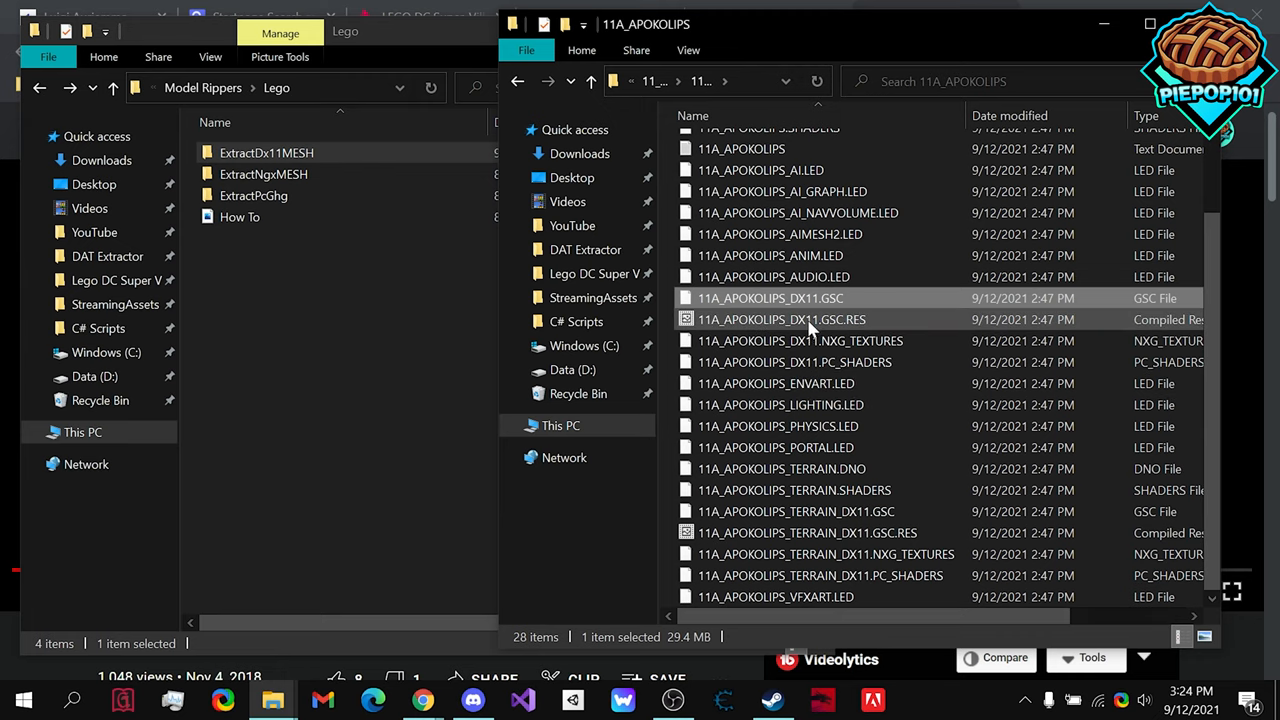
left_click(775, 383)
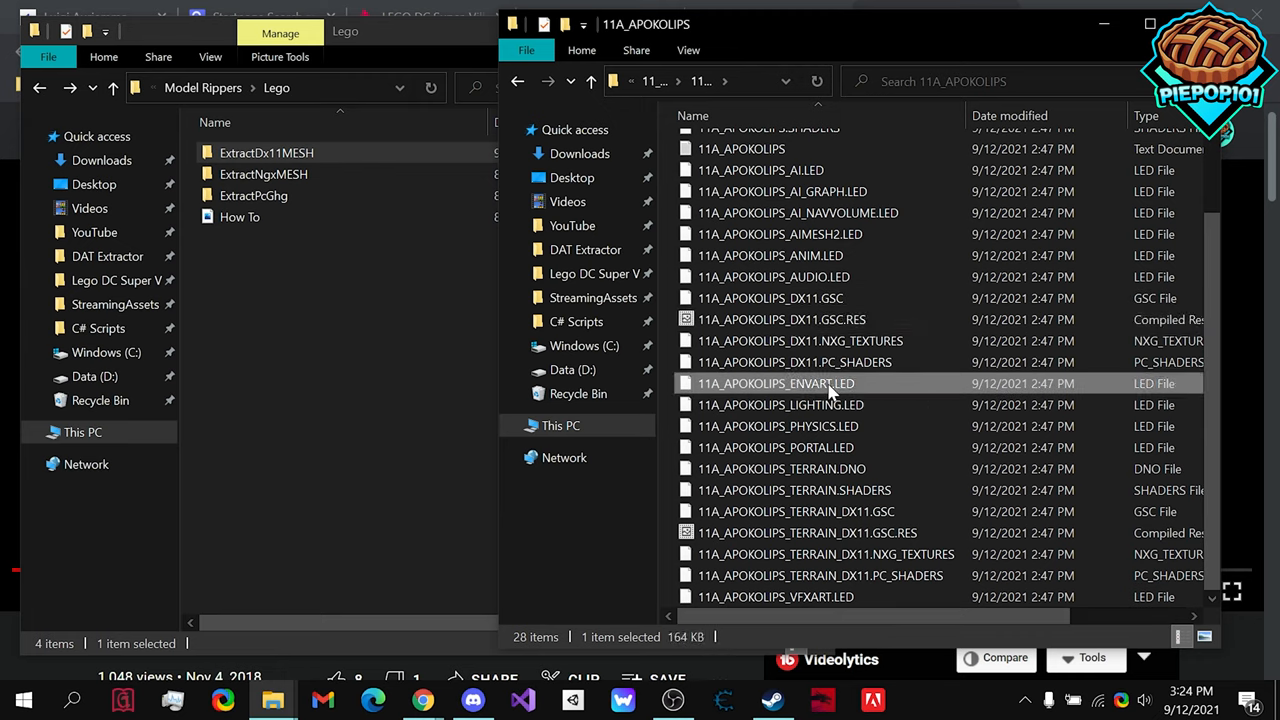
left_click(800, 340)
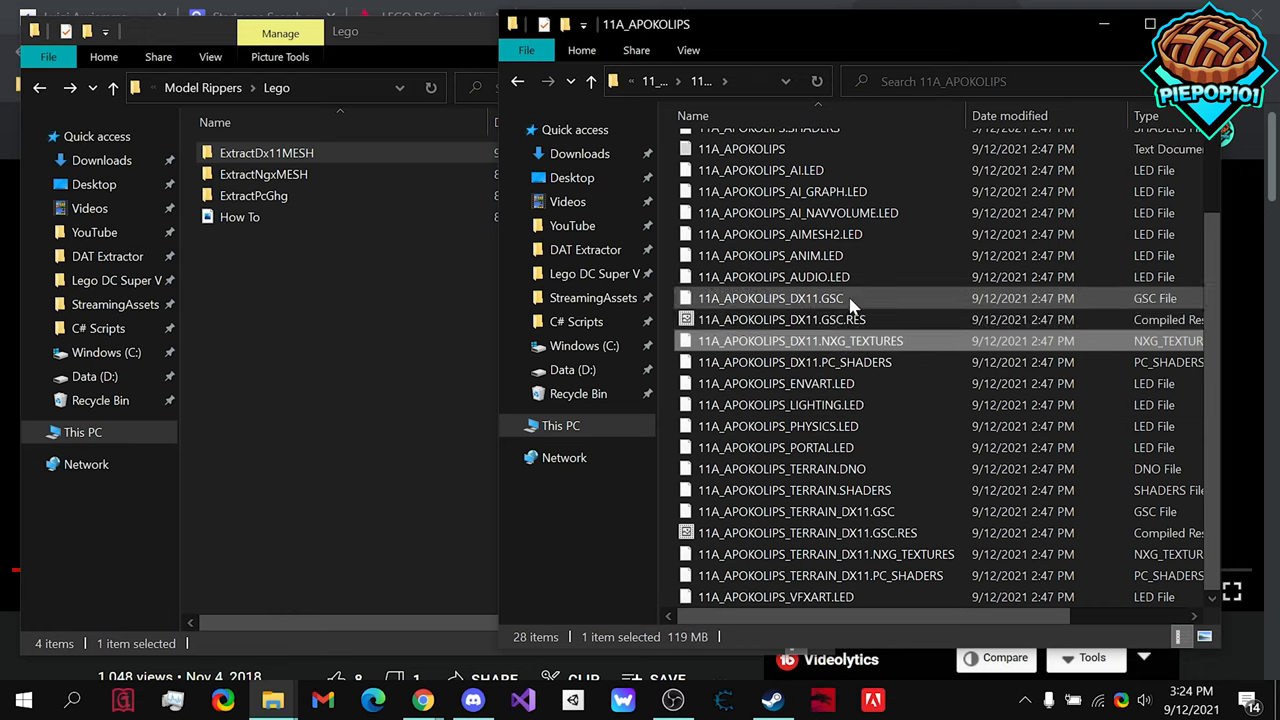
left_click(770, 298)
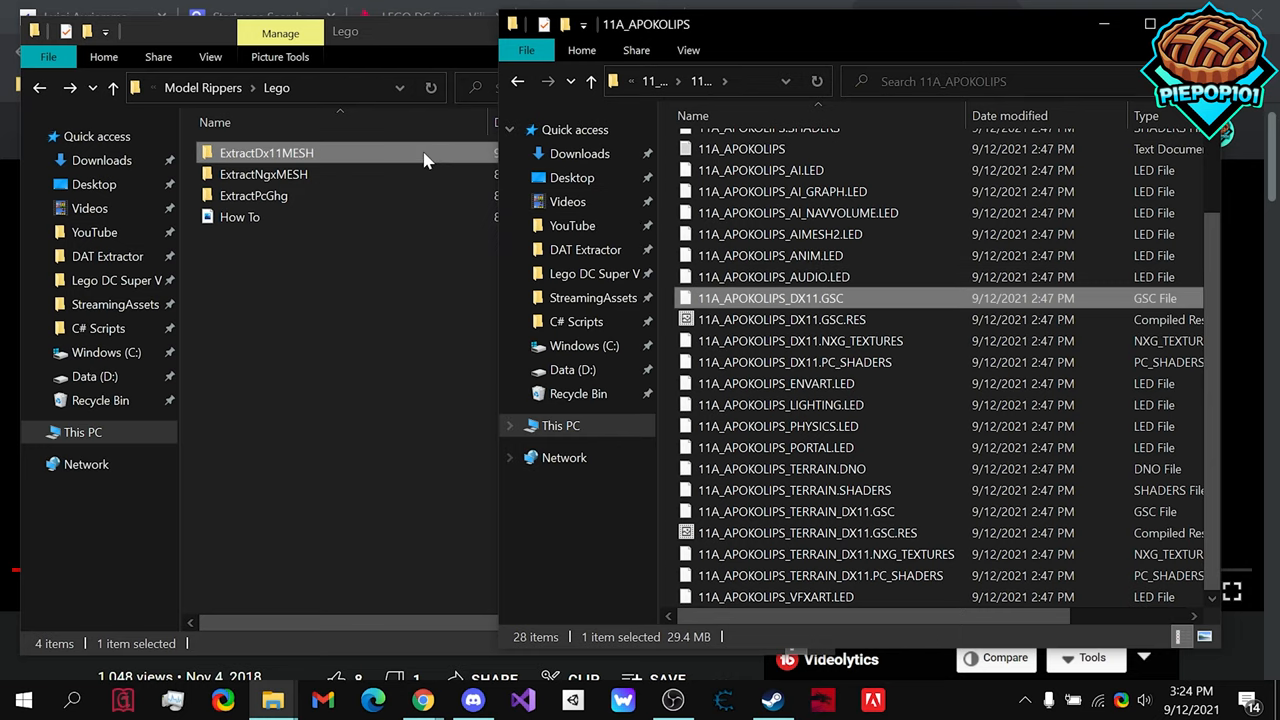
Step: Copy 11A_APOKOLIPS_DX11.GSC into ExtractDx11MESH and run ExtractDx11MESH.exe on it
double_click(267, 152)
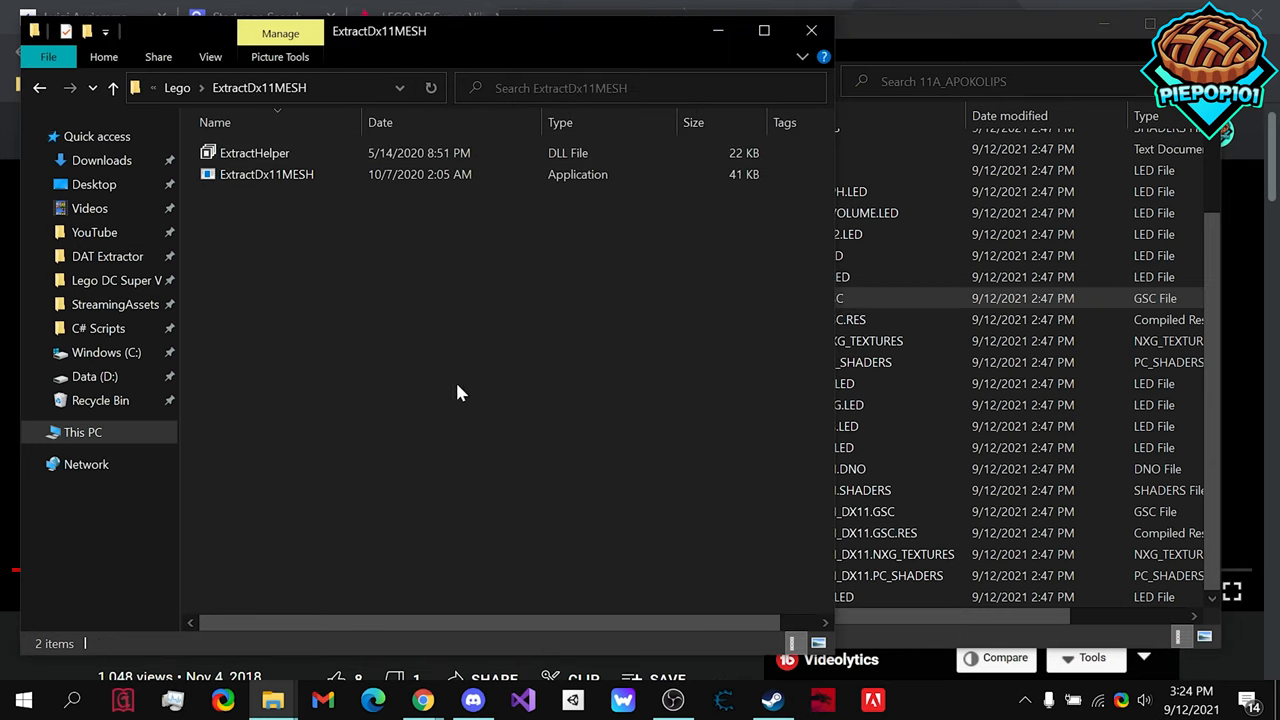
mouse_move(266, 223)
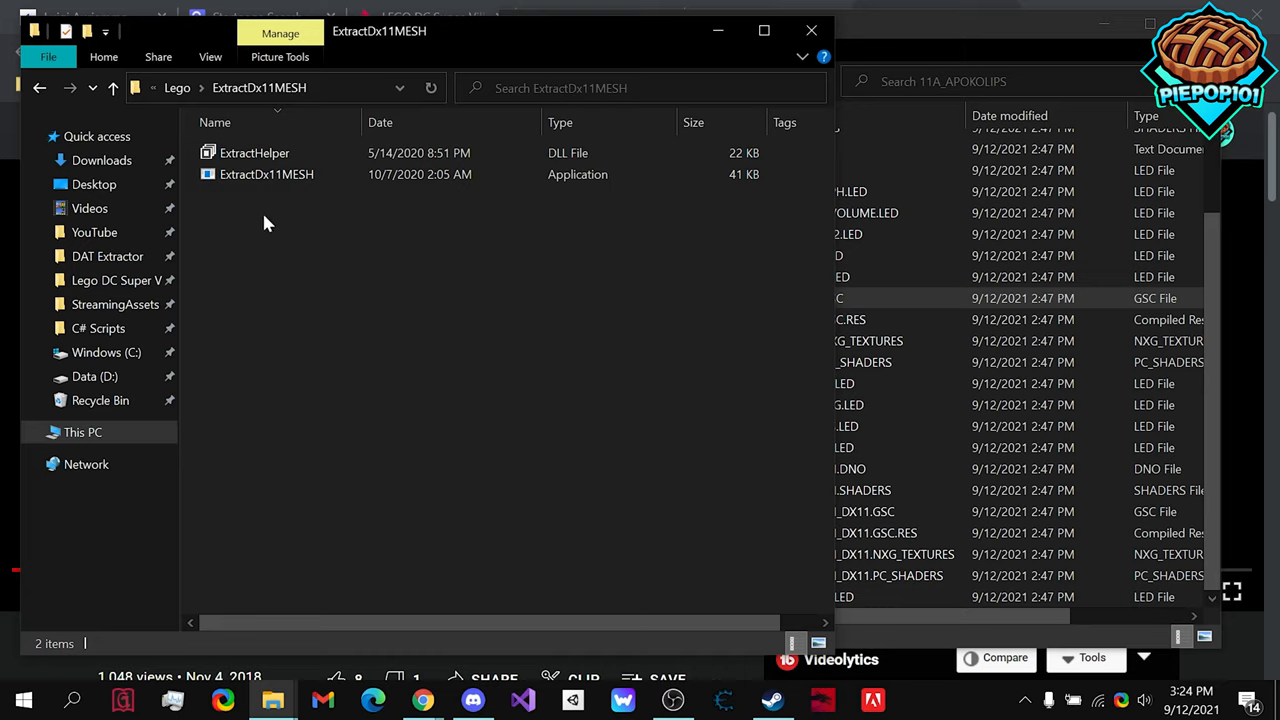
left_click(266, 174)
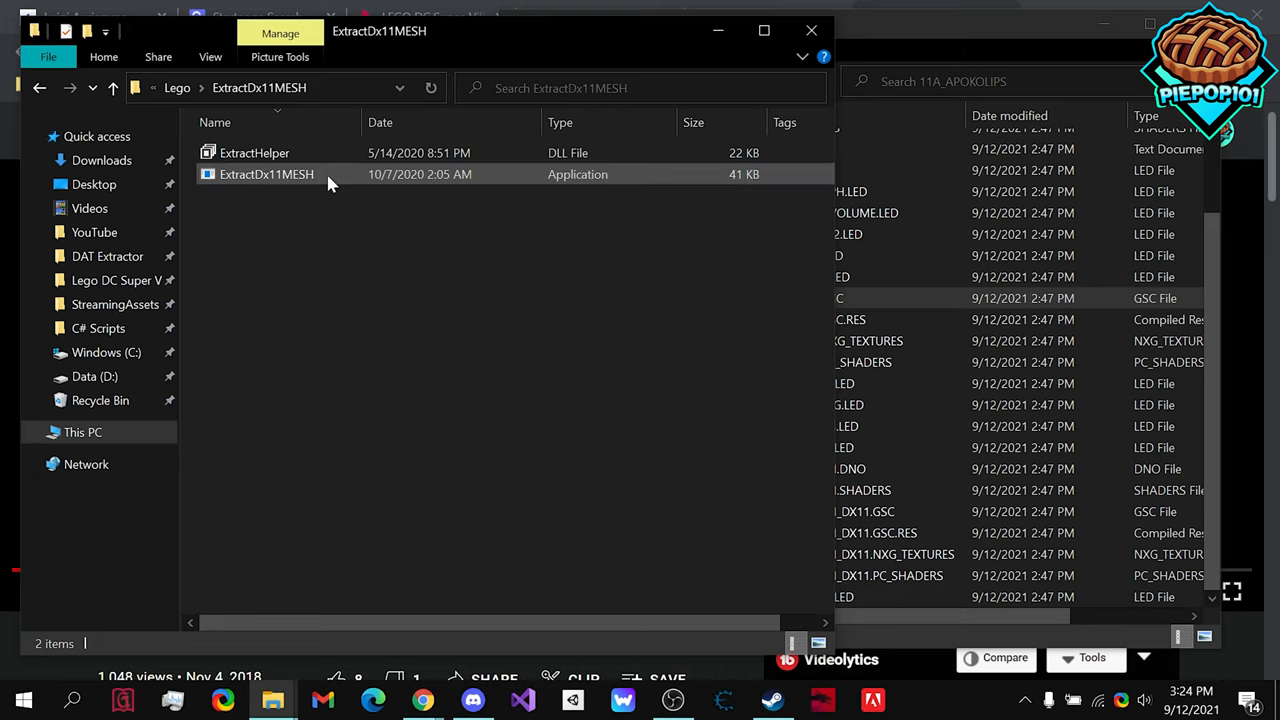
left_click(254, 152)
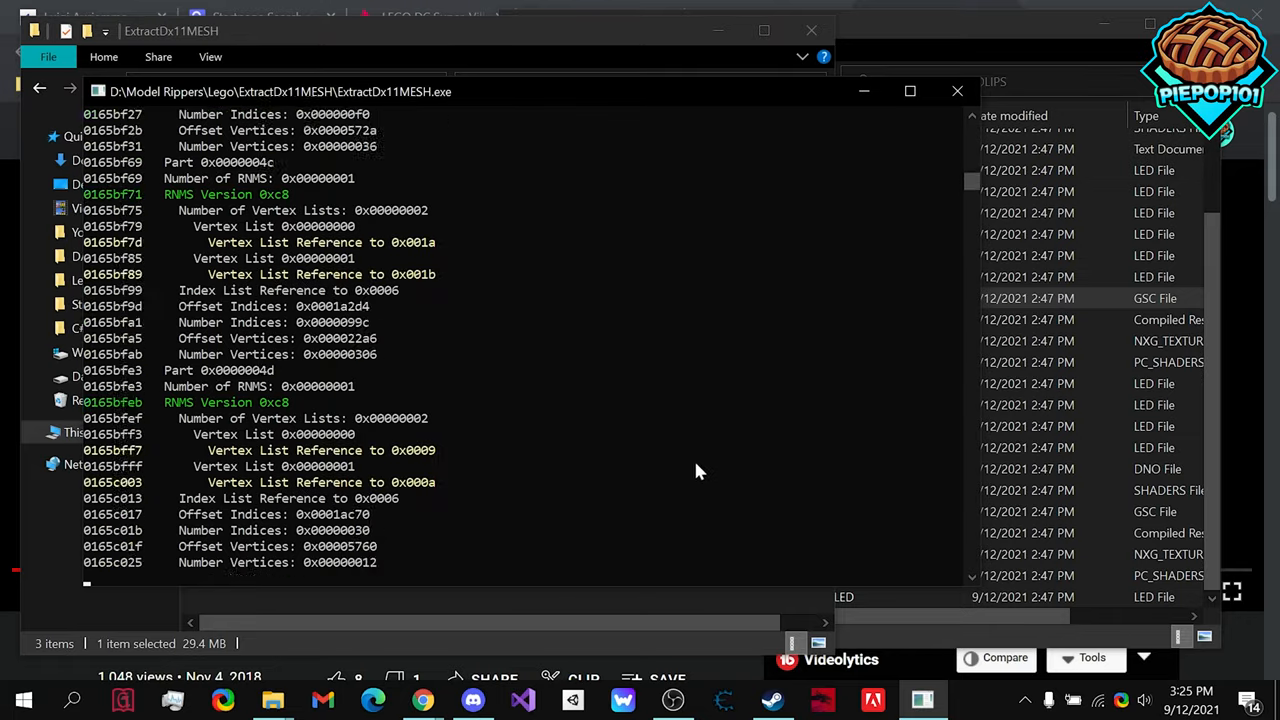
Step: Sort the 1,725 extracted ExtractDx11MESH files by type and open an .obj model
scroll("down", 3)
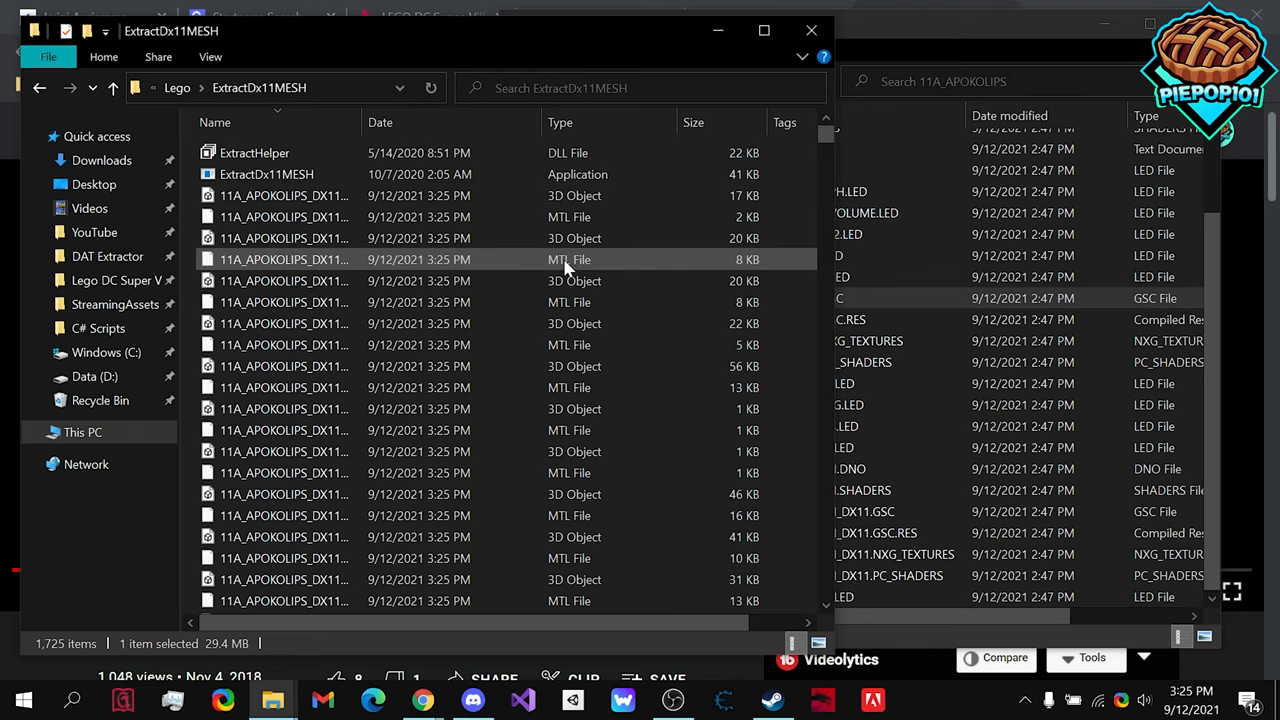
left_click(560, 122)
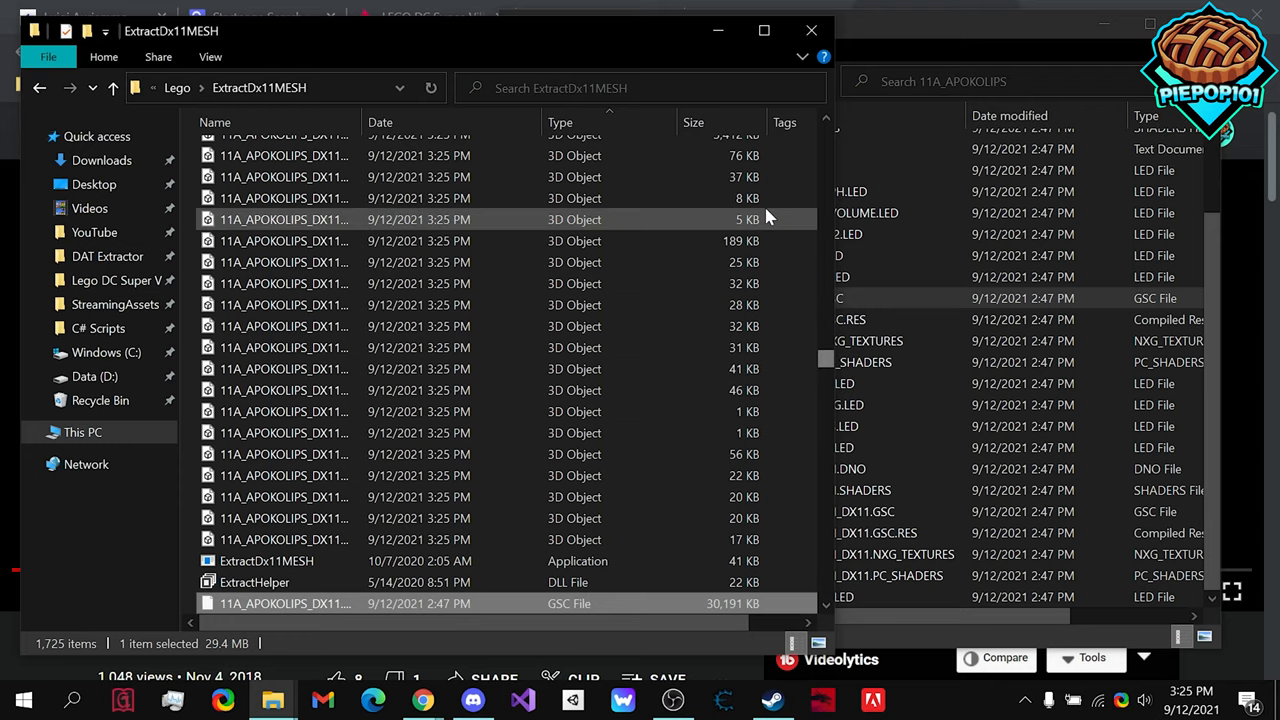
left_click(693, 122)
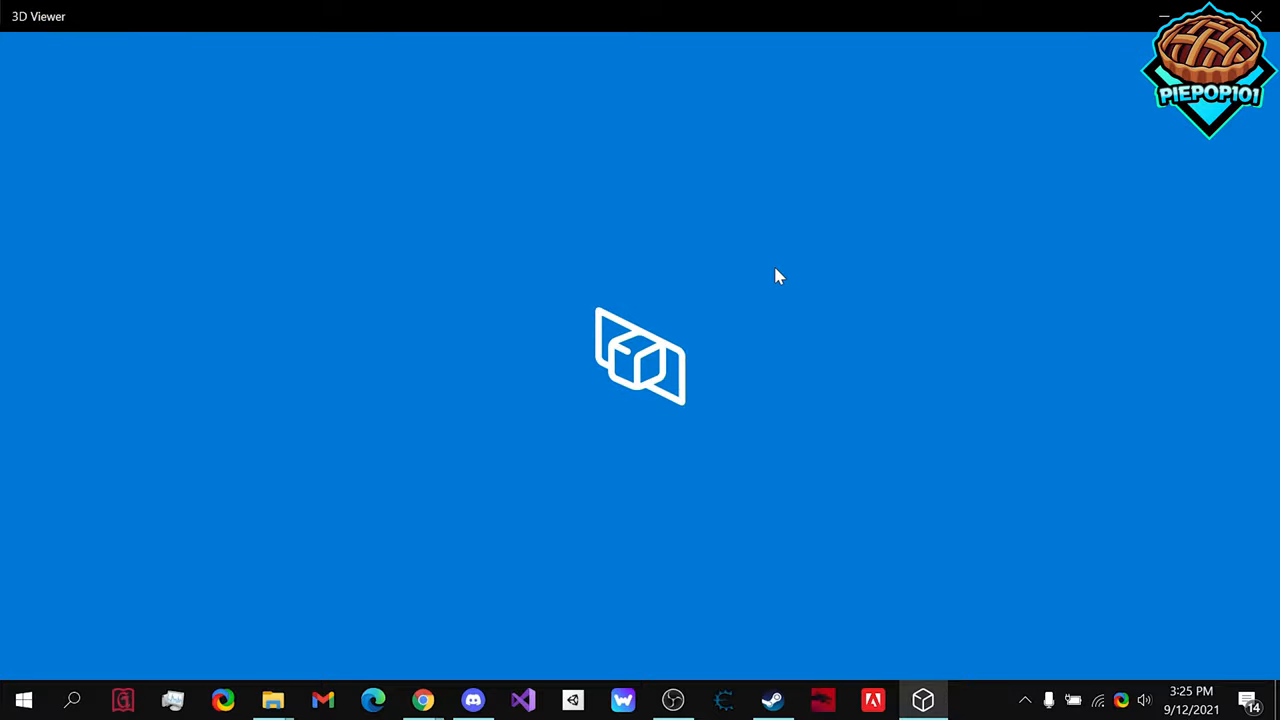
mouse_move(807, 316)
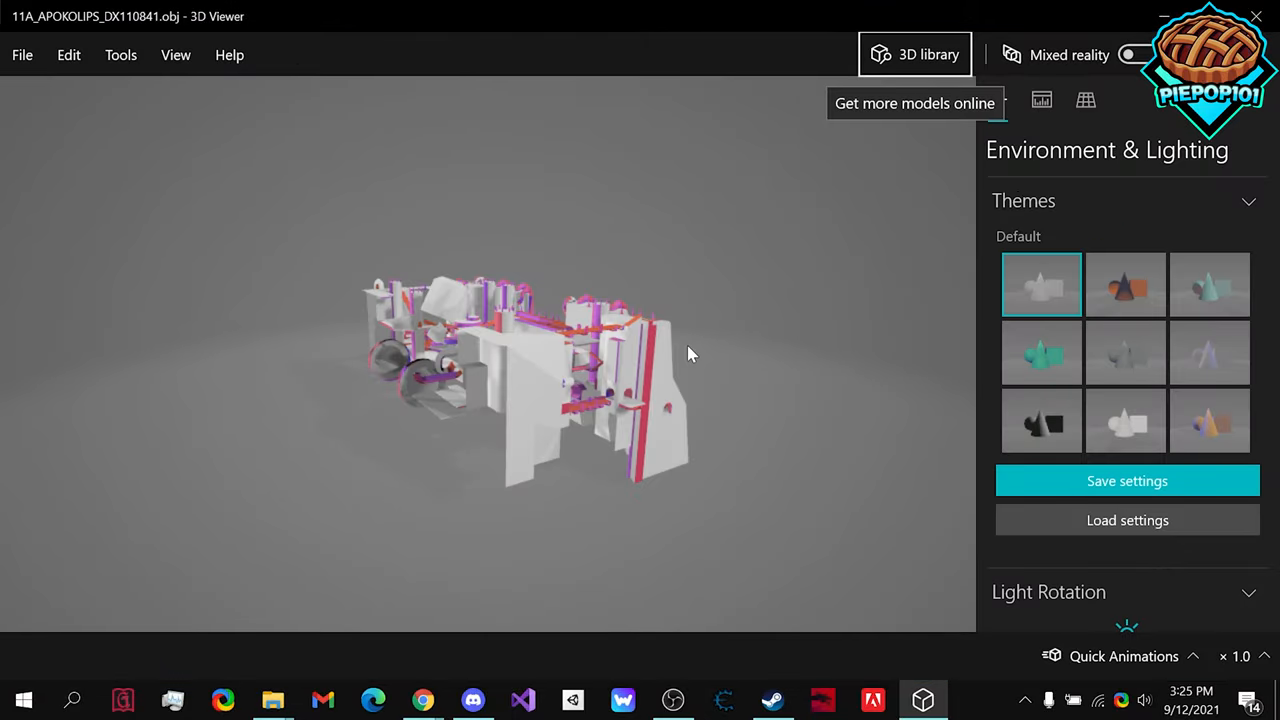
mouse_move(635, 365)
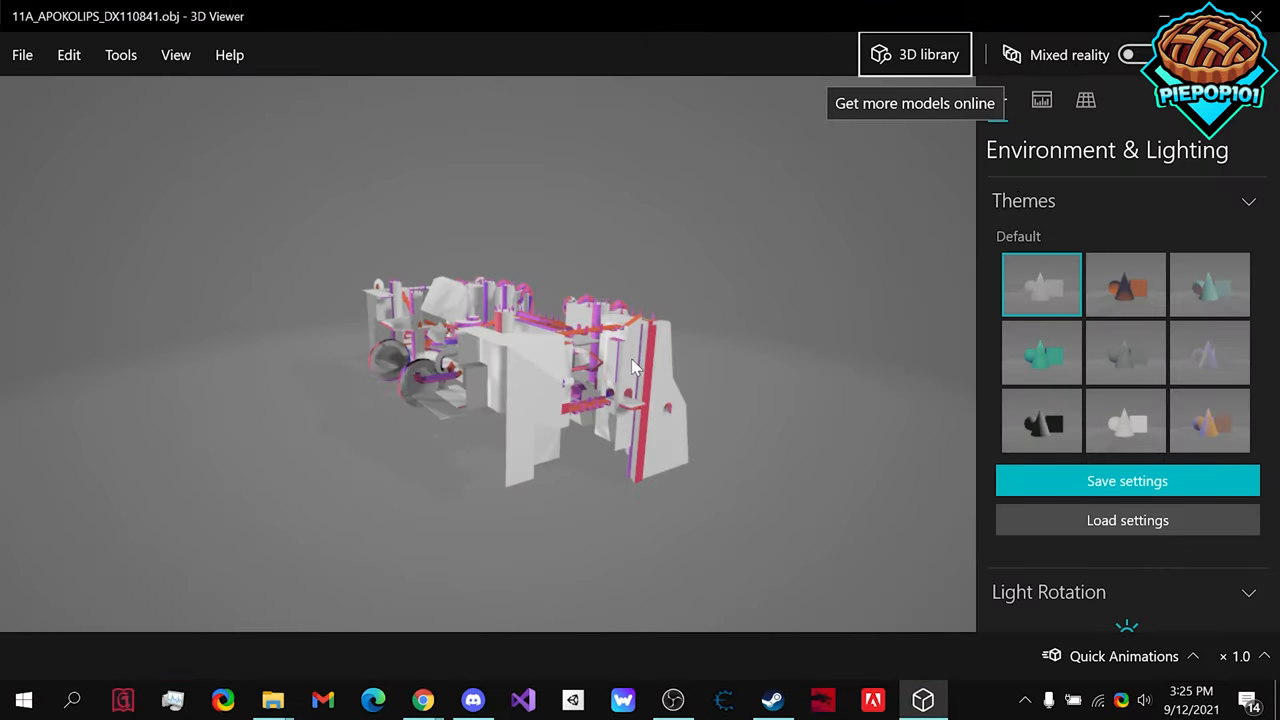
Step: Rotate the 11A_APOKOLIPS_DX110841.obj level mesh to view its side and front
left_click_drag(630, 365, 530, 395)
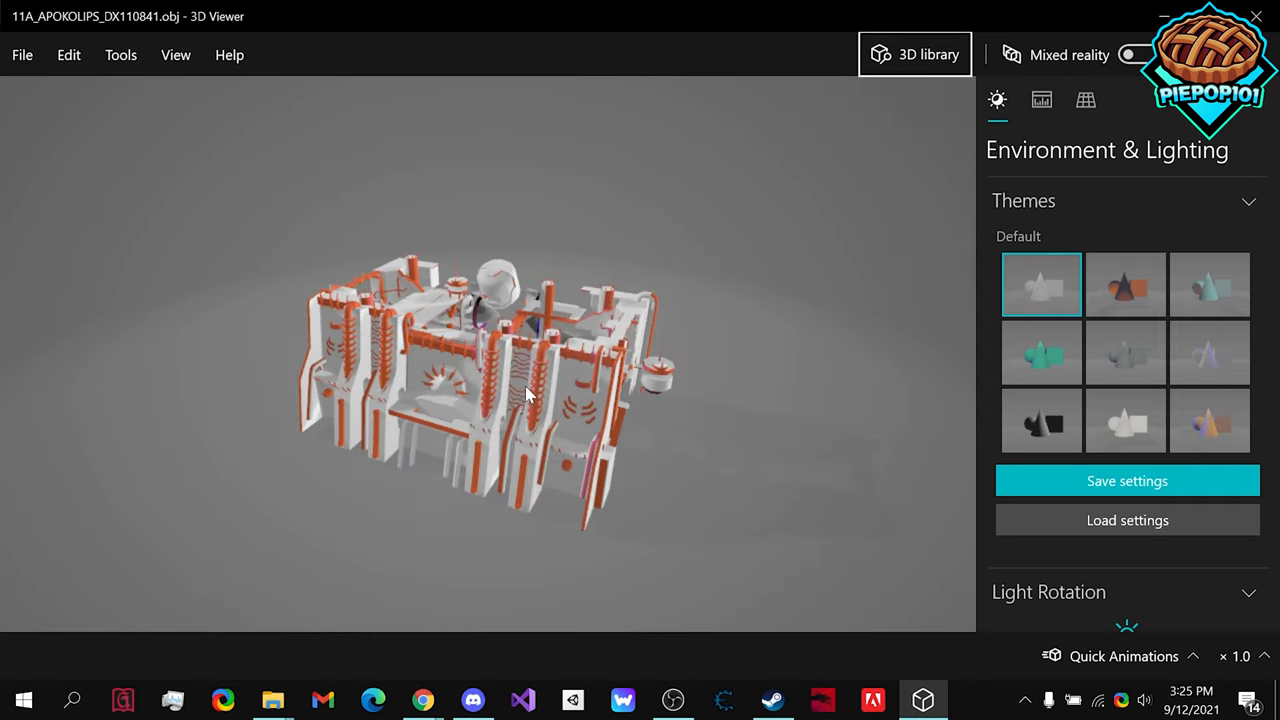
left_click_drag(530, 395, 475, 280)
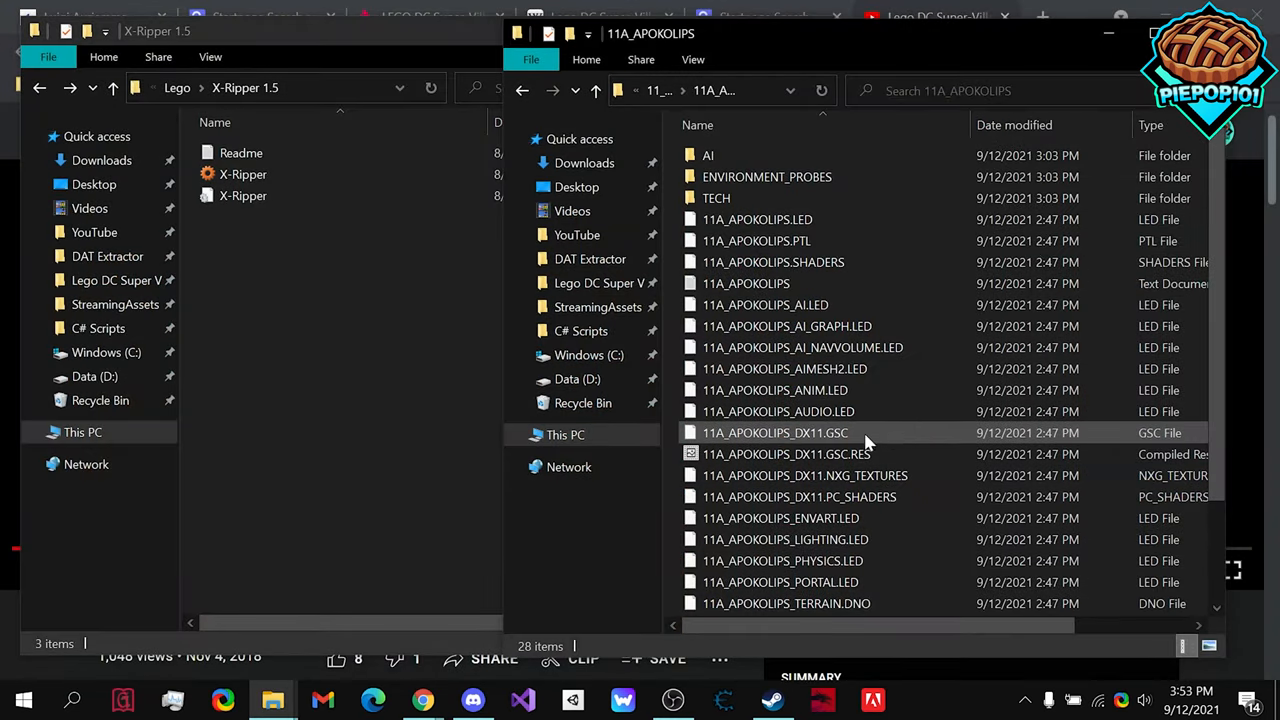
mouse_move(880, 433)
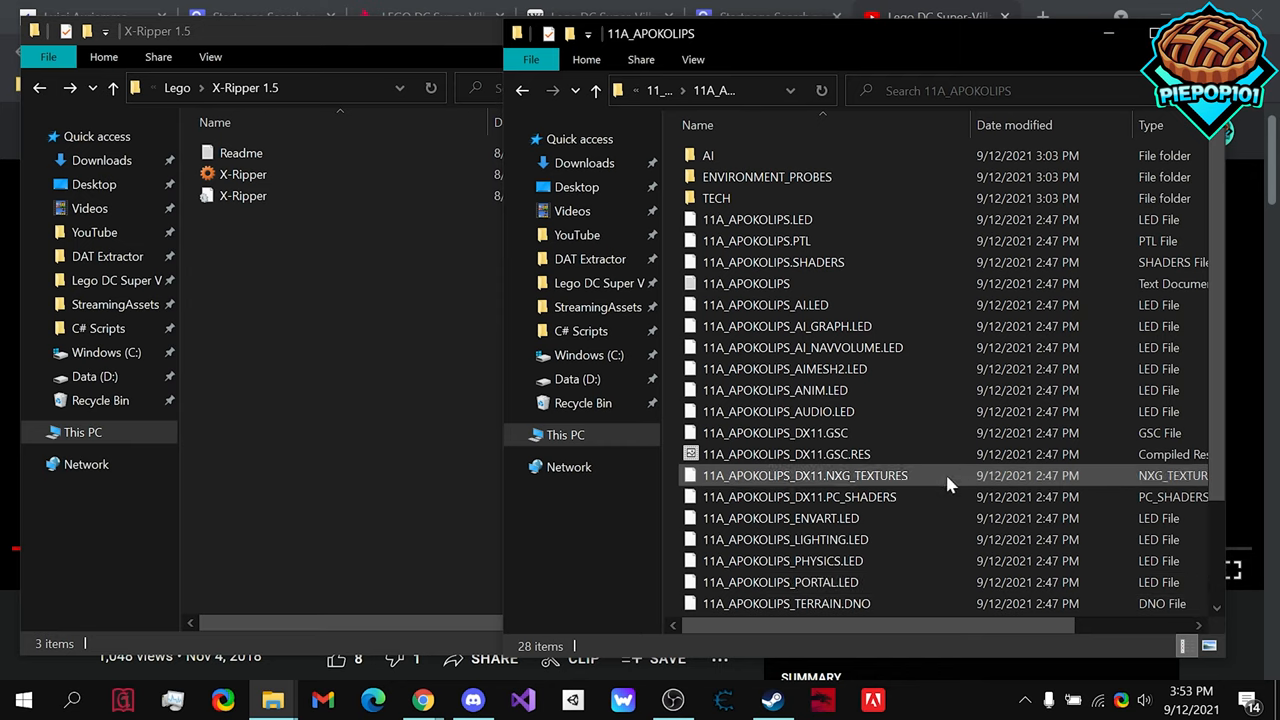
mouse_move(965, 478)
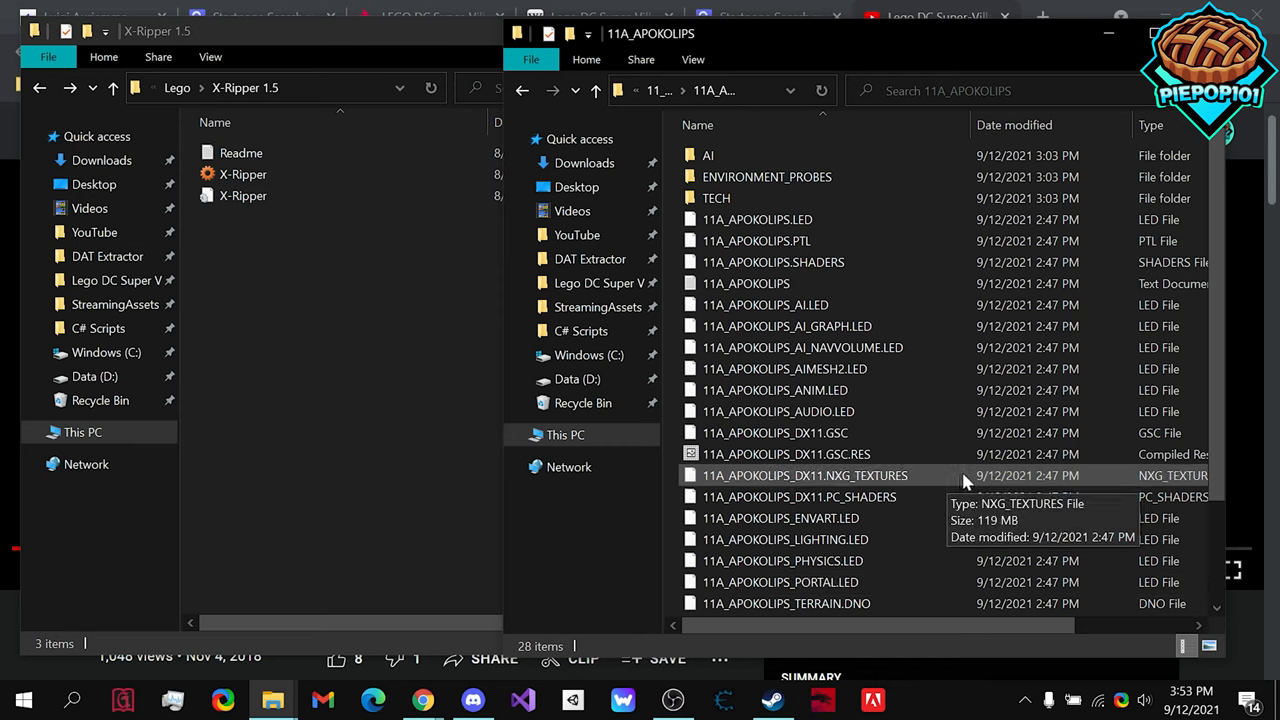
mouse_move(1150, 484)
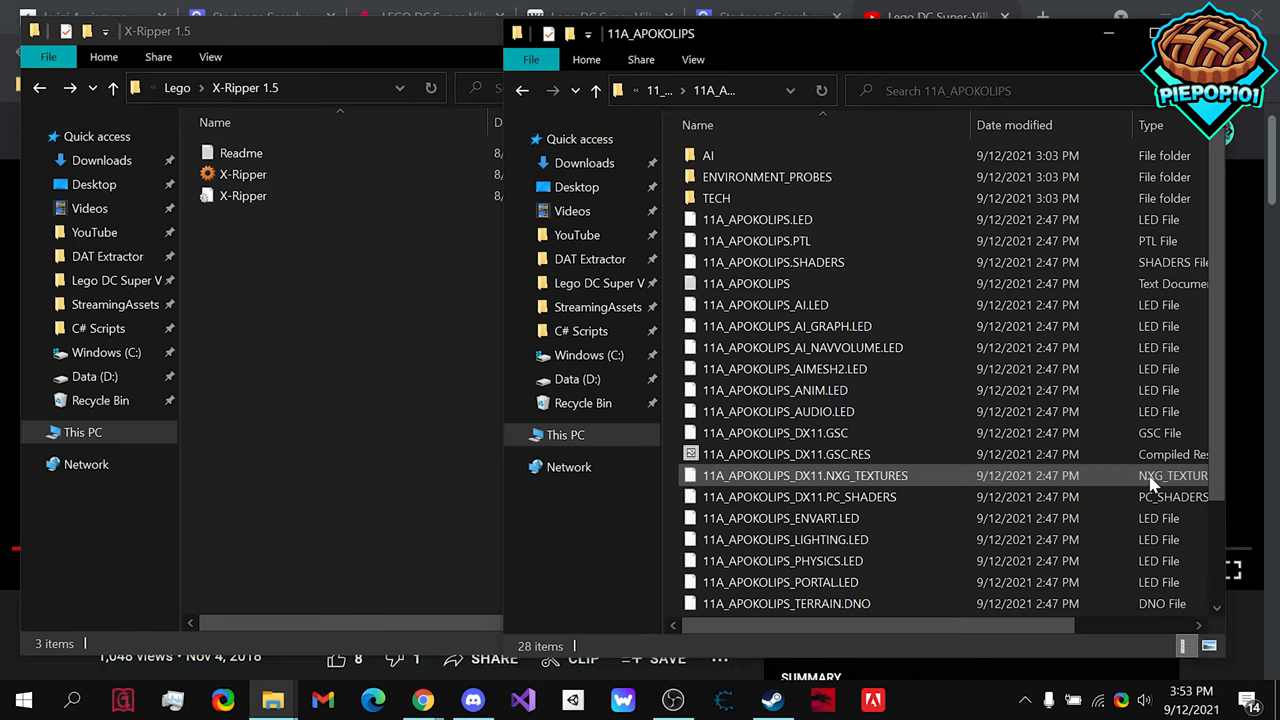
Step: Create an 'Apokolips Textures' folder beside NXG_TEXTURES and launch X-Ripper
left_click(805, 475)
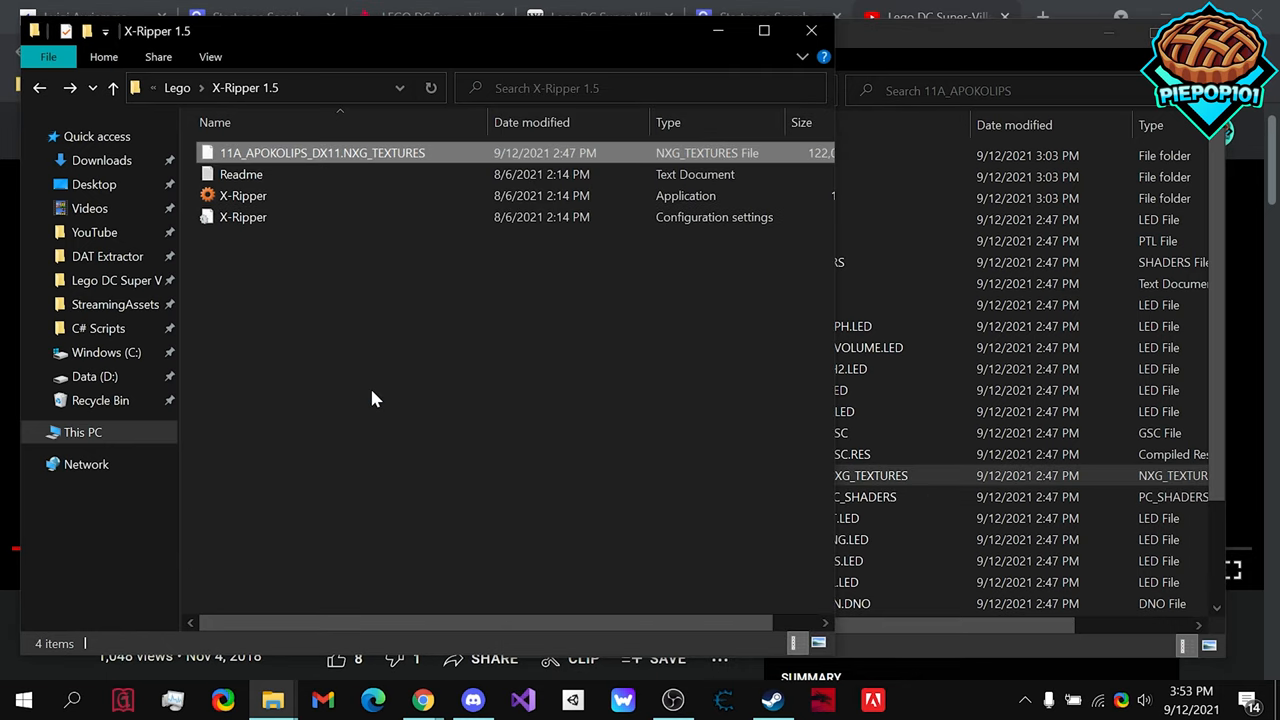
left_click(240, 174)
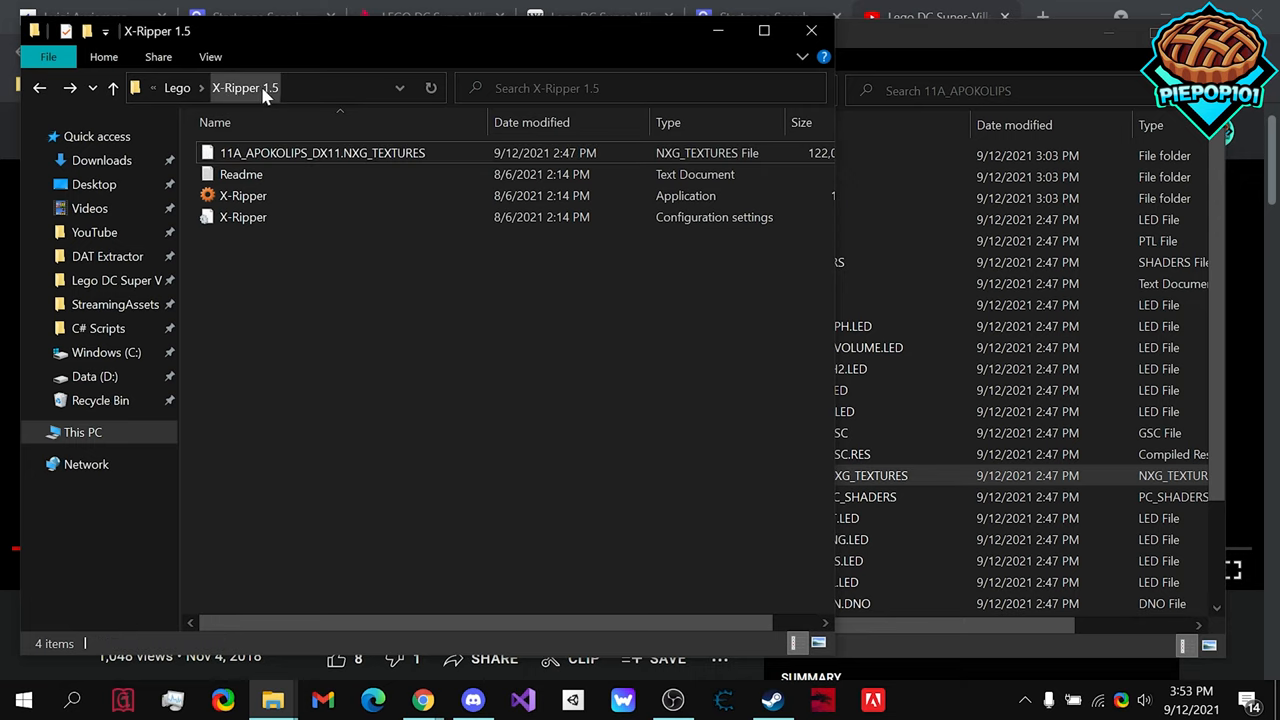
mouse_move(290, 195)
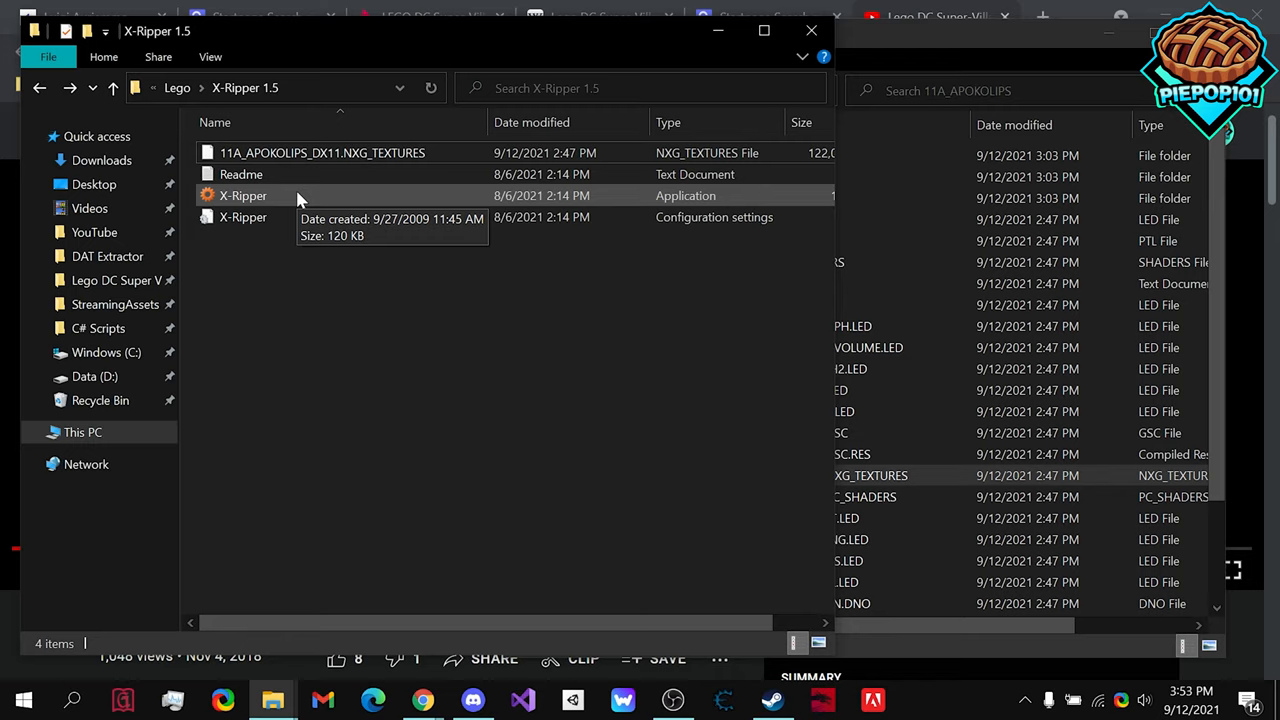
mouse_move(370, 316)
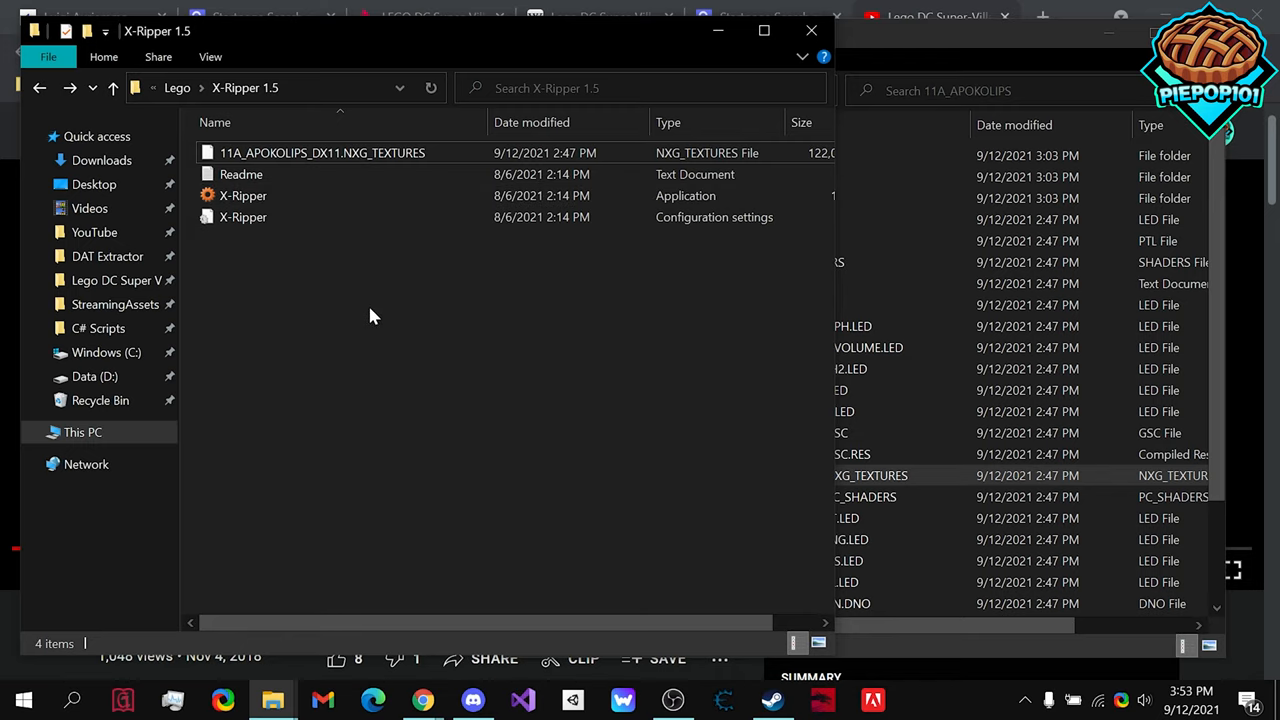
mouse_move(460, 238)
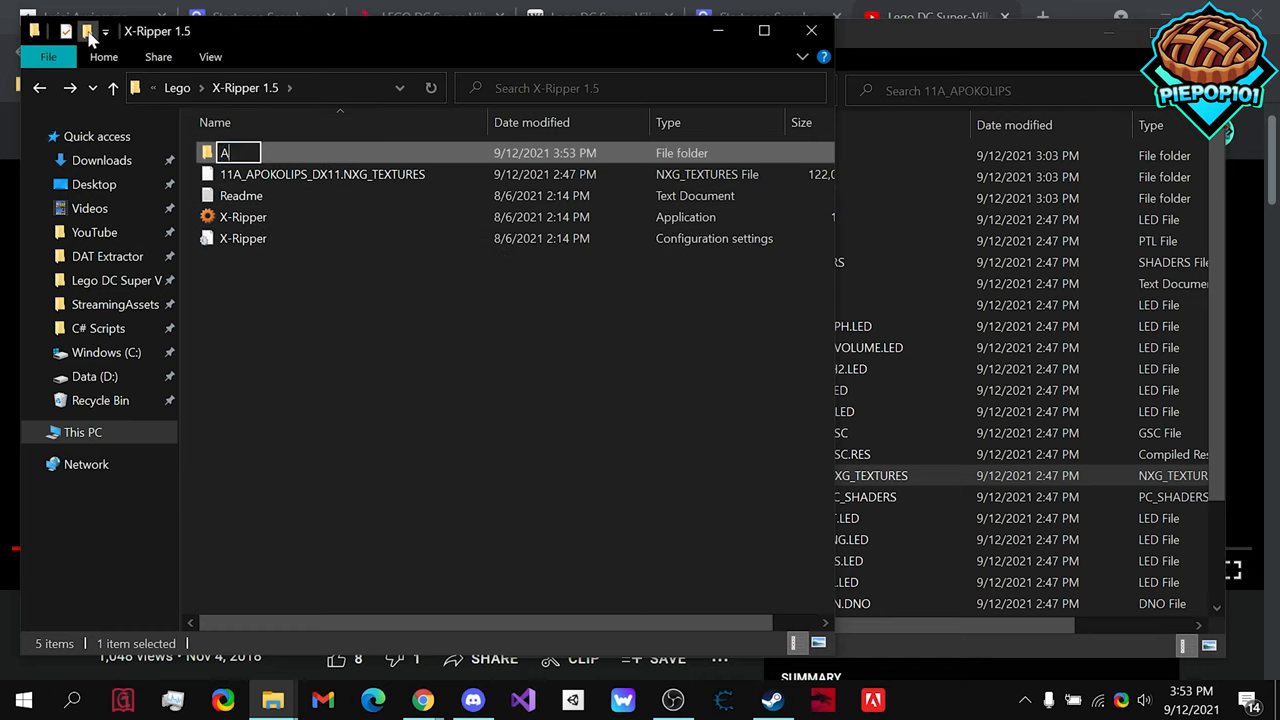
type("Apokolips Textures")
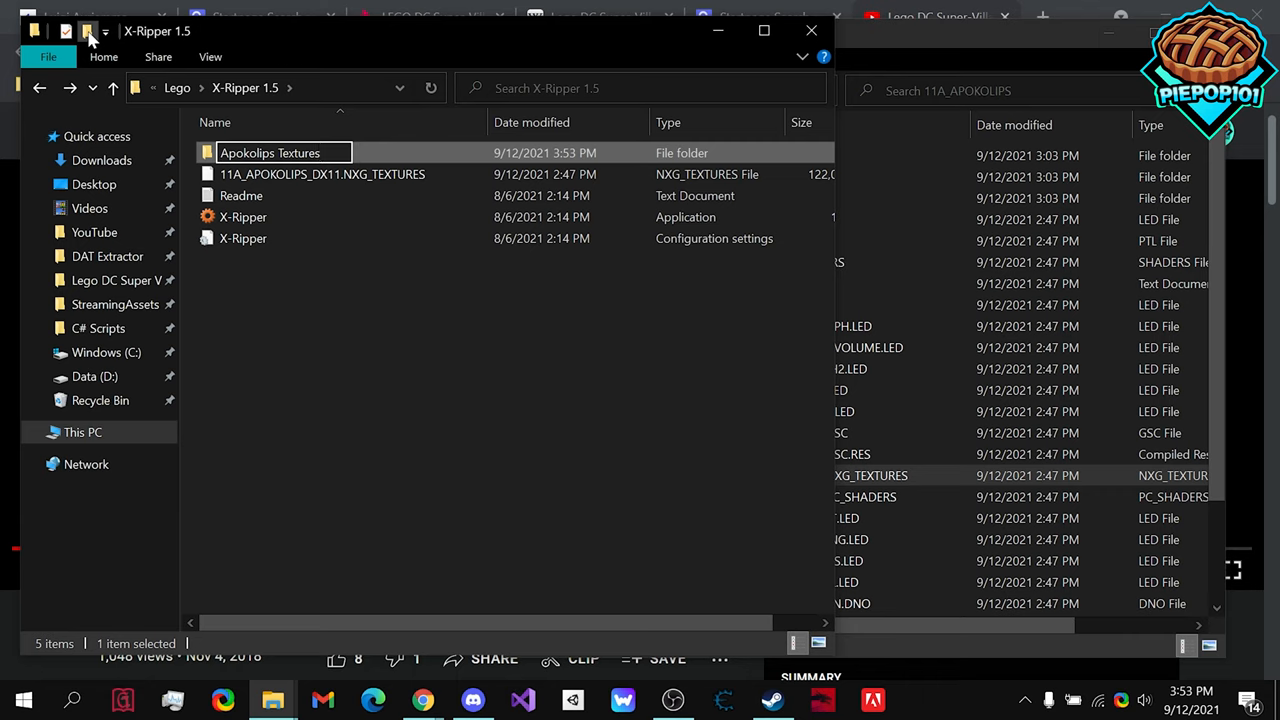
double_click(243, 217)
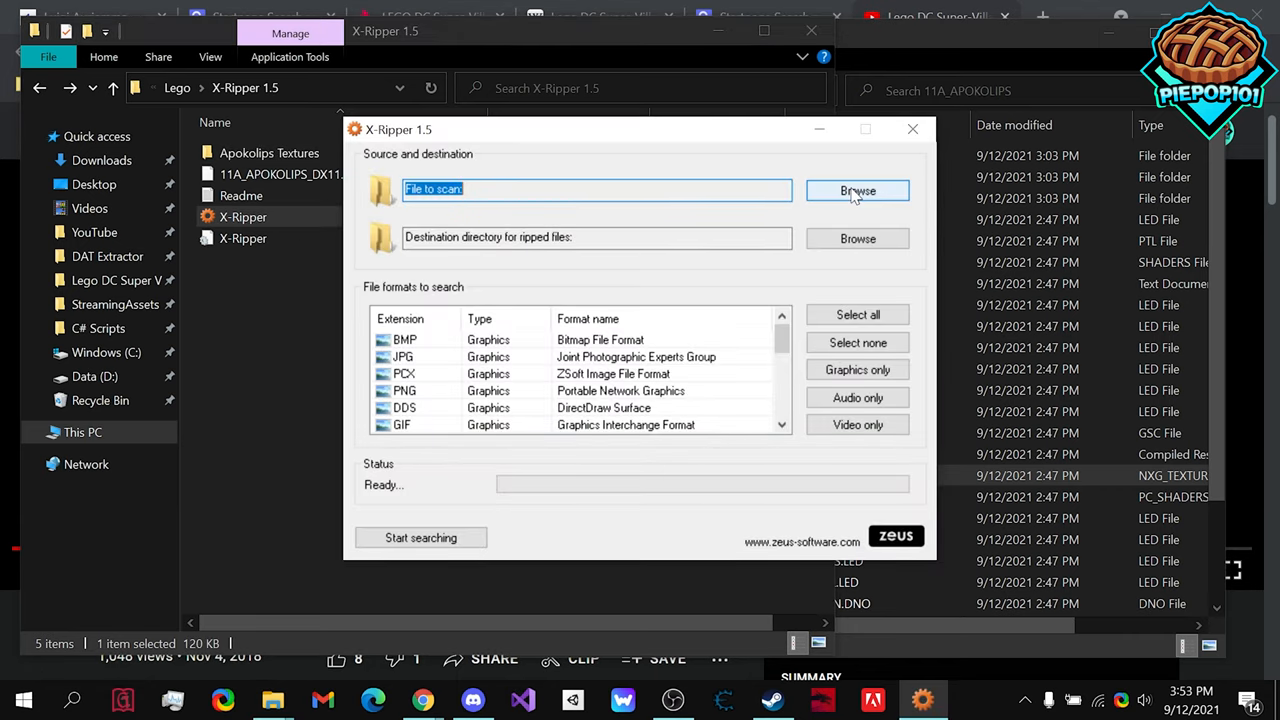
Step: Set 11A_APOKOLIPS_DX11.NXG_TEXTURES as X-Ripper's source file
left_click(857, 190)
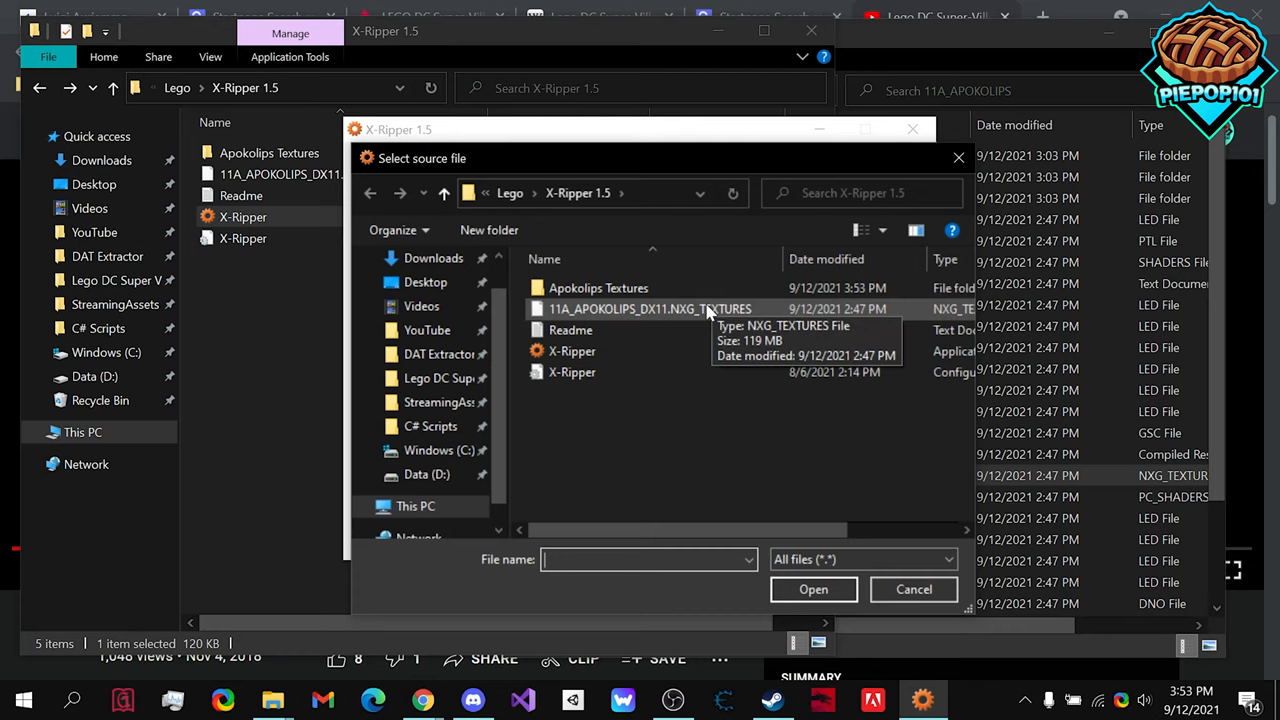
left_click(648, 308)
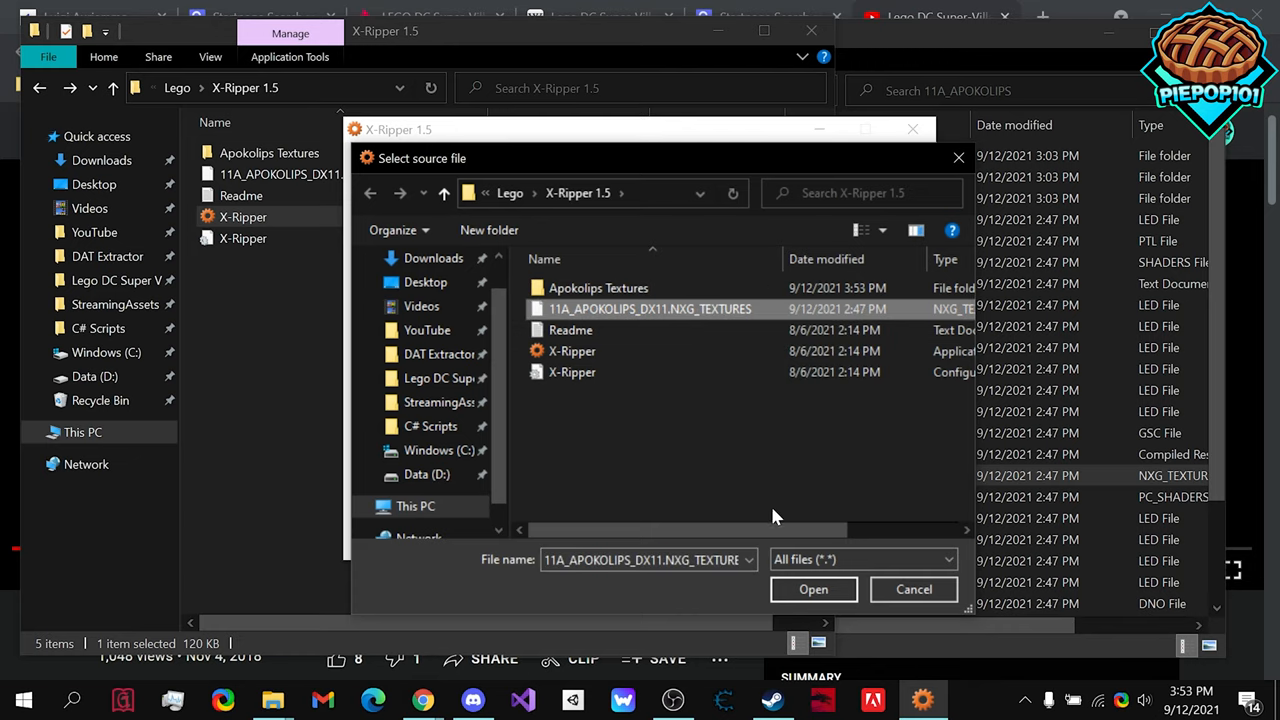
left_click(813, 589)
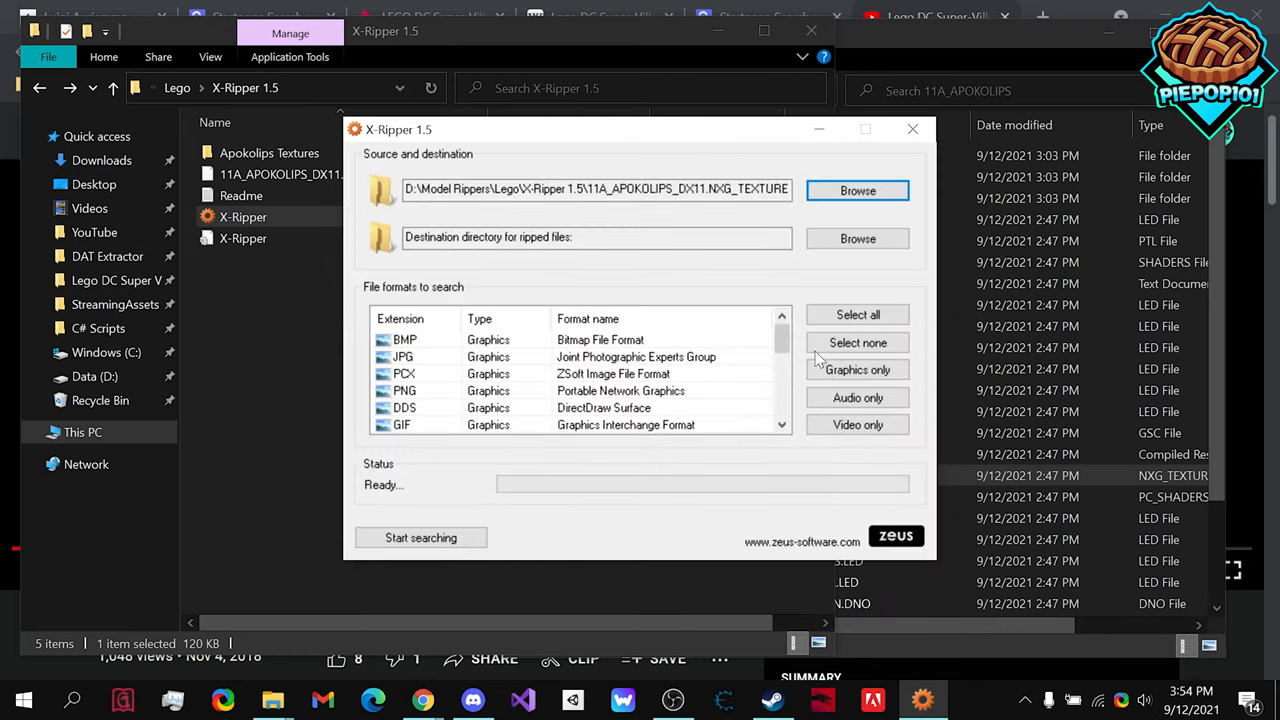
Step: Set D:\Model Rippers\X-Ripper 1.5\Apokolips Textures as the destination folder
left_click(857, 238)
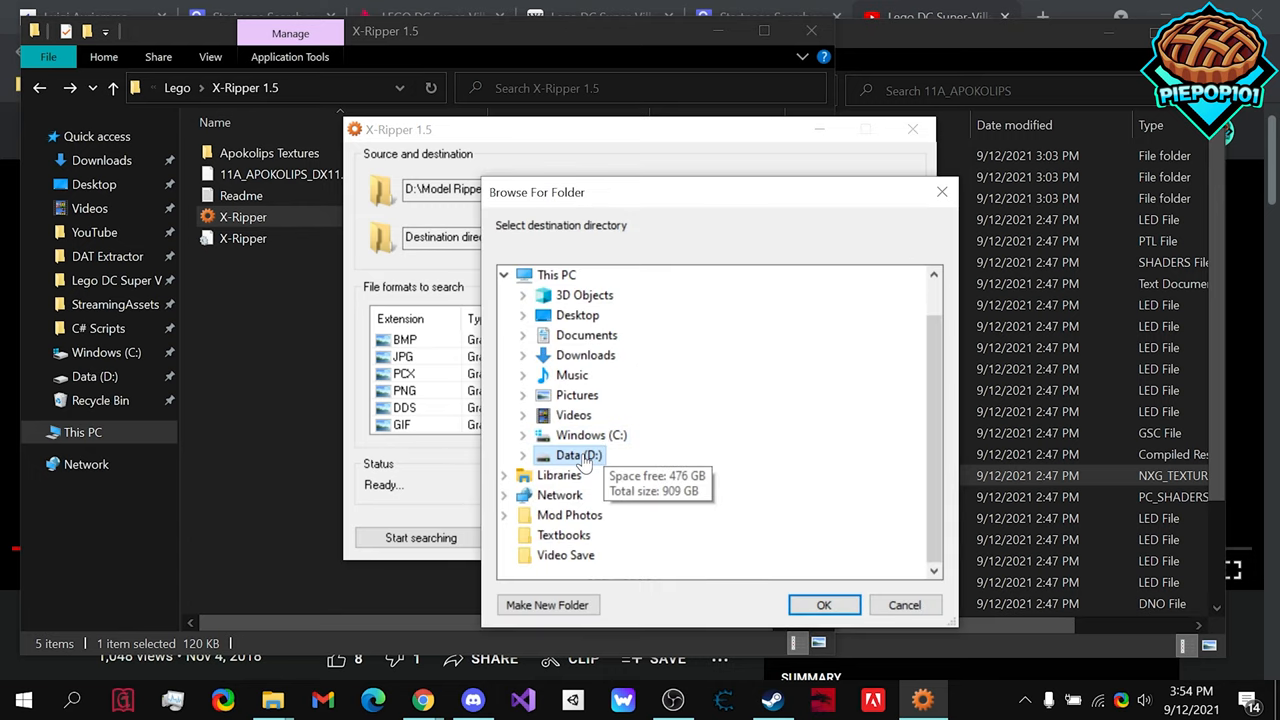
left_click(522, 455)
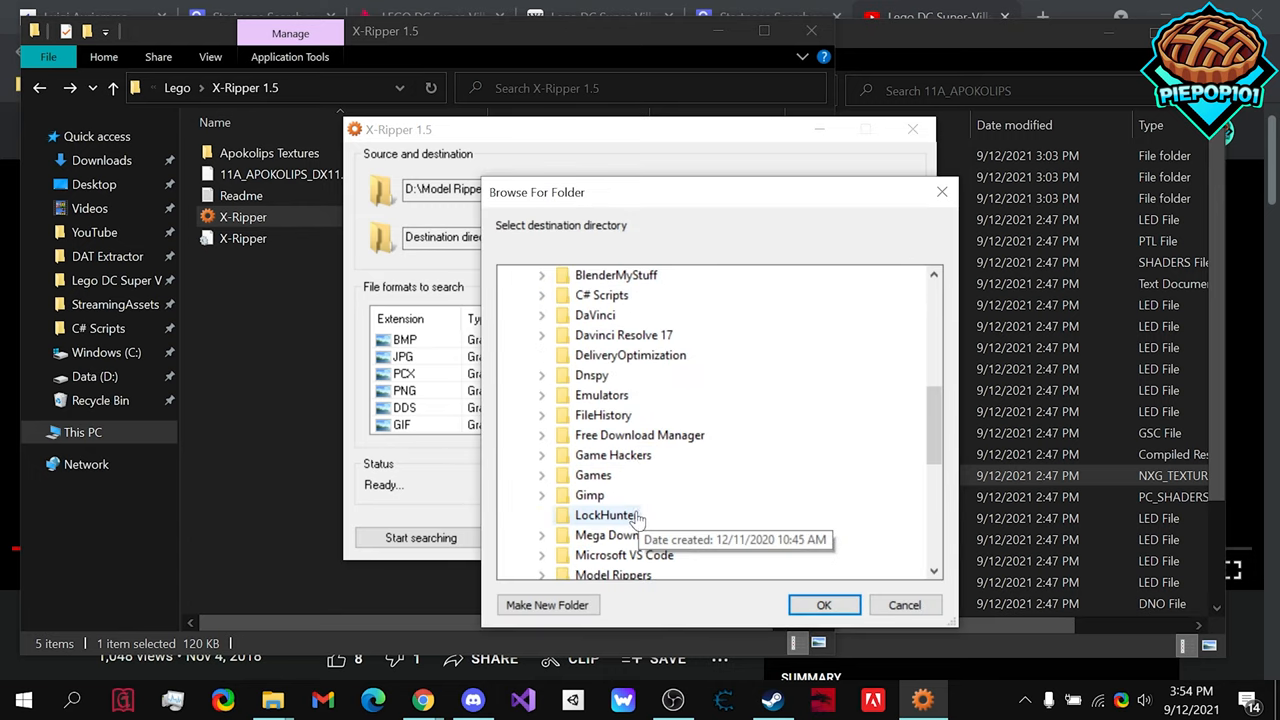
left_click(542, 575)
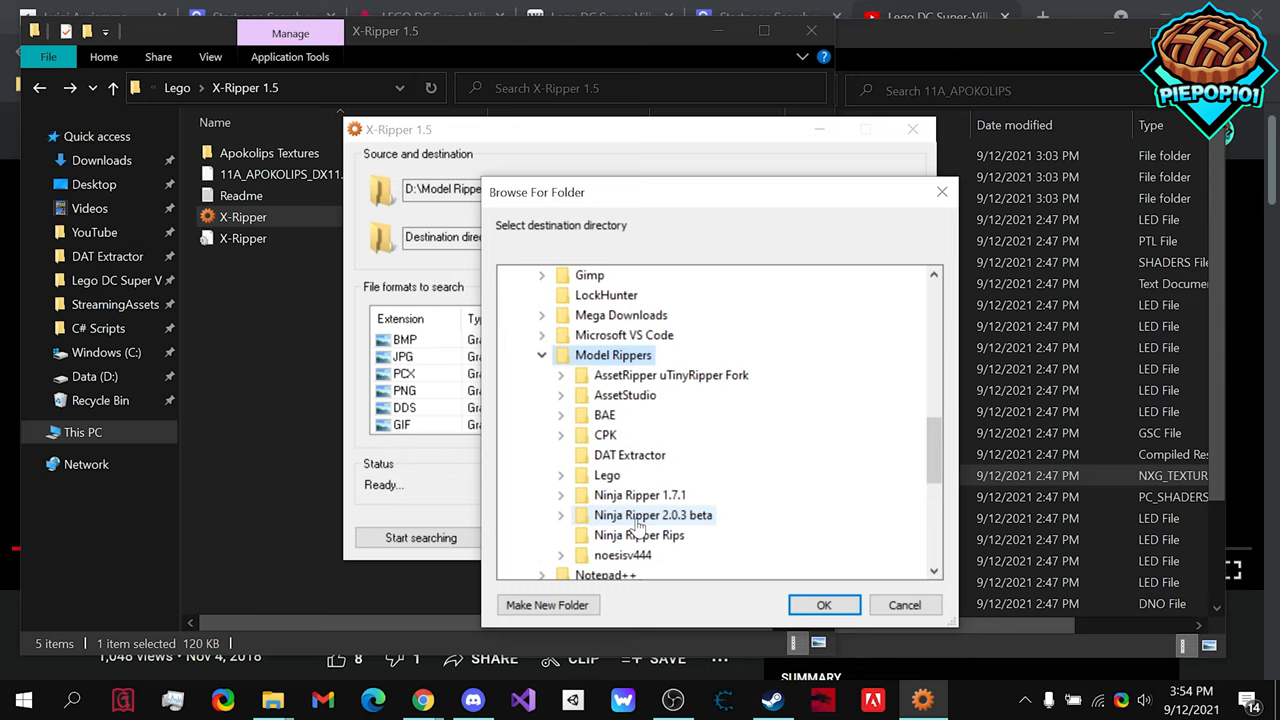
mouse_move(607, 475)
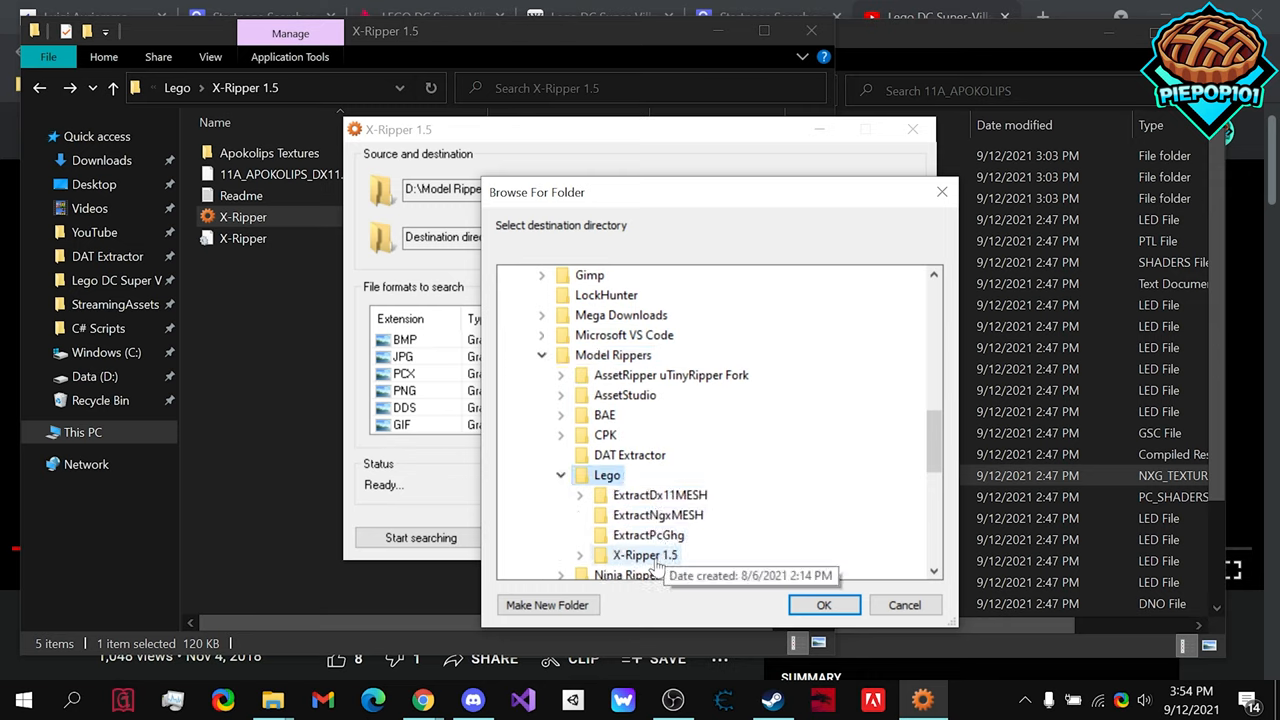
left_click(580, 555)
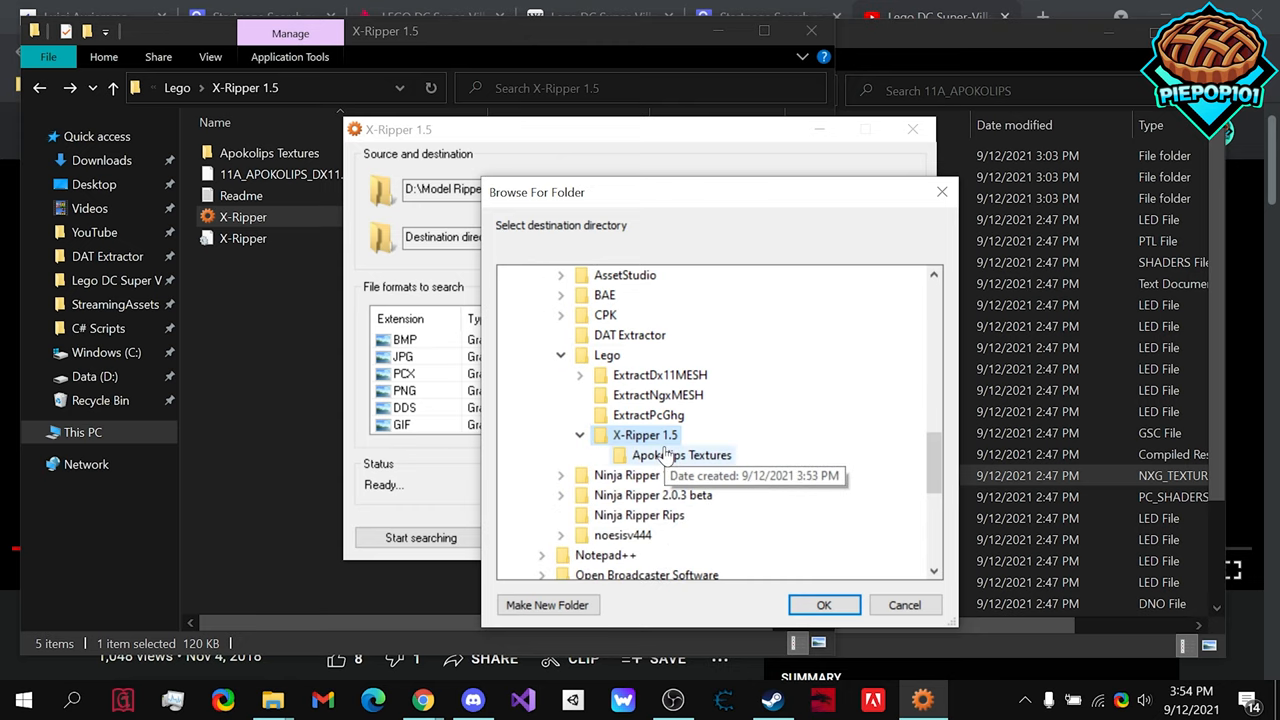
left_click(823, 604)
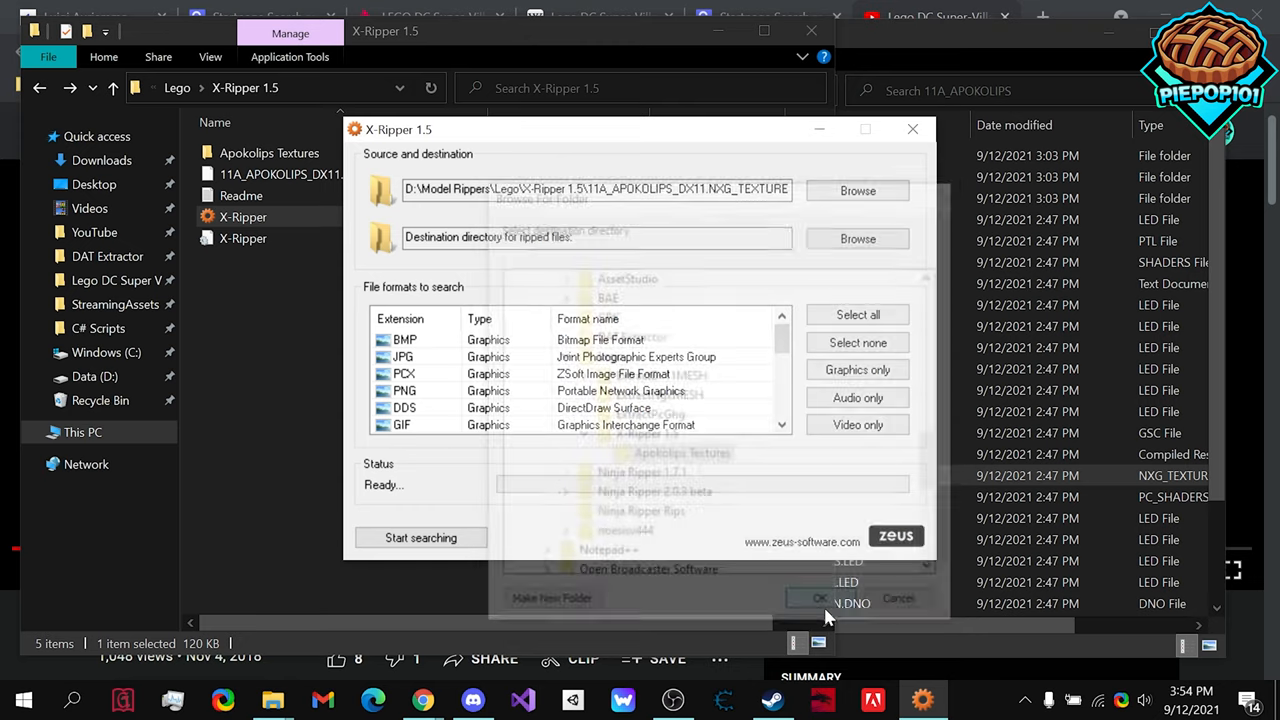
left_click(820, 597)
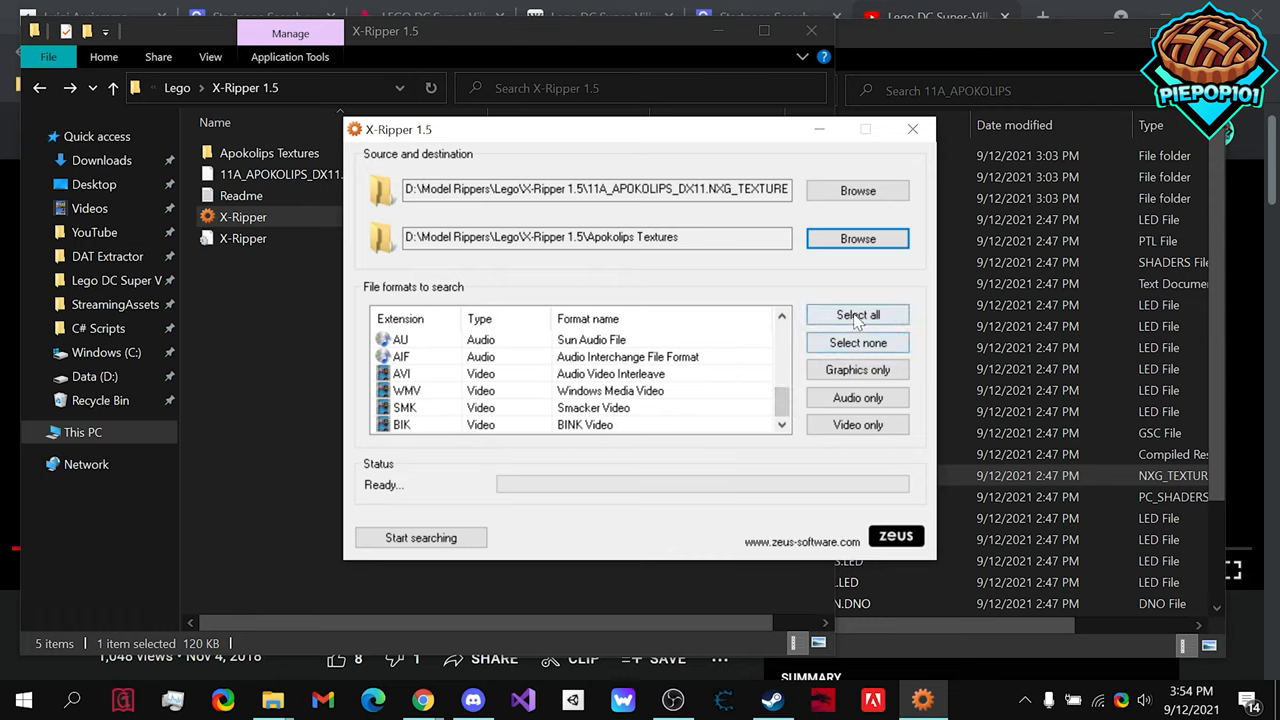
mouse_move(420, 538)
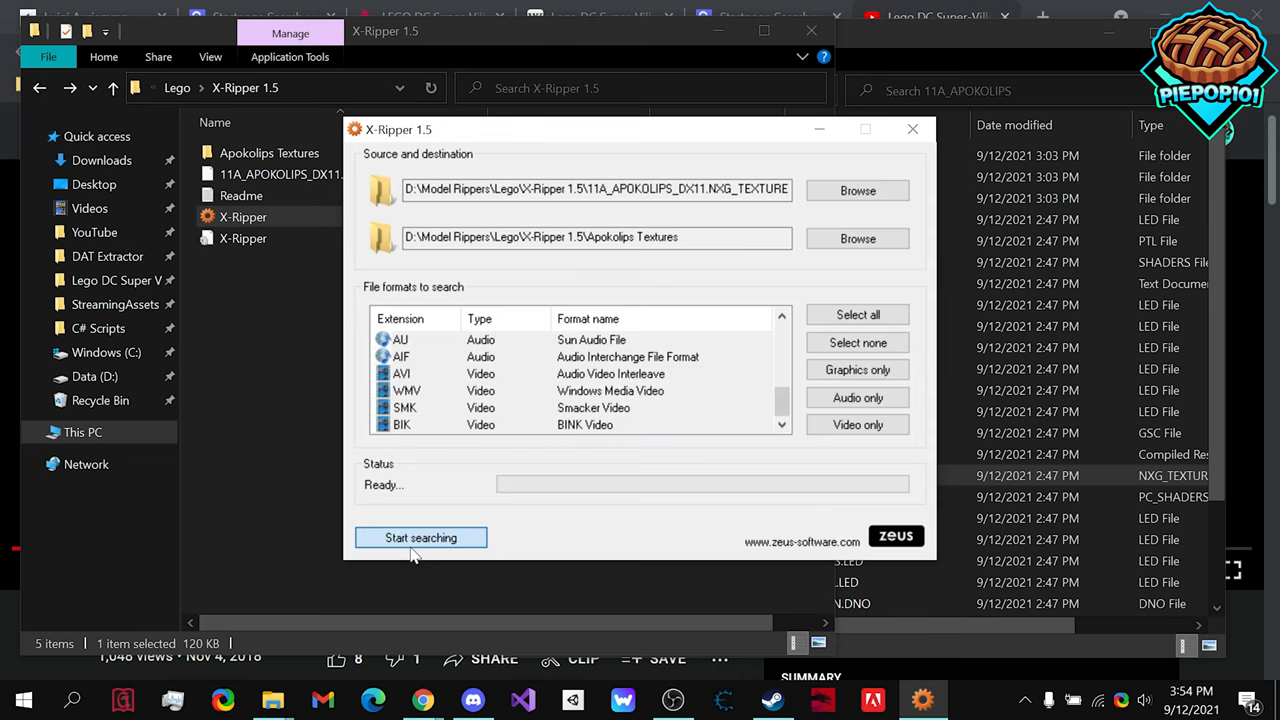
Step: Run the search on the textures file and dismiss the 169-files-found notice
left_click(420, 537)
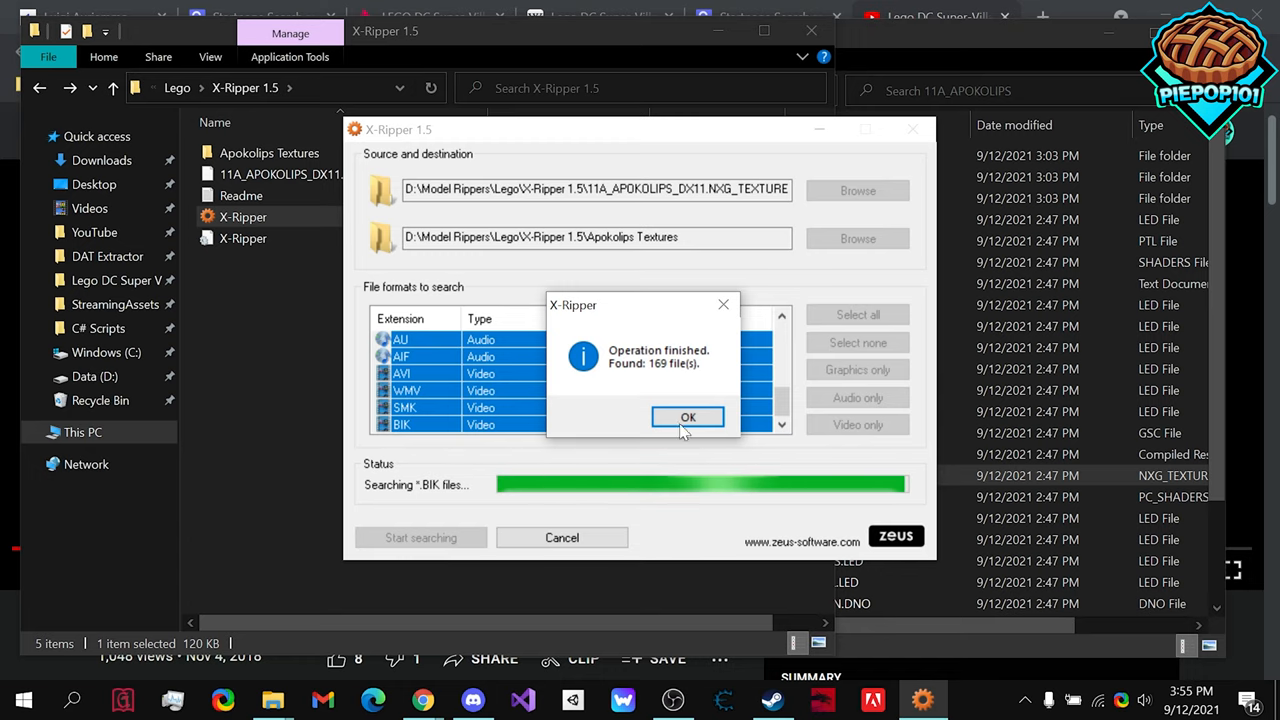
left_click(688, 416)
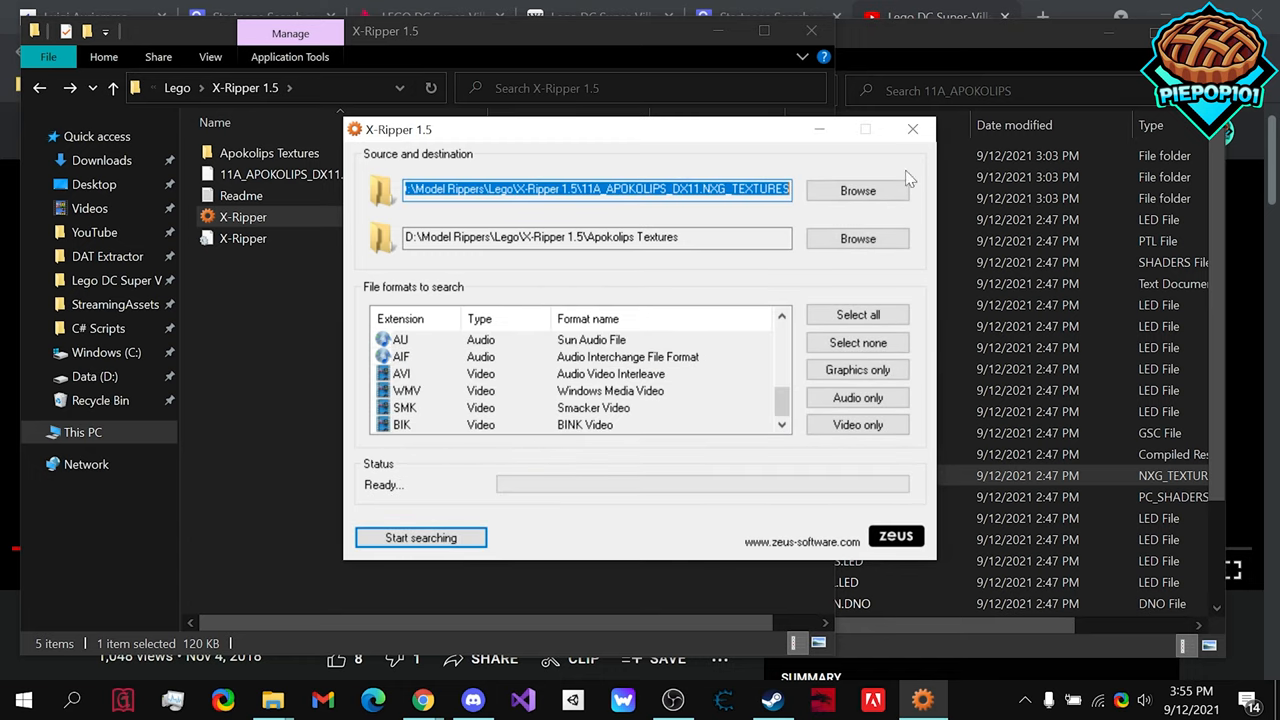
Step: Scroll through the 169 ripped texture thumbnails in Apokolips Textures
left_click(911, 129)
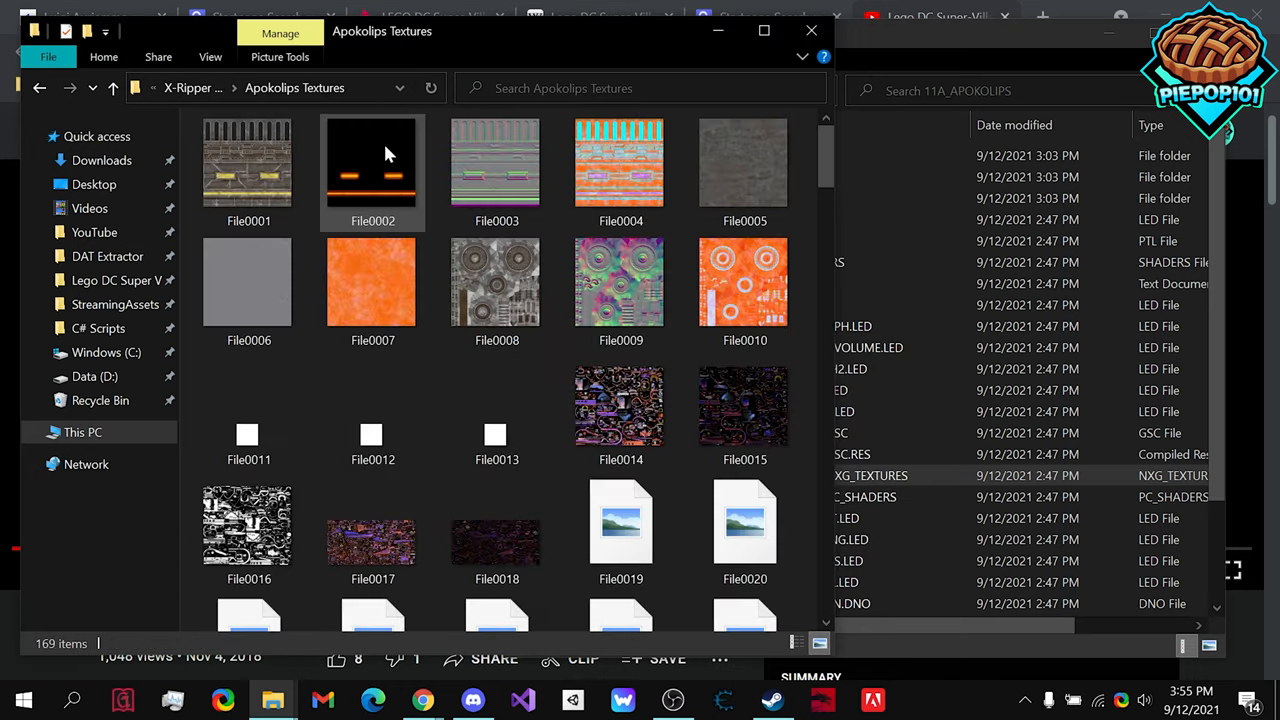
scroll("down", 3)
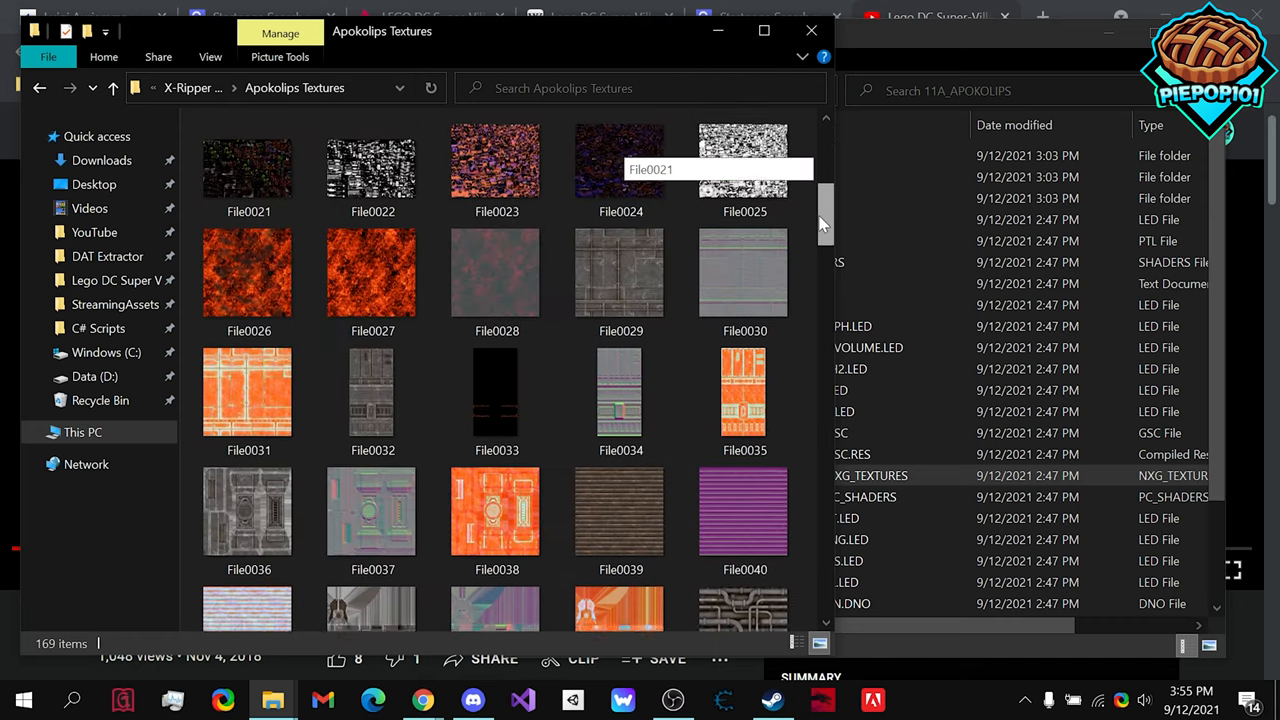
scroll("down", 3)
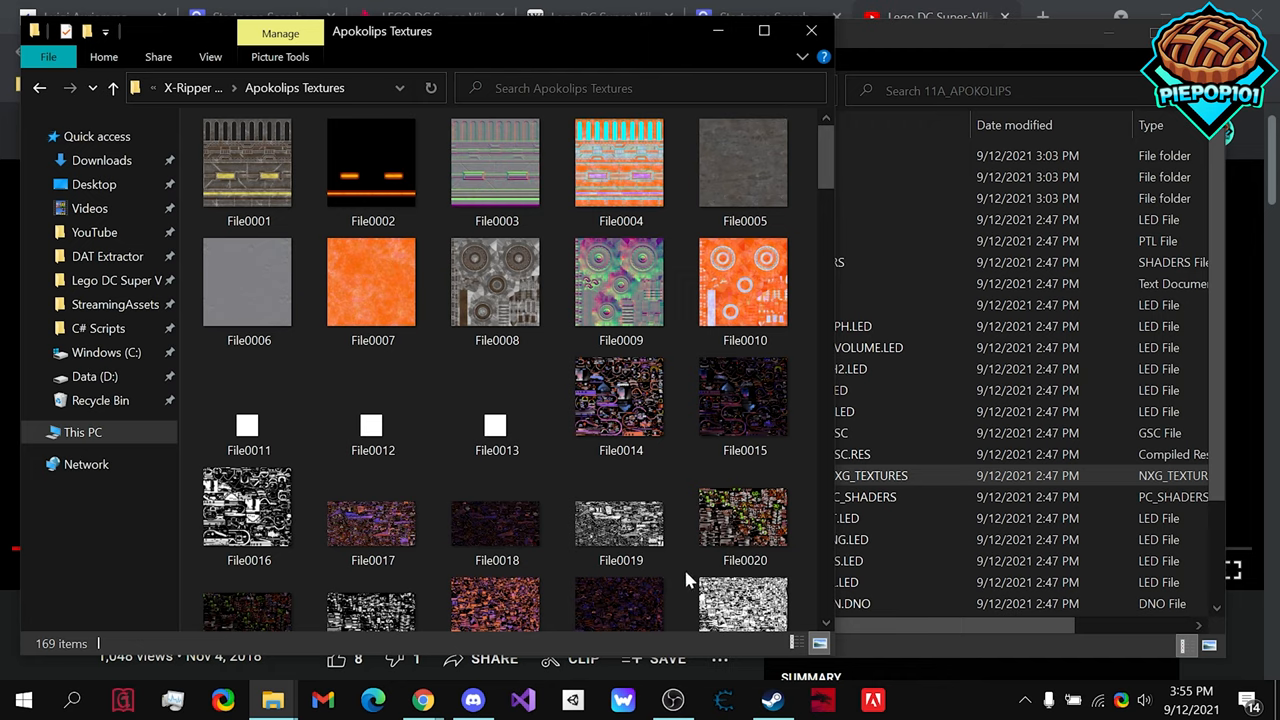
mouse_move(683, 683)
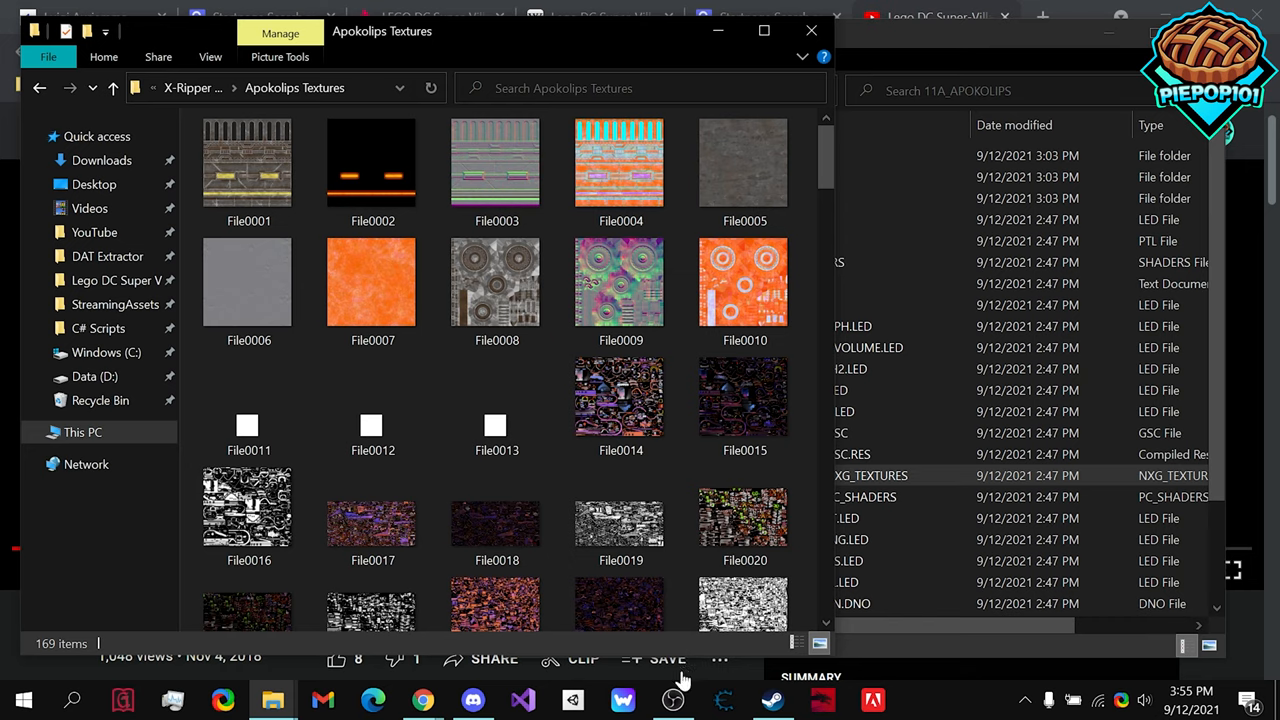
mouse_move(673, 699)
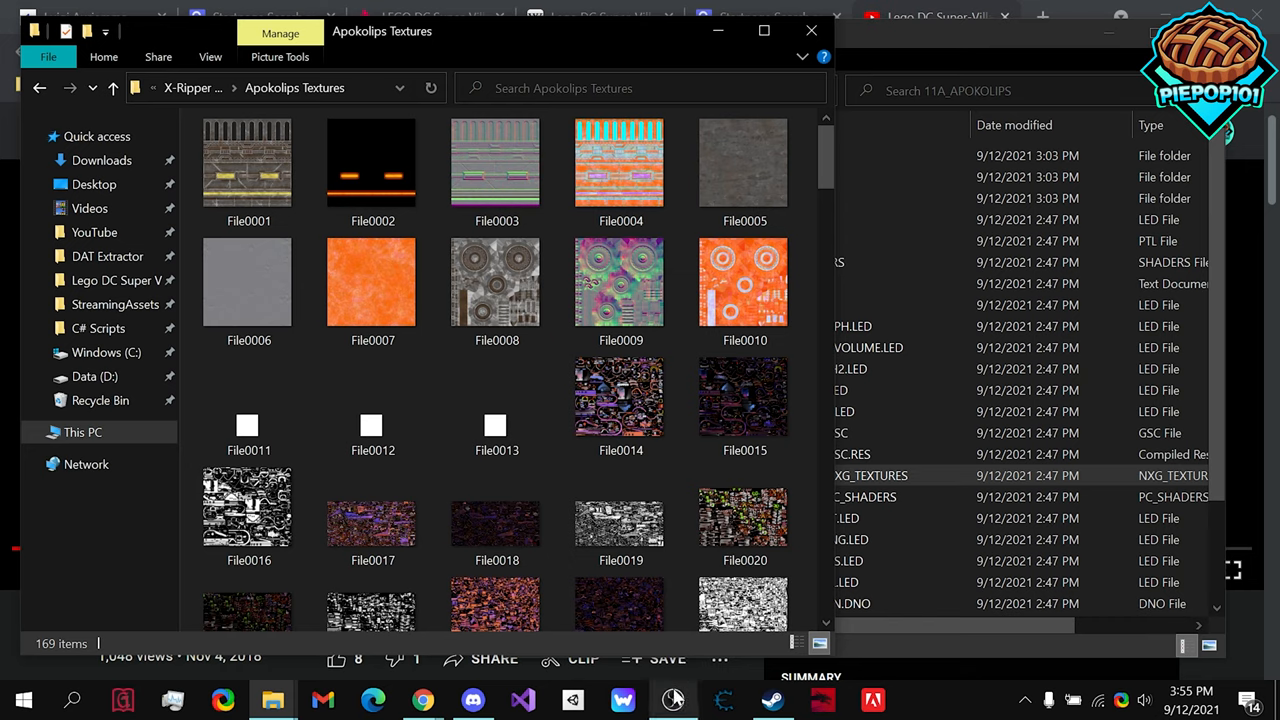